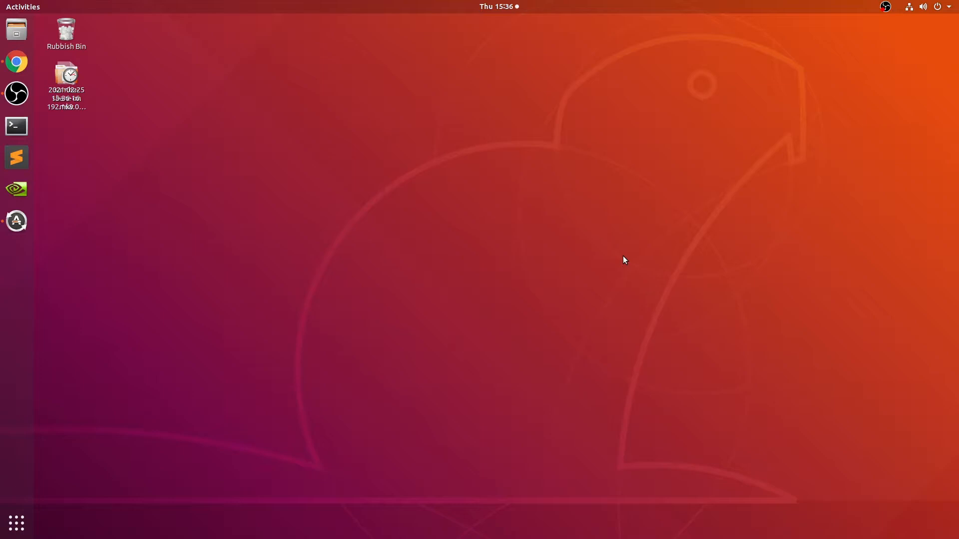
Launch Chrome, search 'duckstation', and reach the GitHub project's Releases page.
left_click(16, 61)
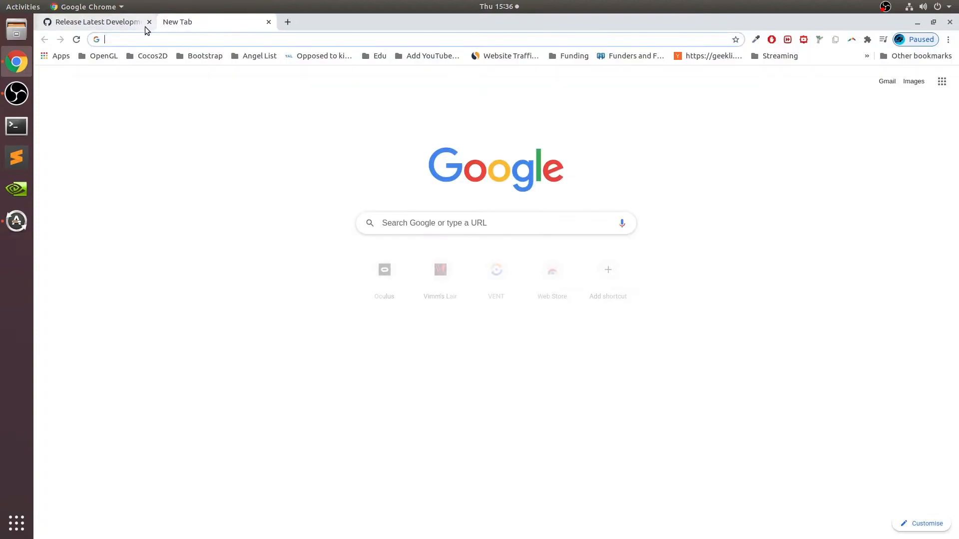
left_click(149, 21)
type("ducks")
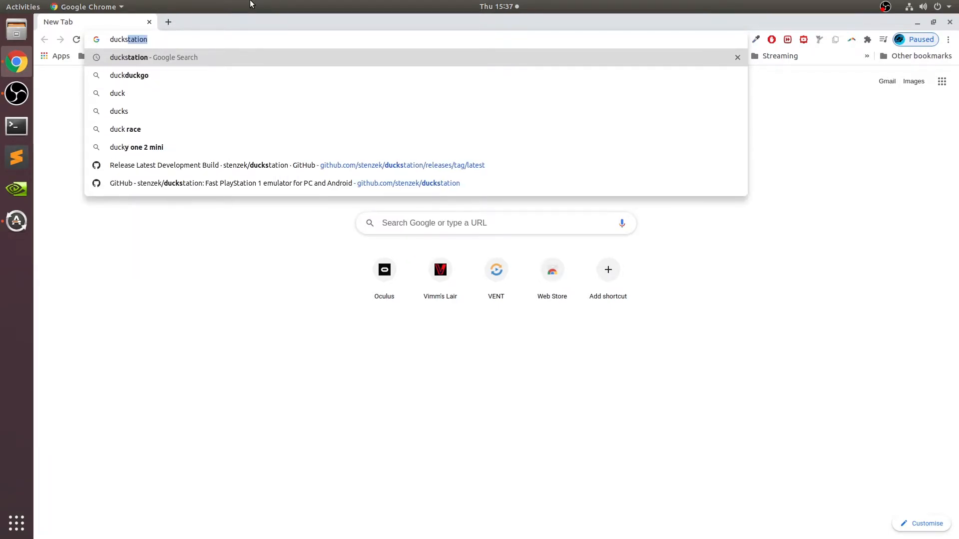
key("Return")
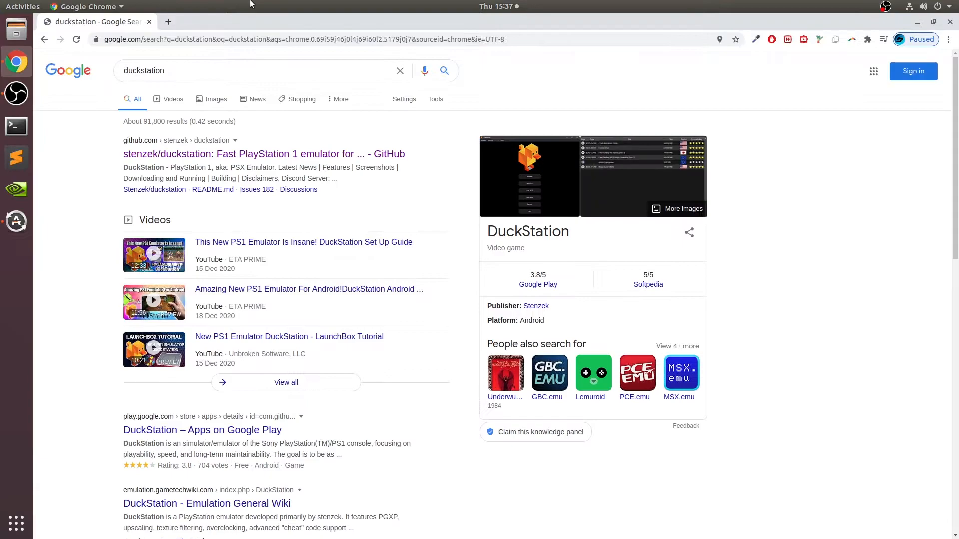
left_click(303, 242)
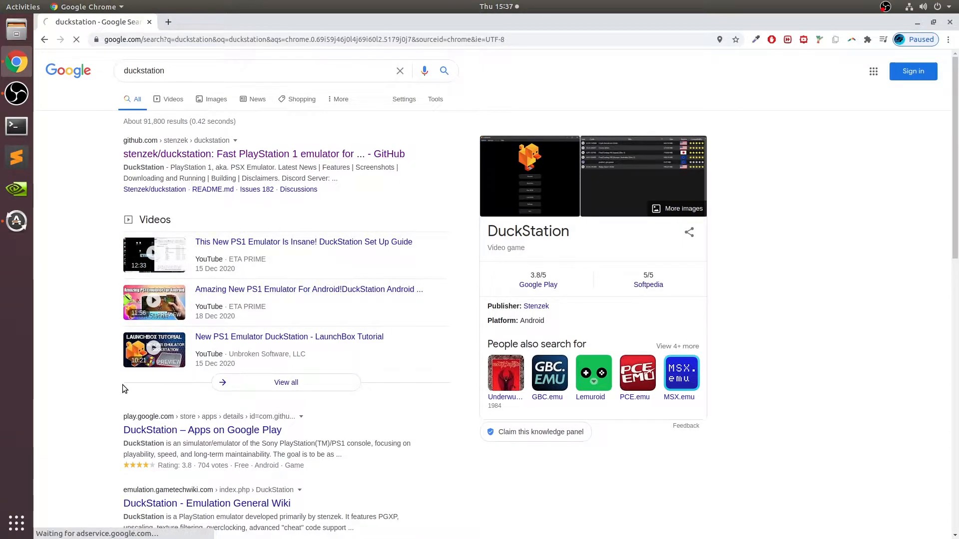
left_click(264, 153)
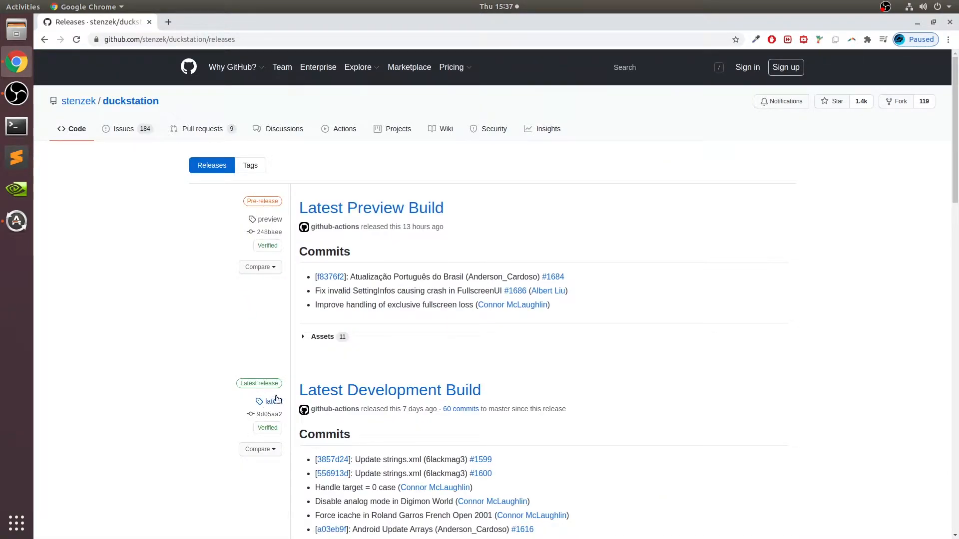
Start downloading duckstation-qt-x64.AppImage from the release Assets, then cancel the download.
scroll("down", 3)
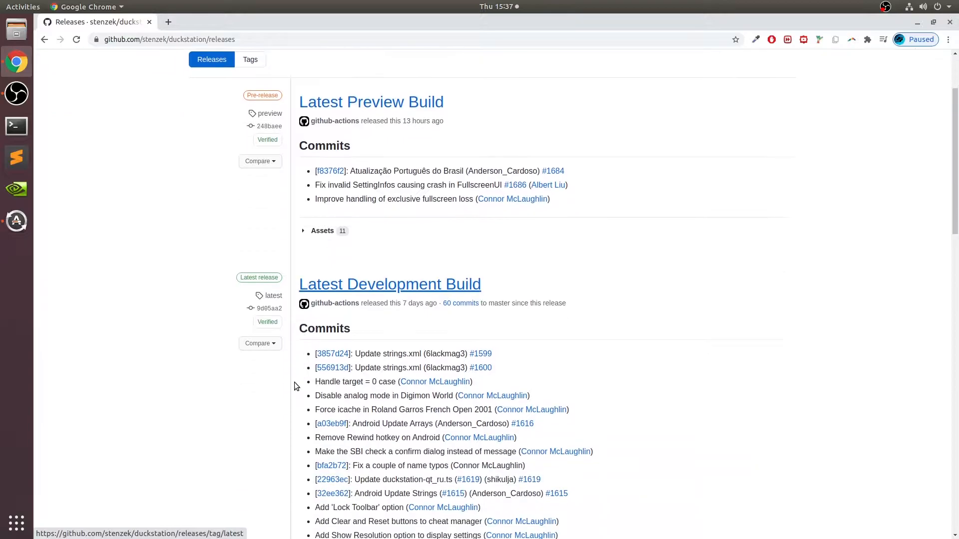
scroll("down", 3)
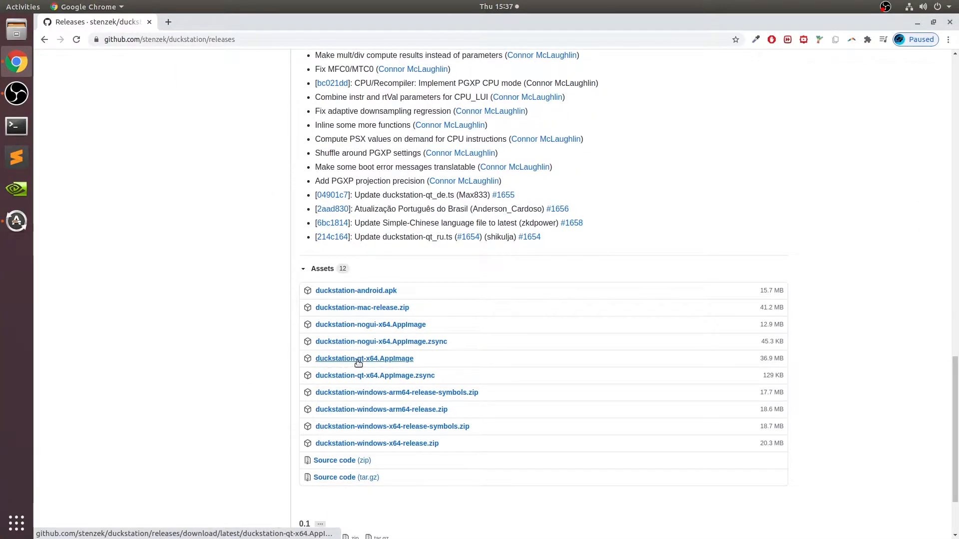
mouse_move(389, 366)
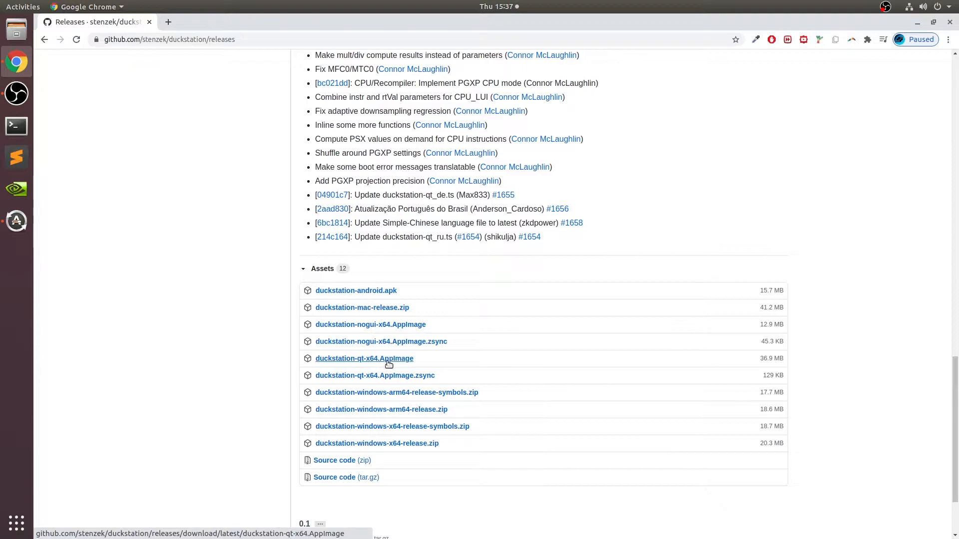
mouse_move(768, 359)
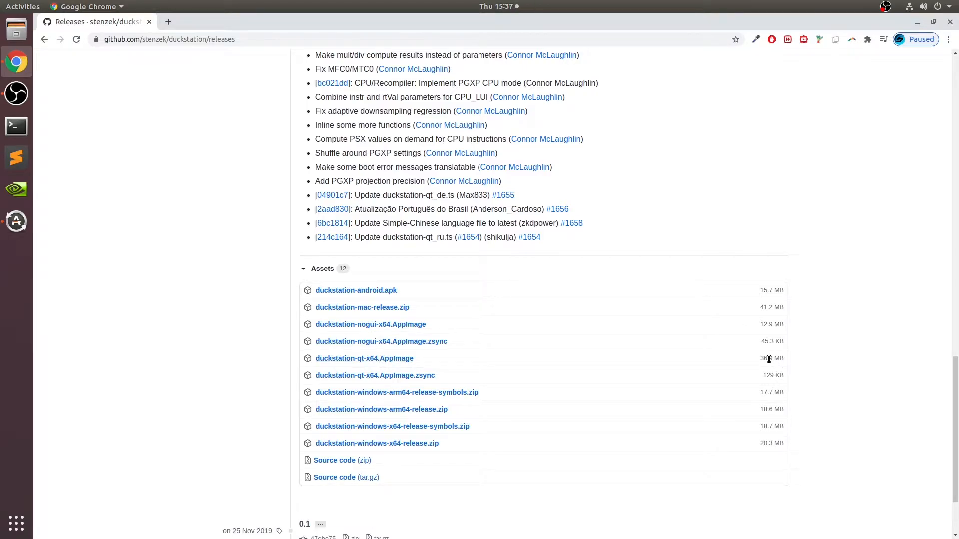
mouse_move(117, 403)
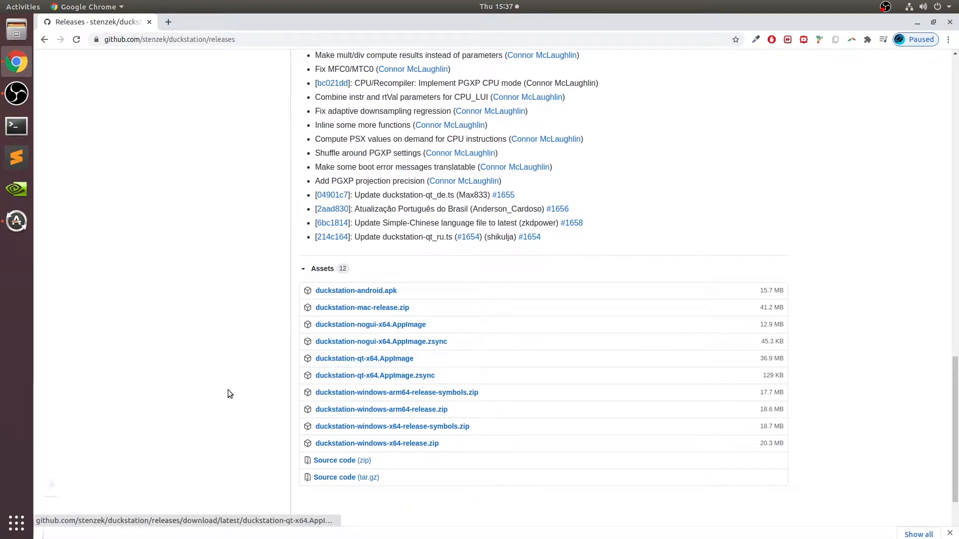
left_click(139, 524)
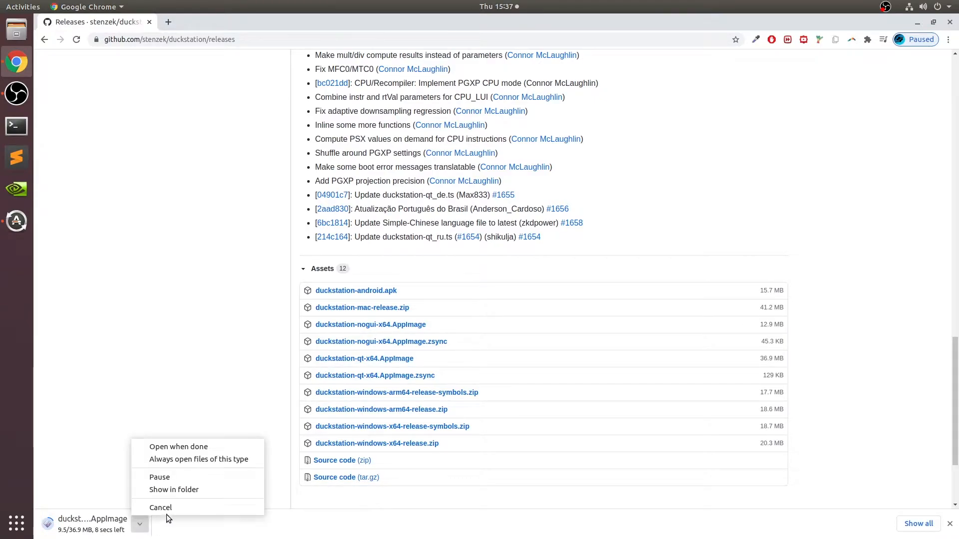
left_click(161, 507)
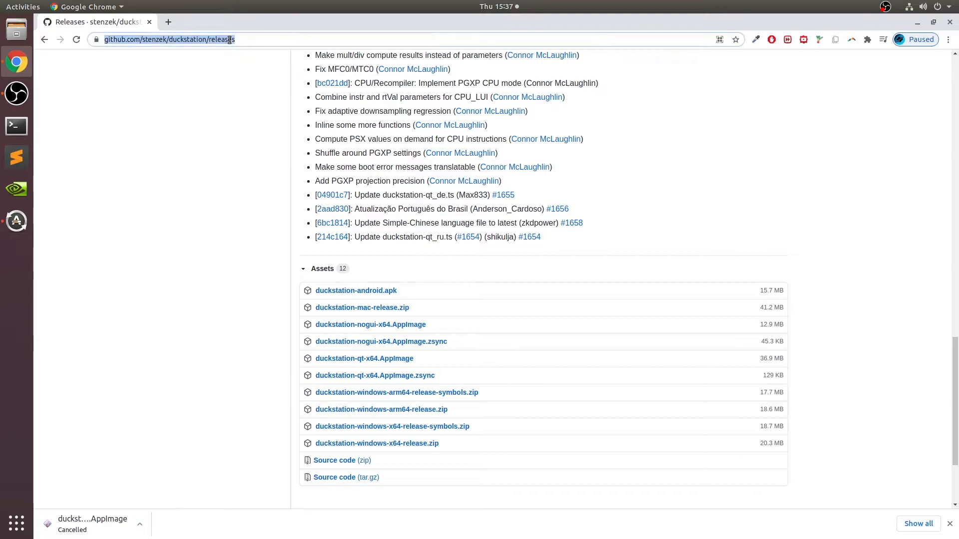
type("p")
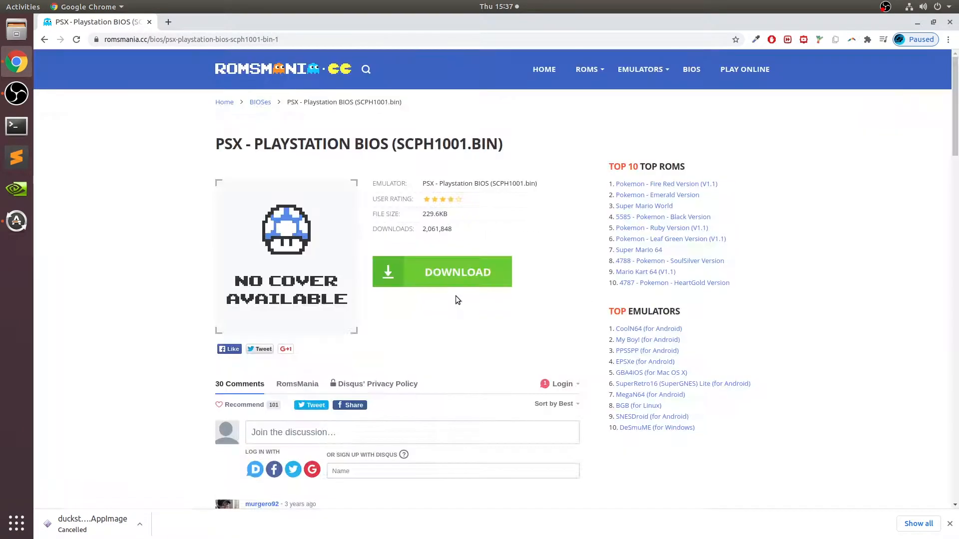
Download the PSX BIOS SCPH1001 zip from its RomsMania page.
scroll("down", 3)
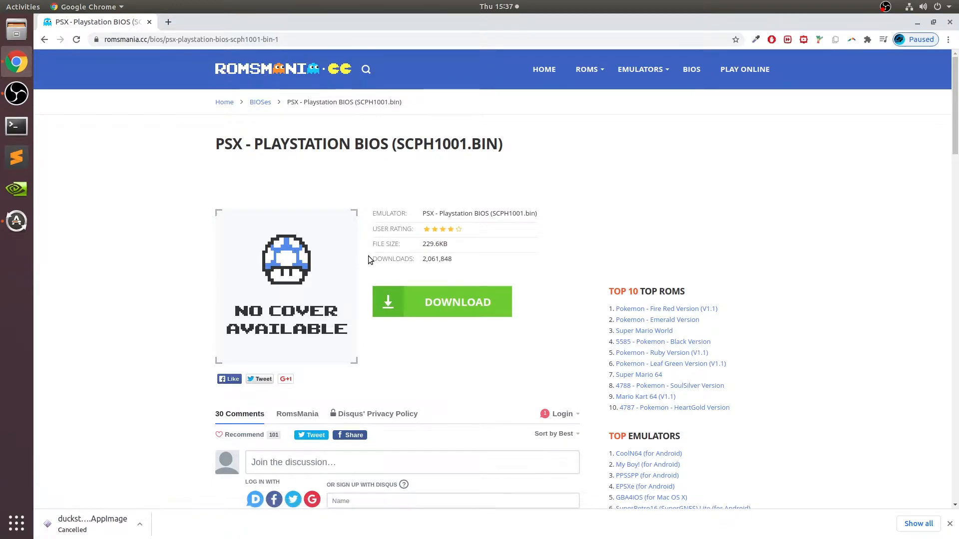
left_click(442, 301)
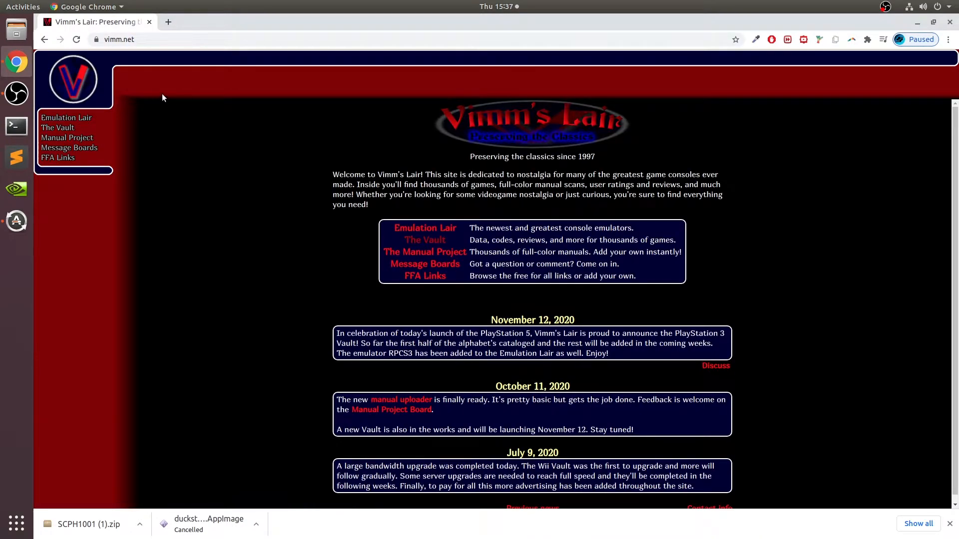
Browse Vimm's Lair's PlayStation vault to the Crash Bandicoot 2: Cortex Strikes Back page.
left_click(57, 128)
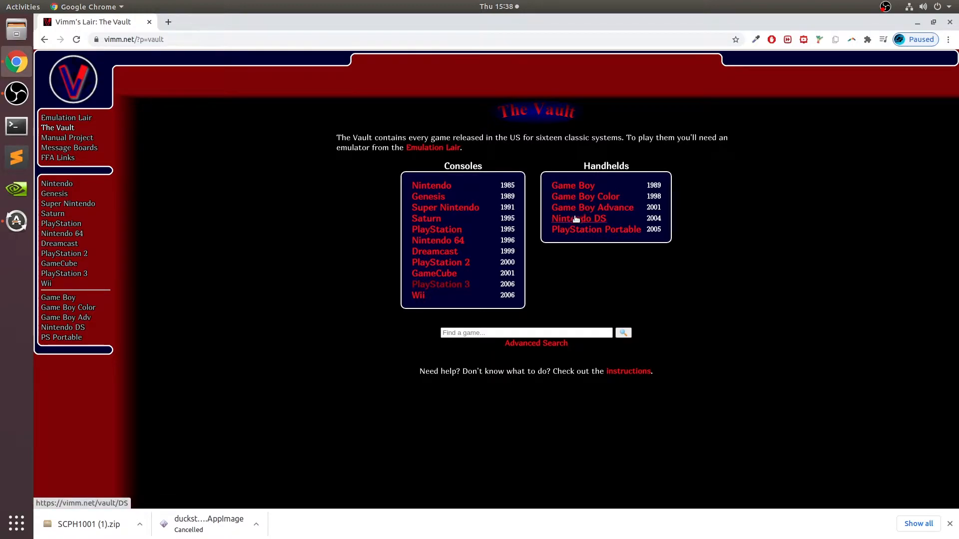
mouse_move(437, 229)
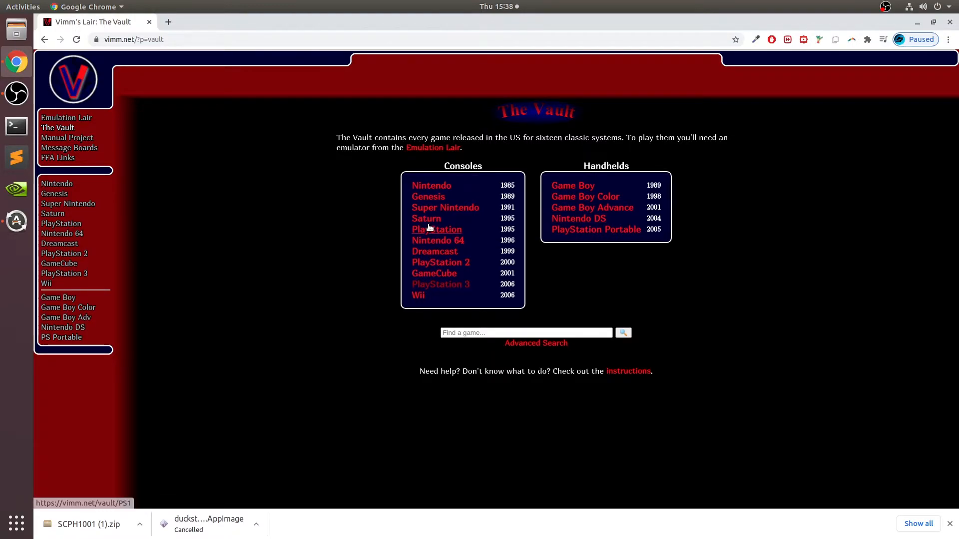
left_click(436, 228)
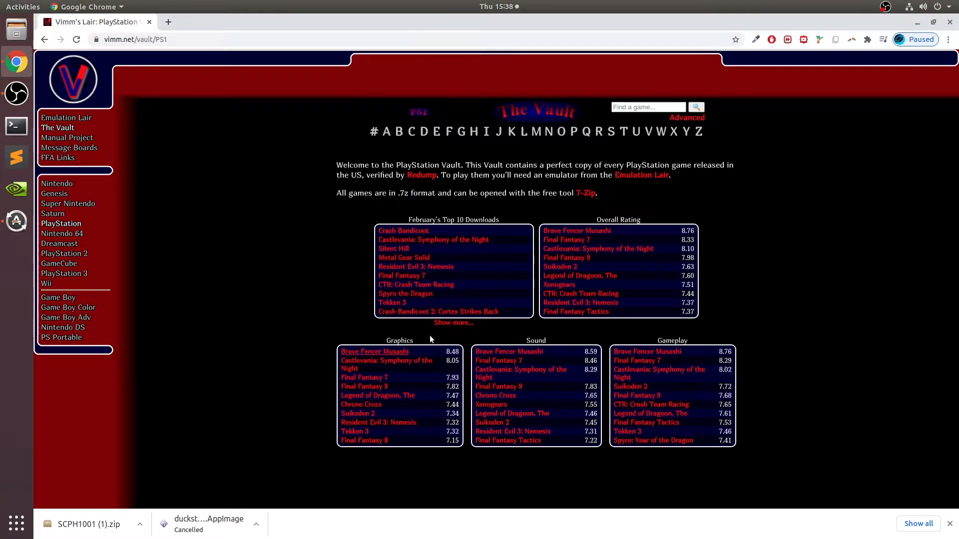
mouse_move(415, 258)
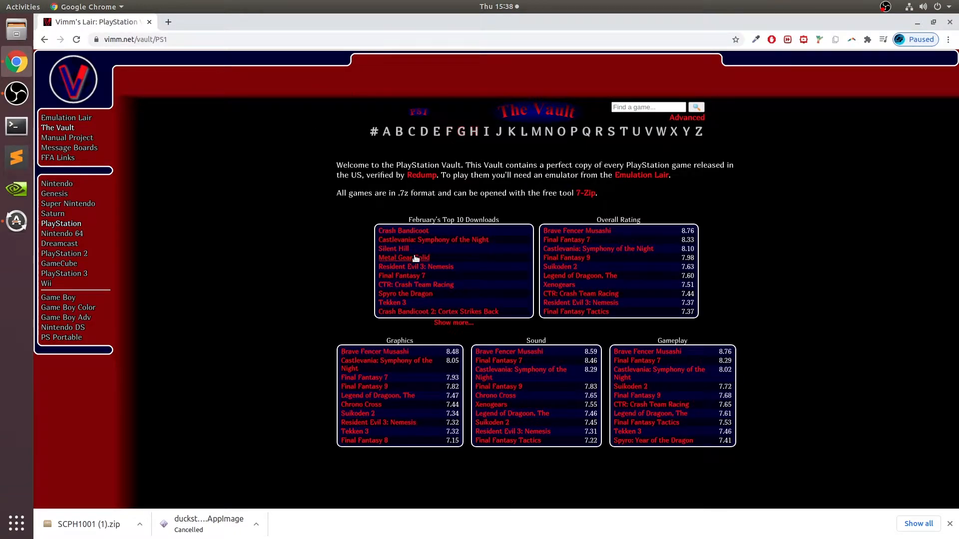
left_click(648, 107)
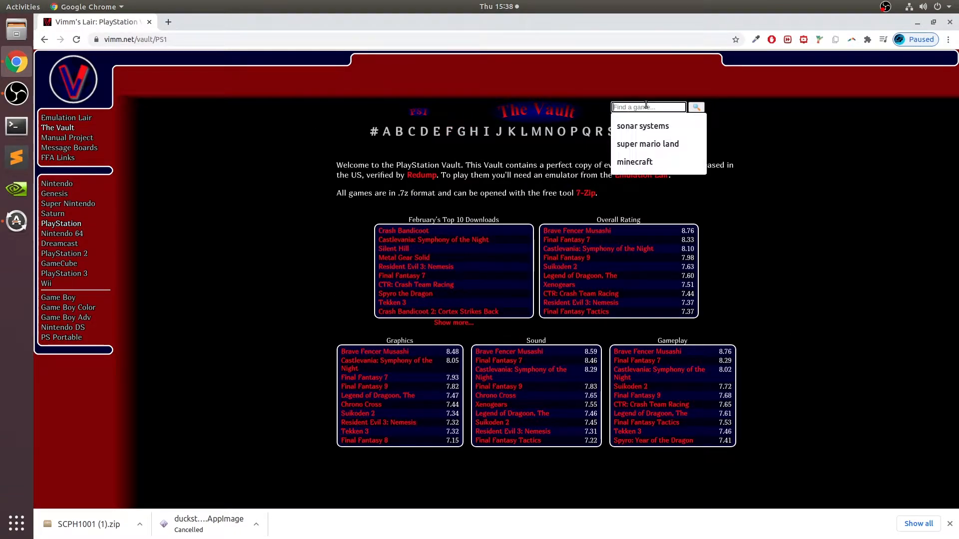
left_click(253, 291)
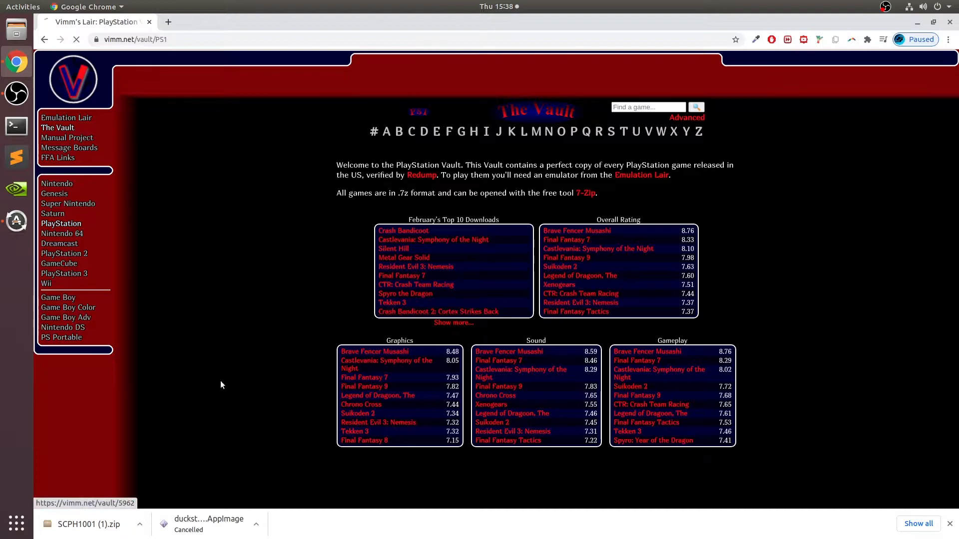
left_click(438, 311)
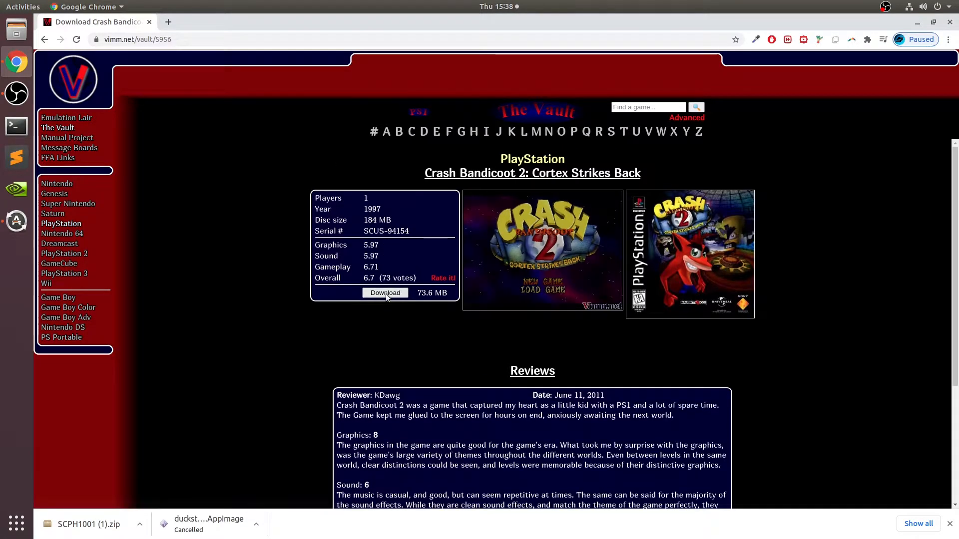
Start the game download past the ad-blocker notice and return to the game's page.
left_click(385, 293)
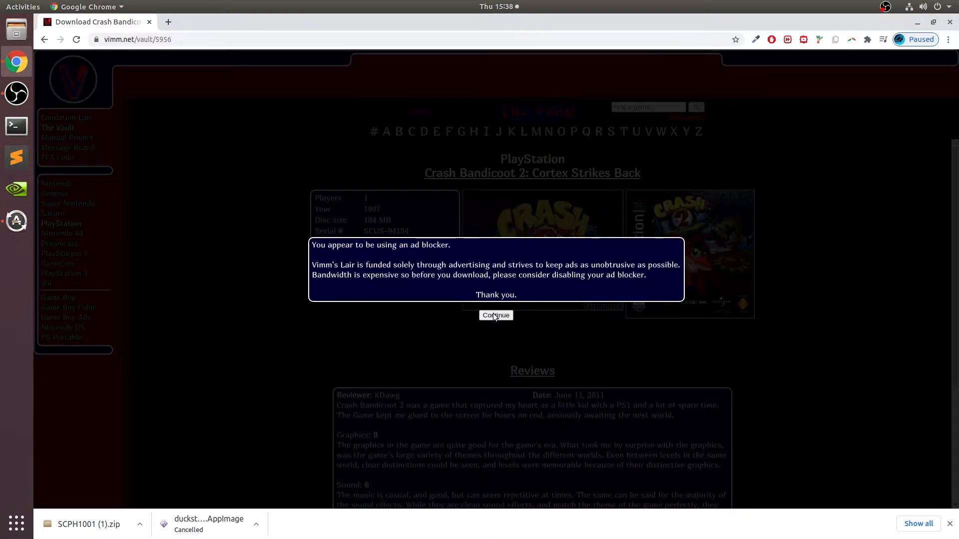
left_click(495, 315)
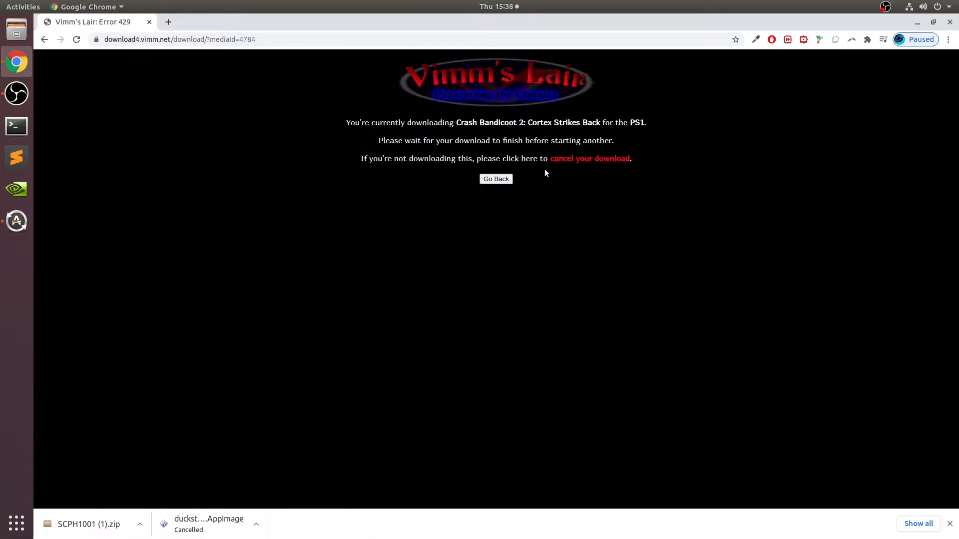
mouse_move(506, 178)
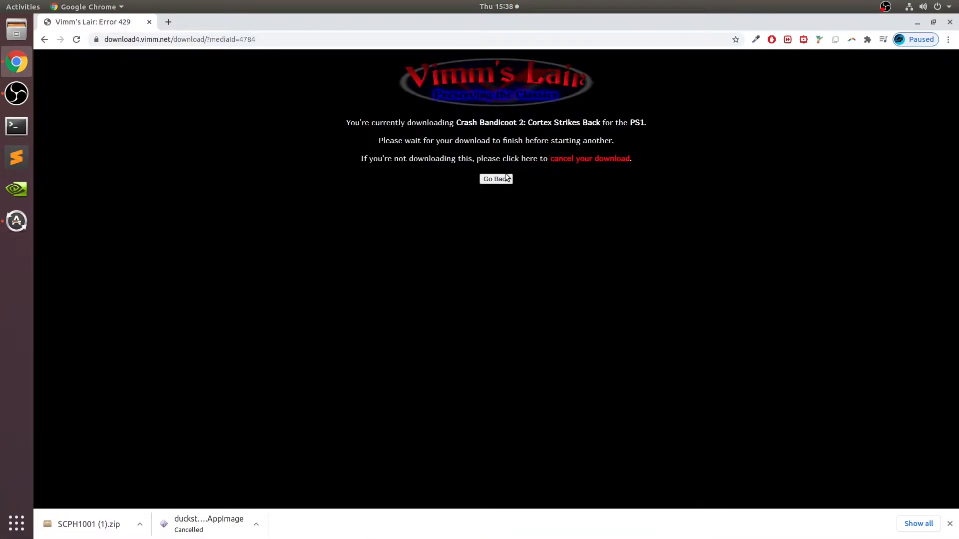
mouse_move(496, 178)
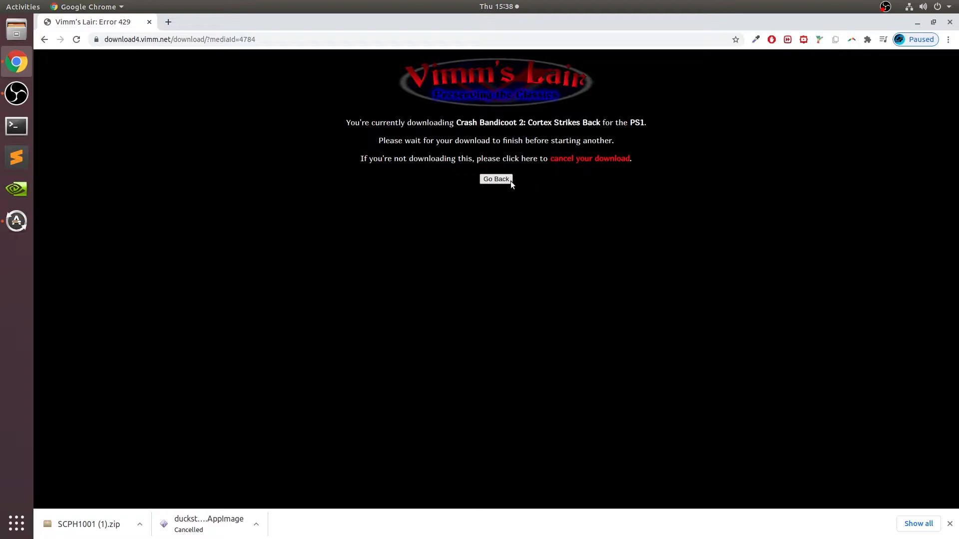
left_click(496, 179)
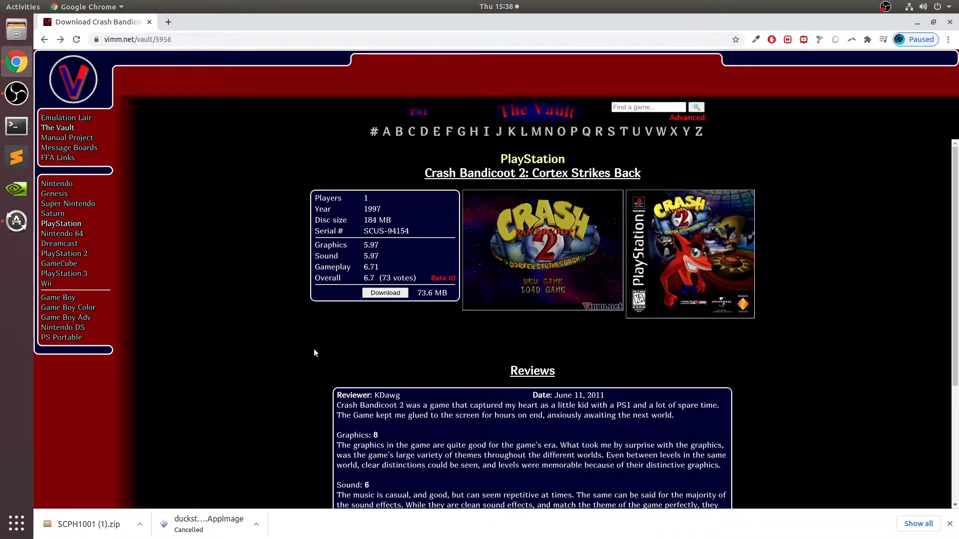
mouse_move(749, 425)
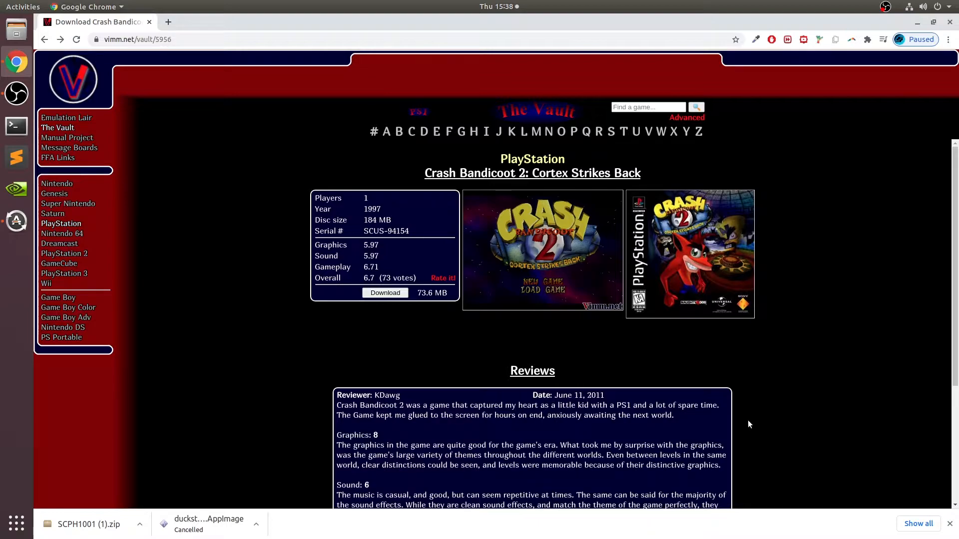
mouse_move(379, 304)
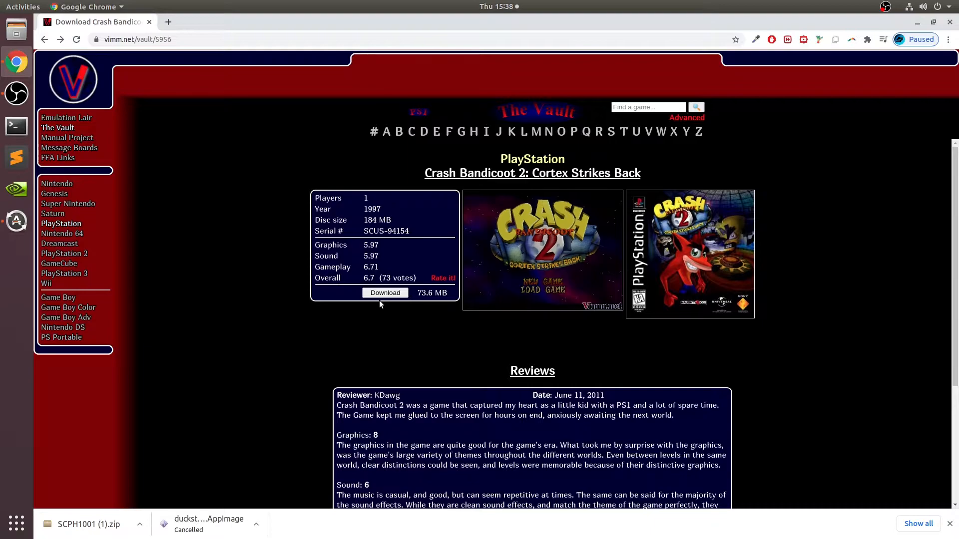
mouse_move(747, 350)
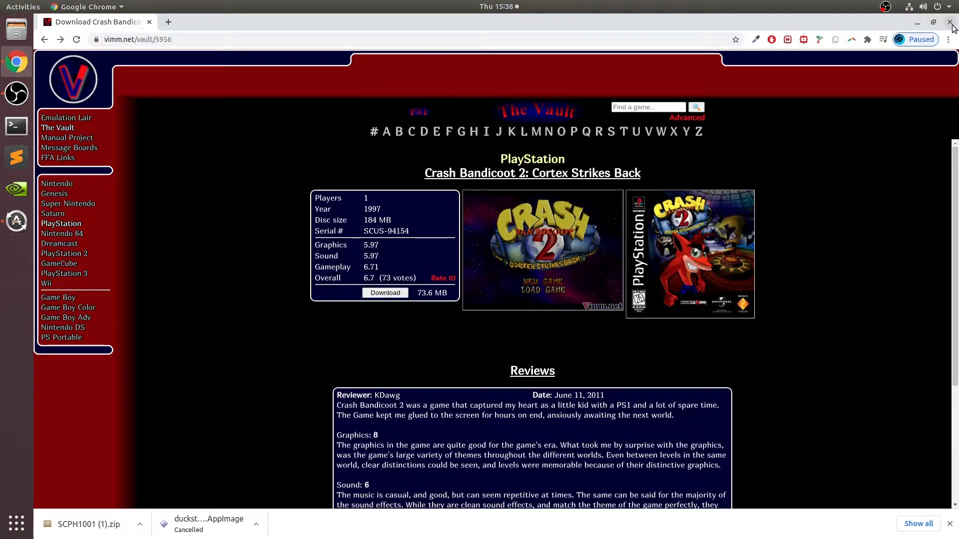
Delete SCPH1001 (1).zip from Downloads and extract the game and SCPH1001.zip archives there.
left_click(951, 22)
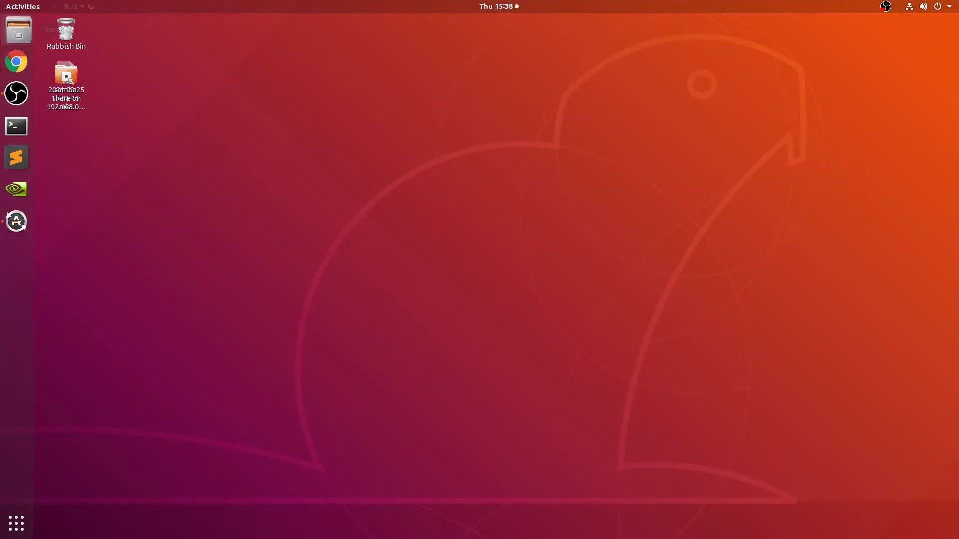
left_click(16, 30)
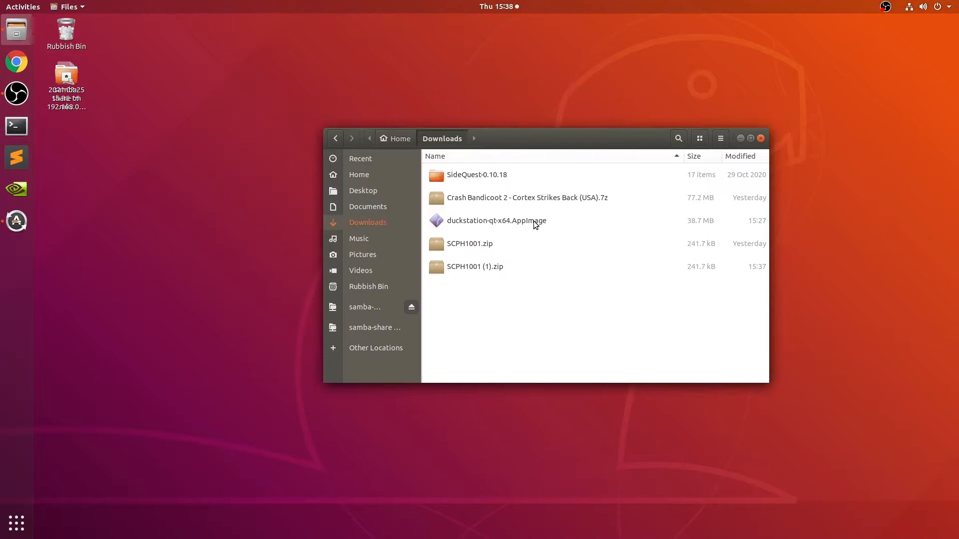
key("Delete")
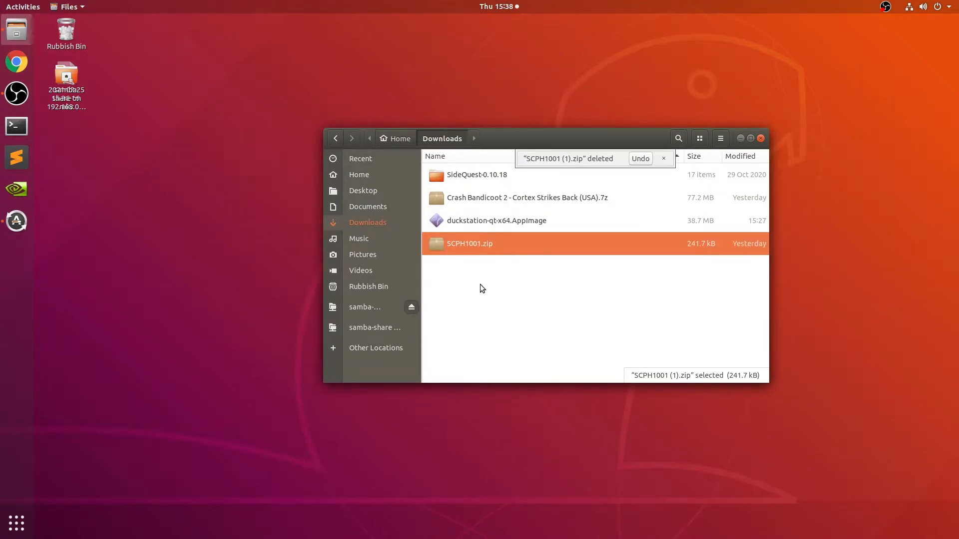
mouse_move(477, 205)
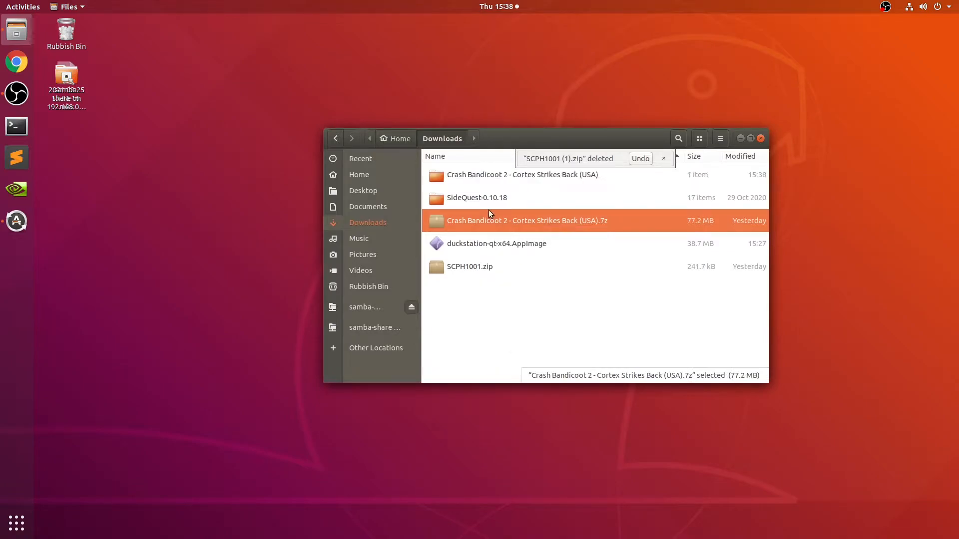
mouse_move(659, 138)
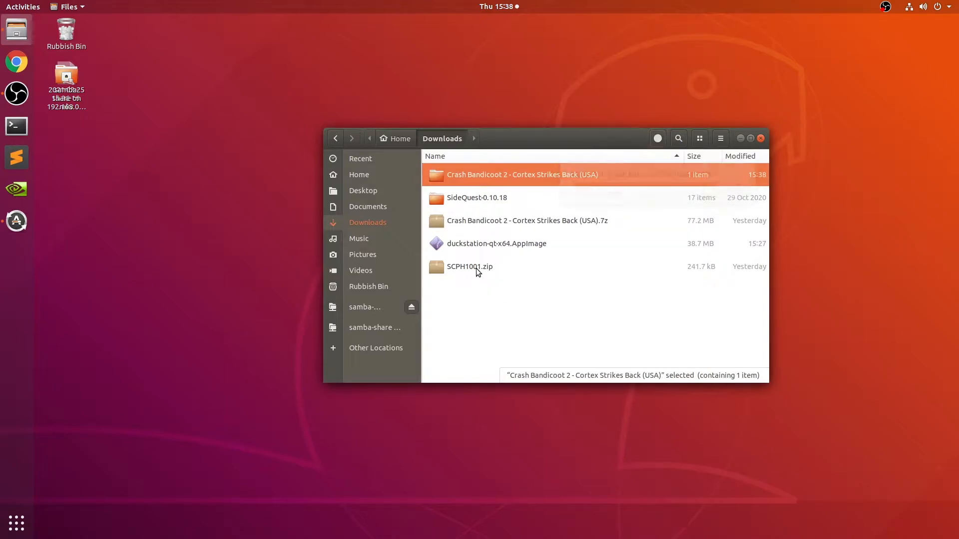
right_click(469, 267)
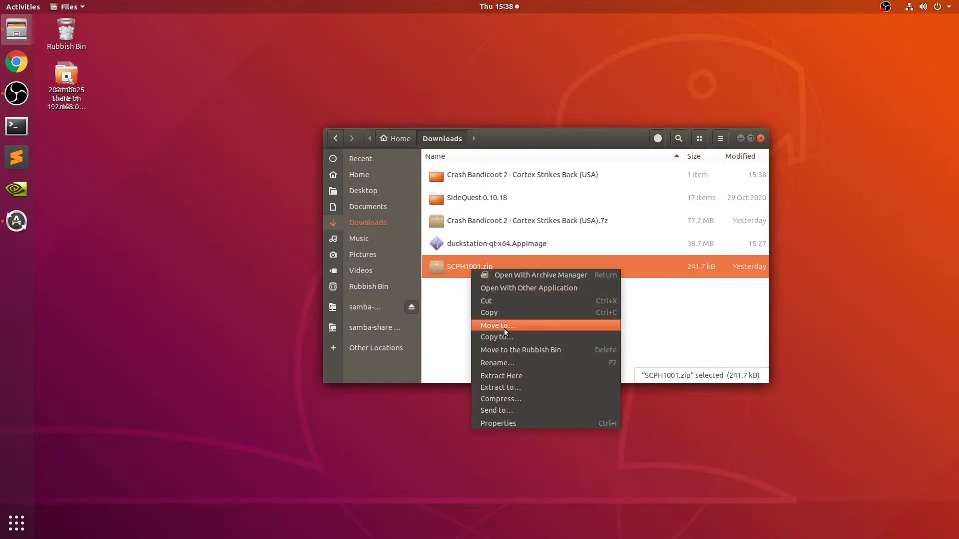
mouse_move(469, 264)
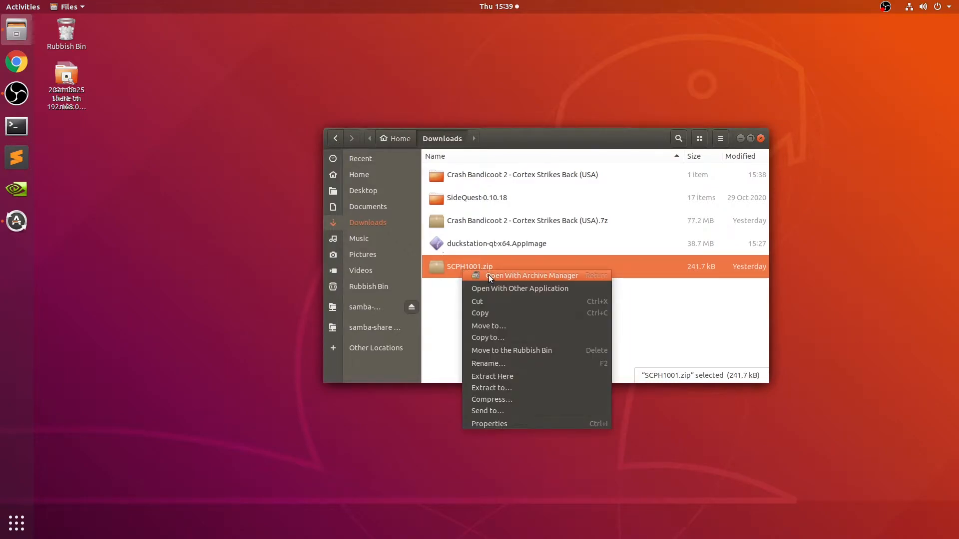
left_click(492, 376)
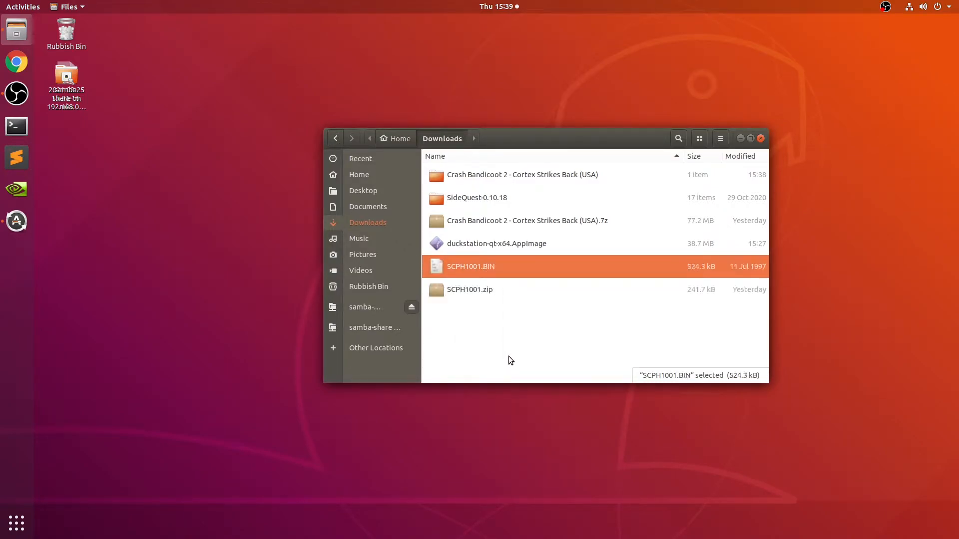
mouse_move(506, 261)
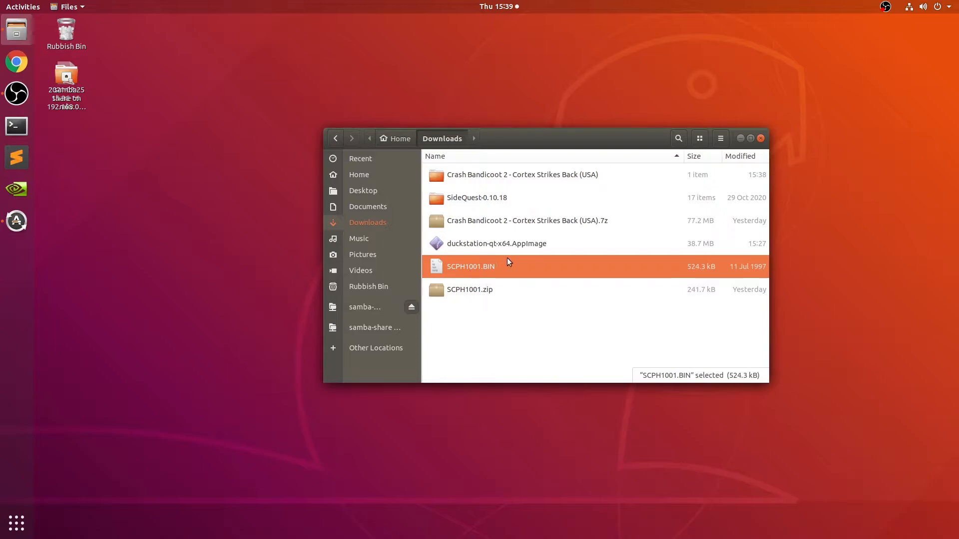
double_click(496, 243)
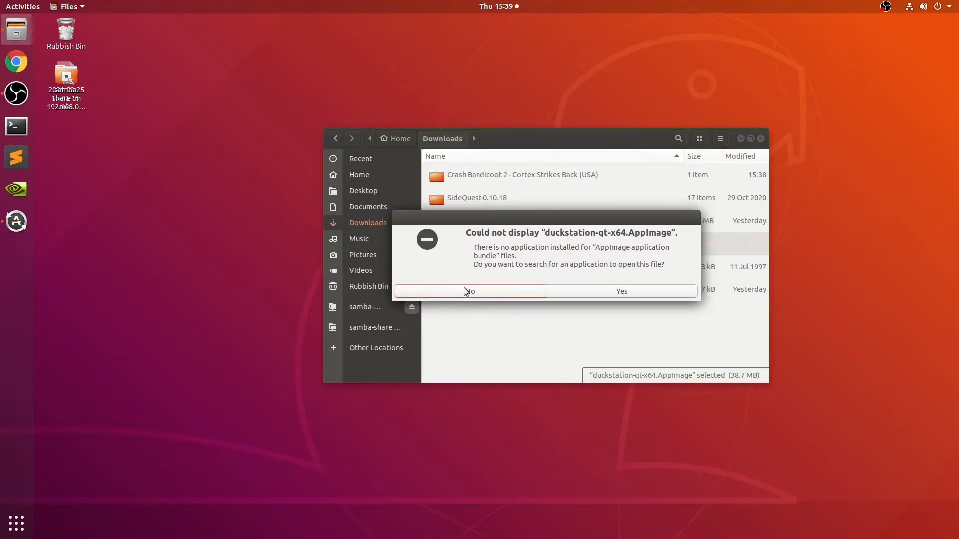
left_click(469, 292)
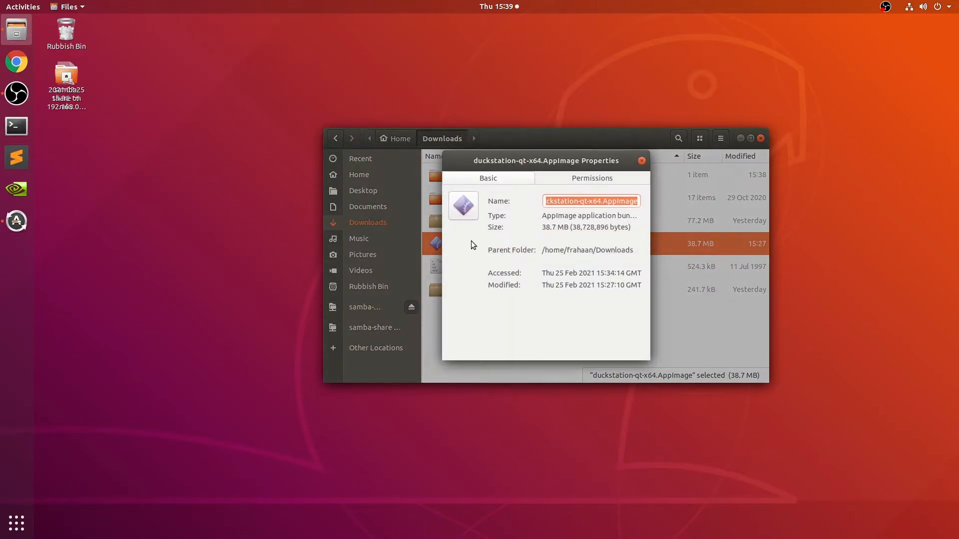
left_click(591, 177)
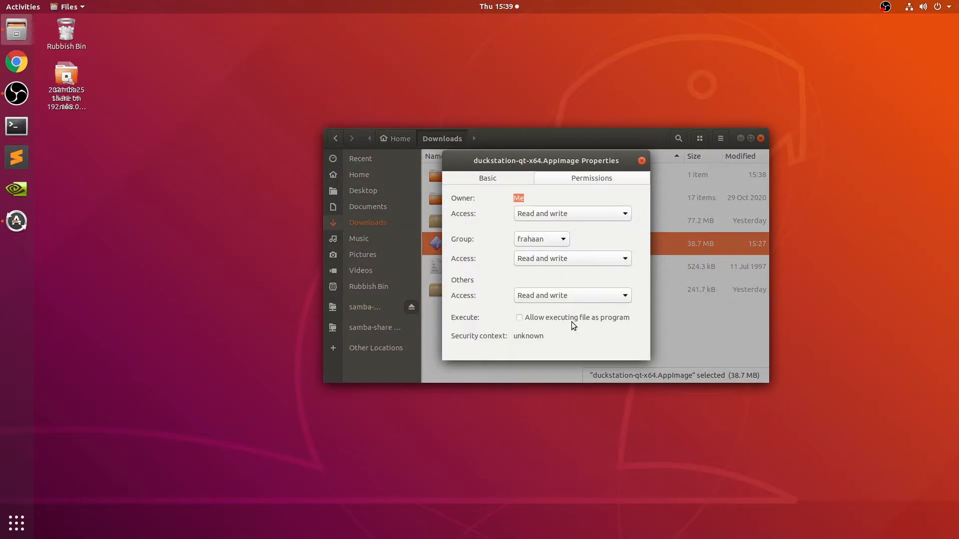
left_click(520, 317)
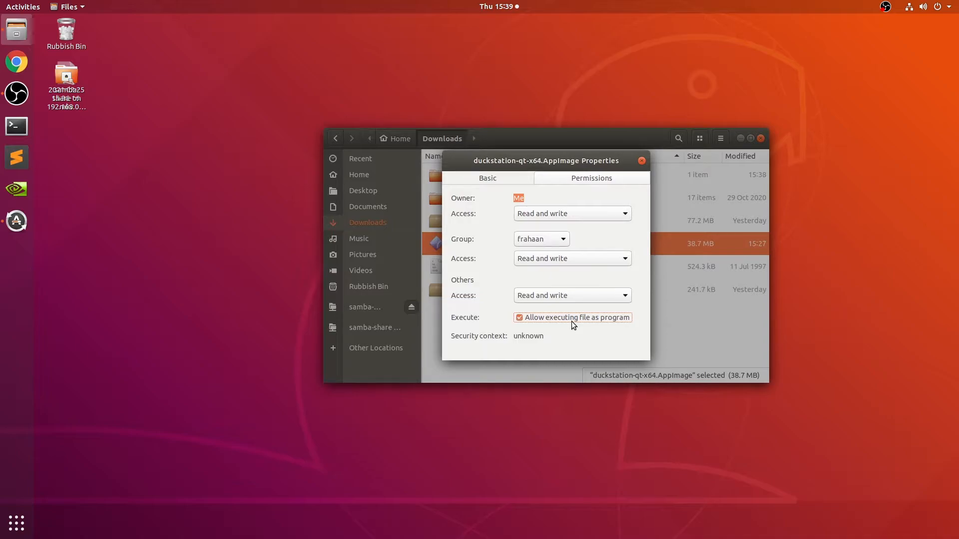
left_click(518, 317)
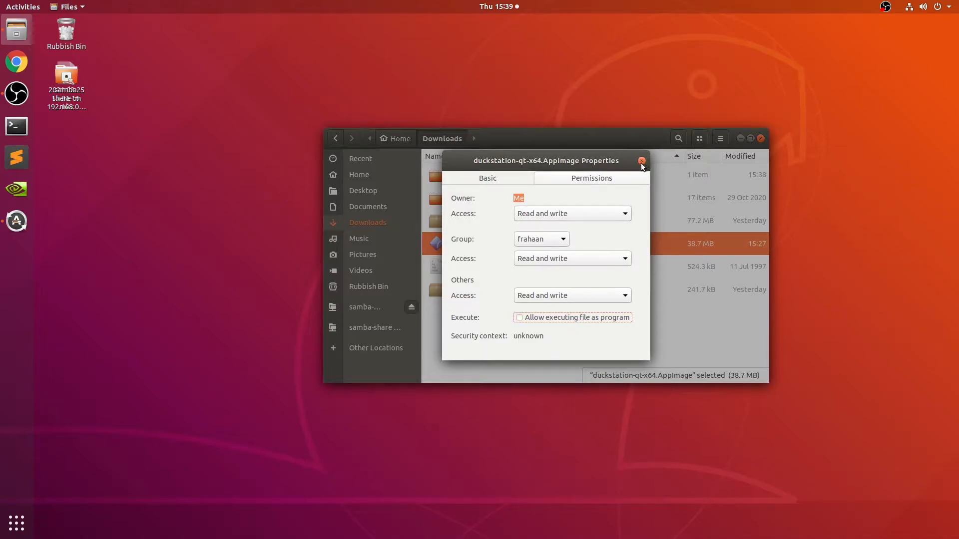
left_click(641, 161)
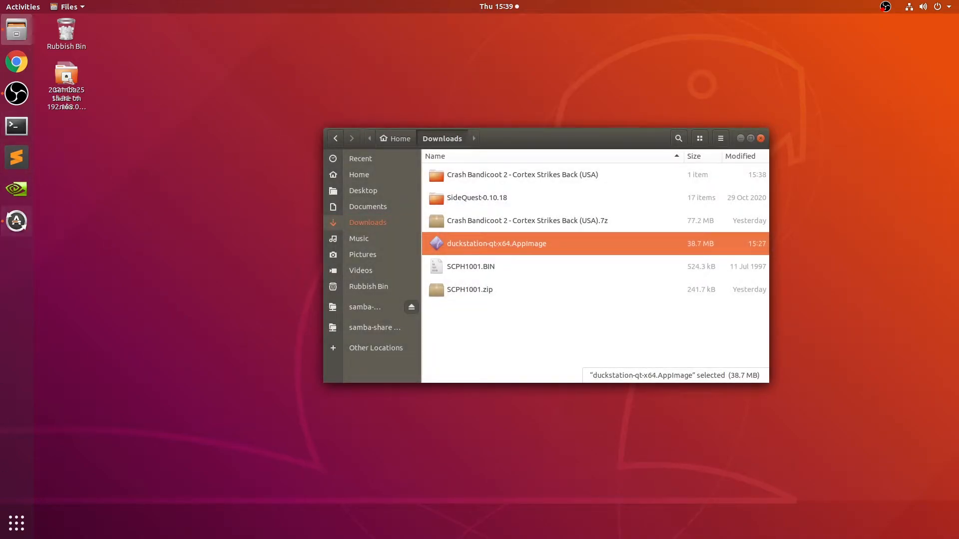
type("tel")
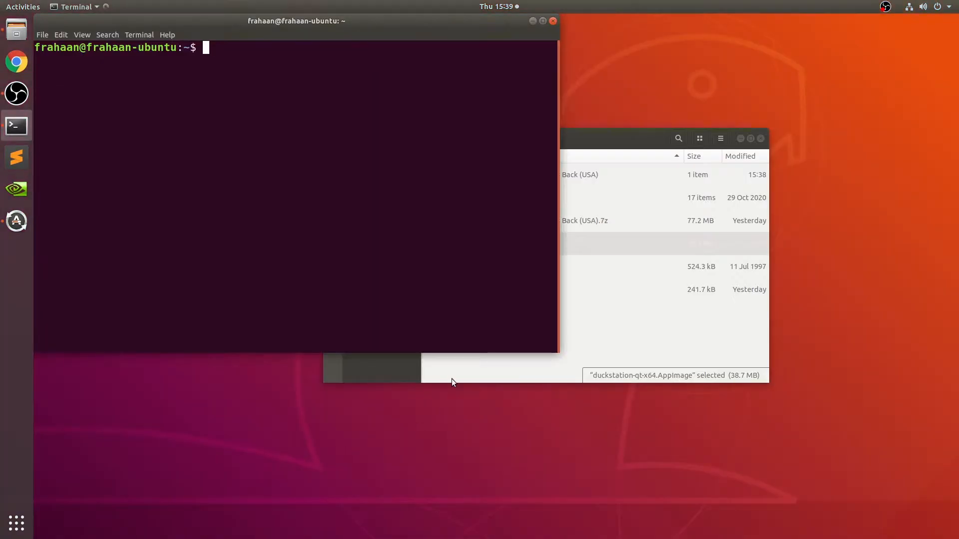
Run chmod 777 on duckstation-qt-x64.AppImage in Terminal.
type("chmod")
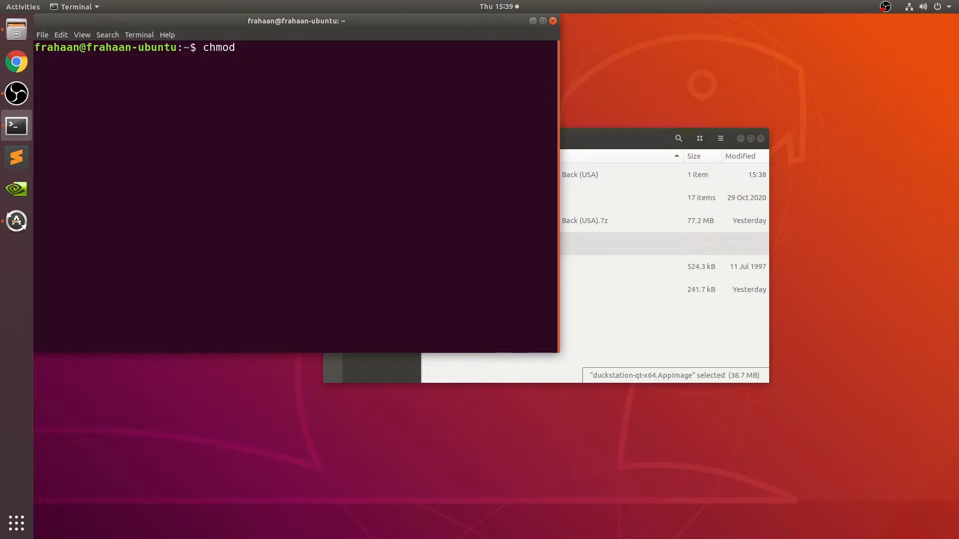
type("777")
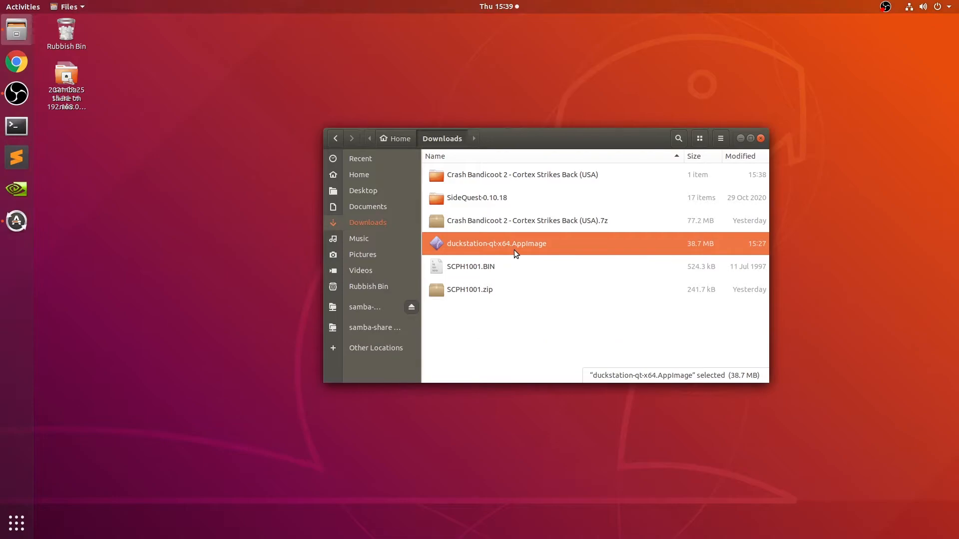
Launch the DuckStation AppImage, try Start BIOS, and dismiss both missing-BIOS error dialogs.
double_click(497, 244)
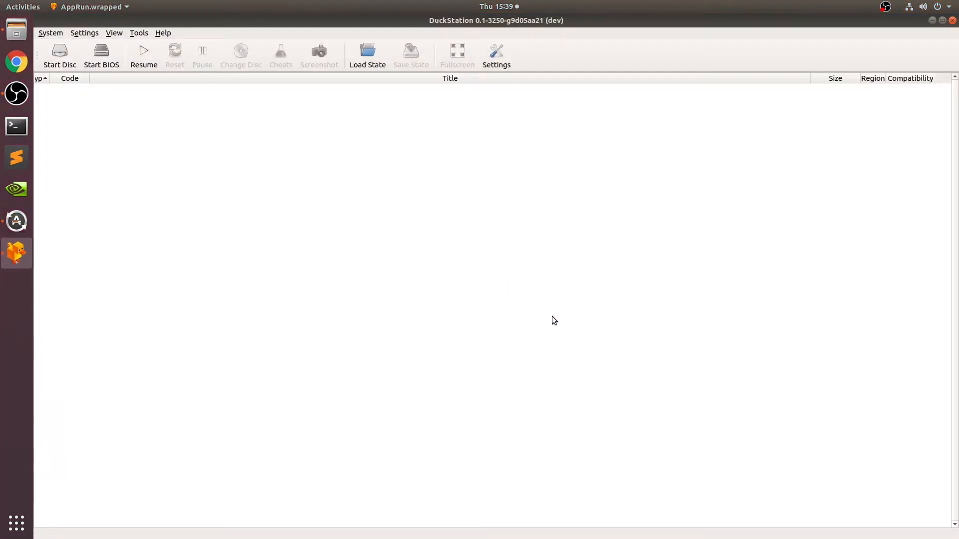
mouse_move(361, 200)
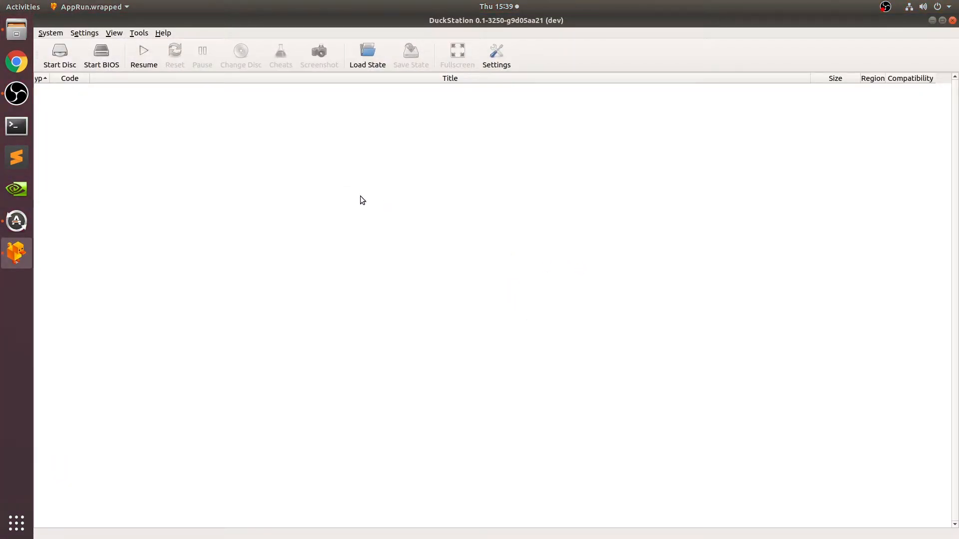
left_click(101, 55)
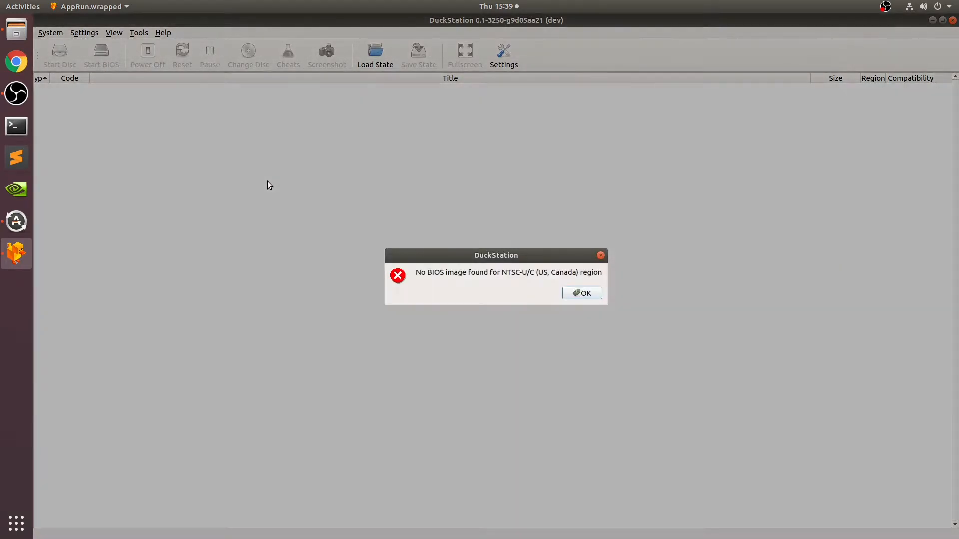
mouse_move(511, 297)
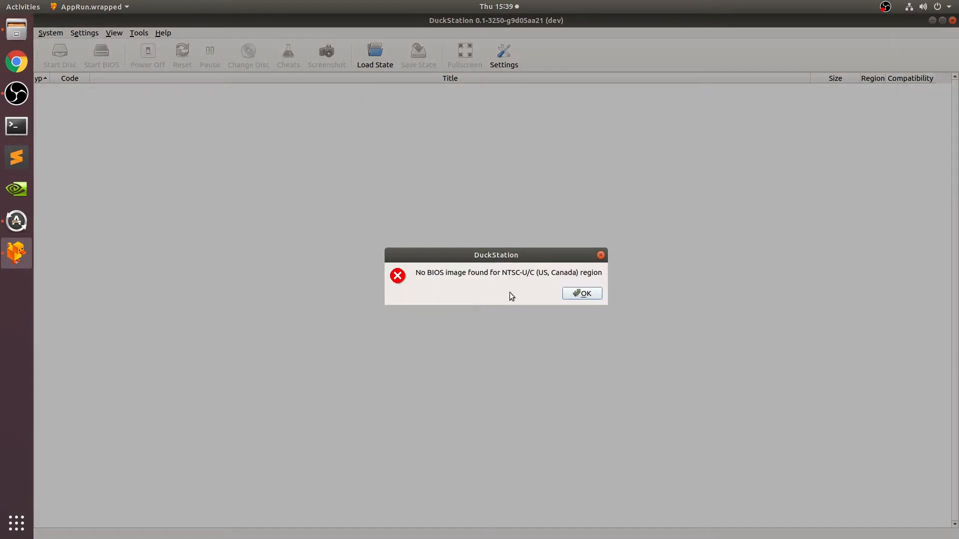
left_click(581, 294)
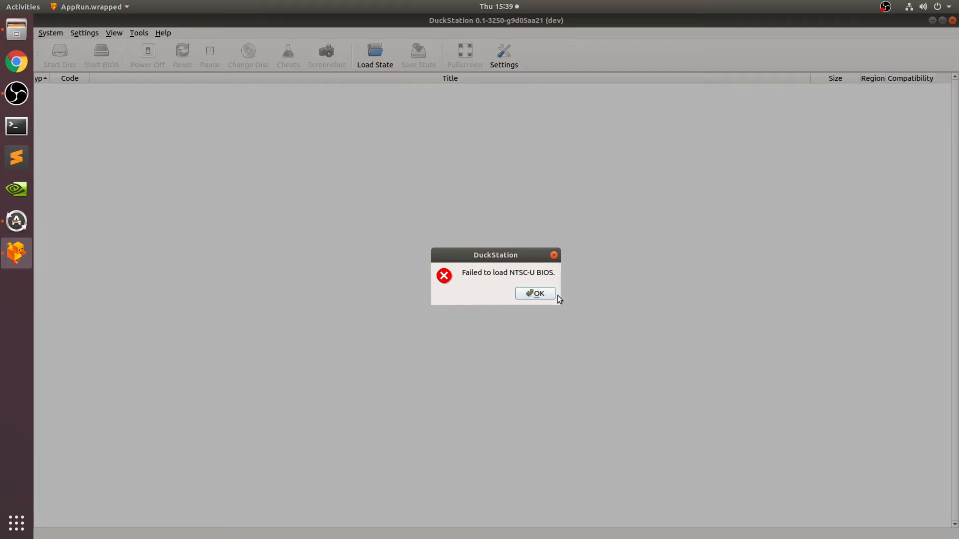
left_click(534, 294)
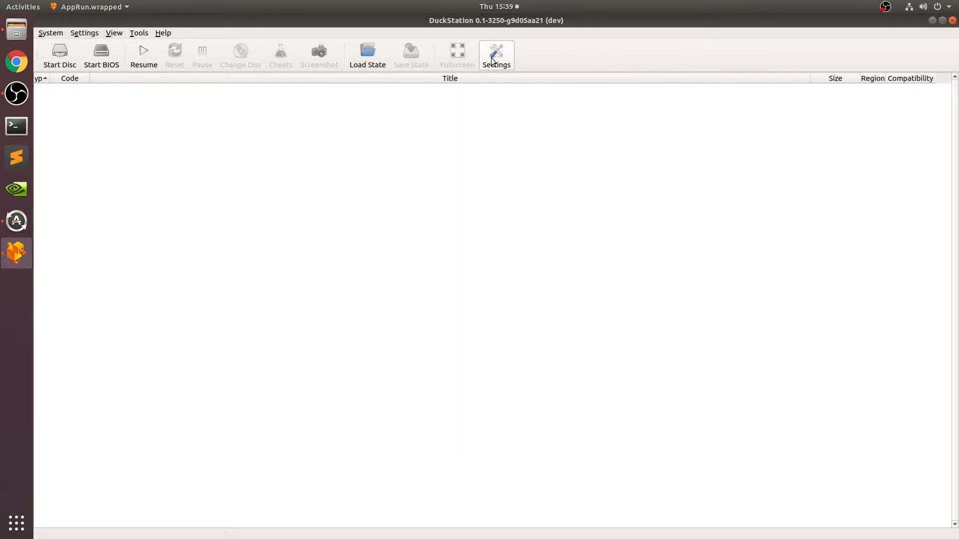
Open Settings > BIOS Settings and select the BIOS Directory path.
left_click(496, 52)
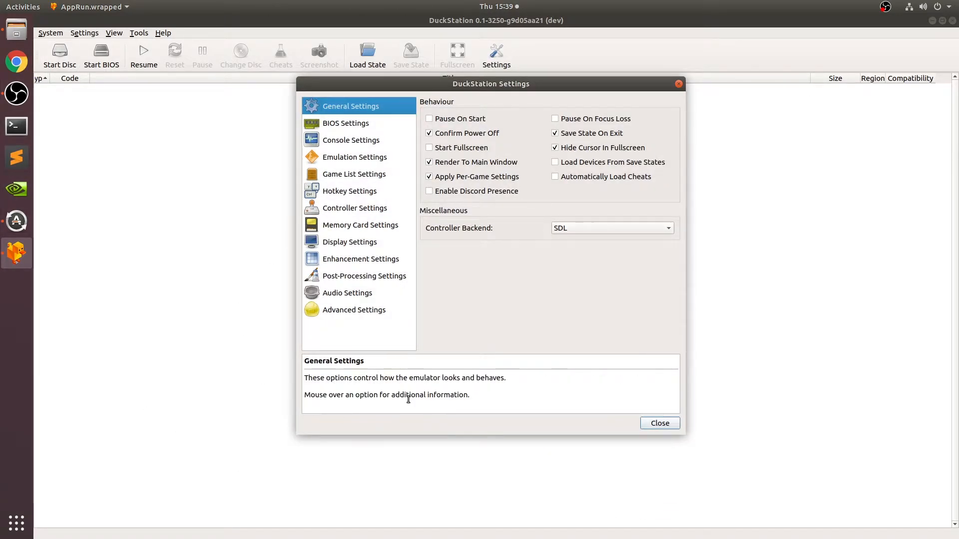
mouse_move(521, 286)
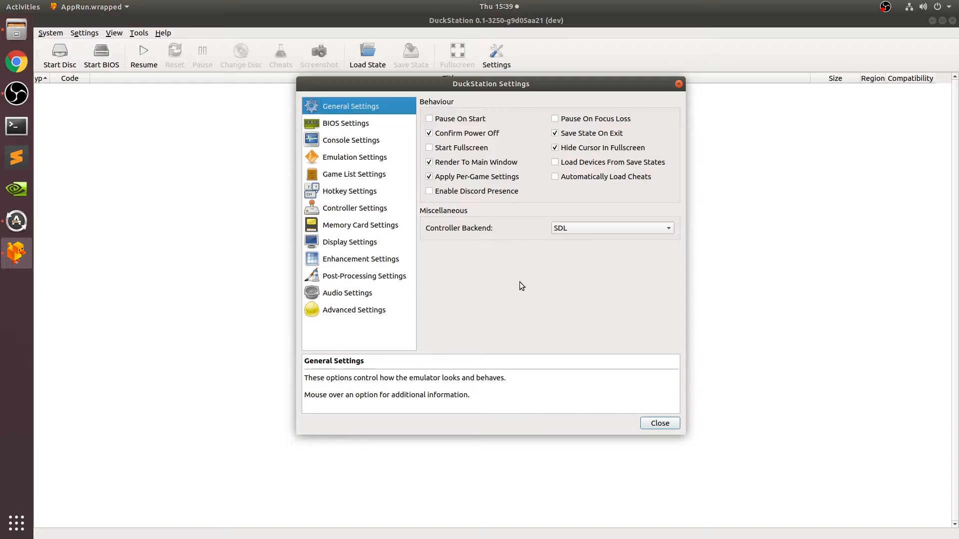
left_click(345, 123)
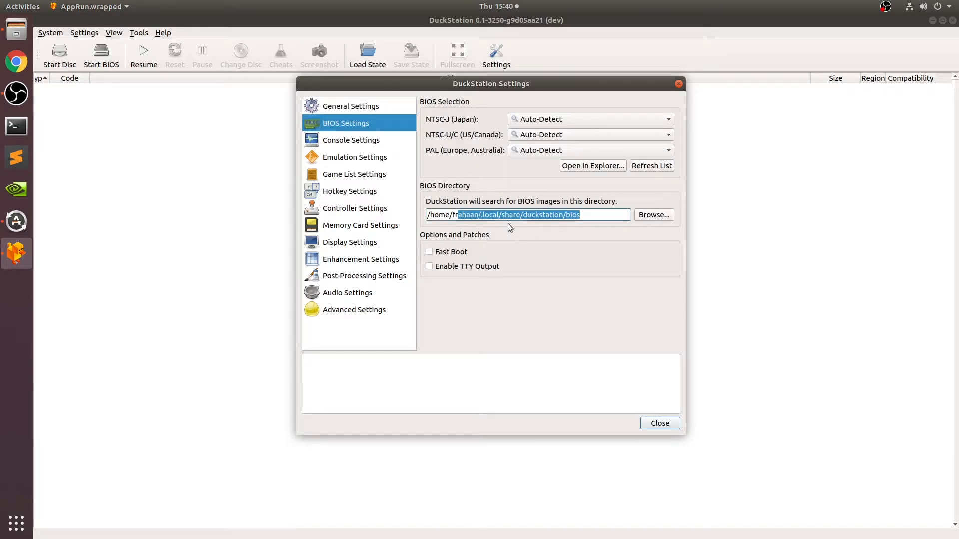
left_click(652, 214)
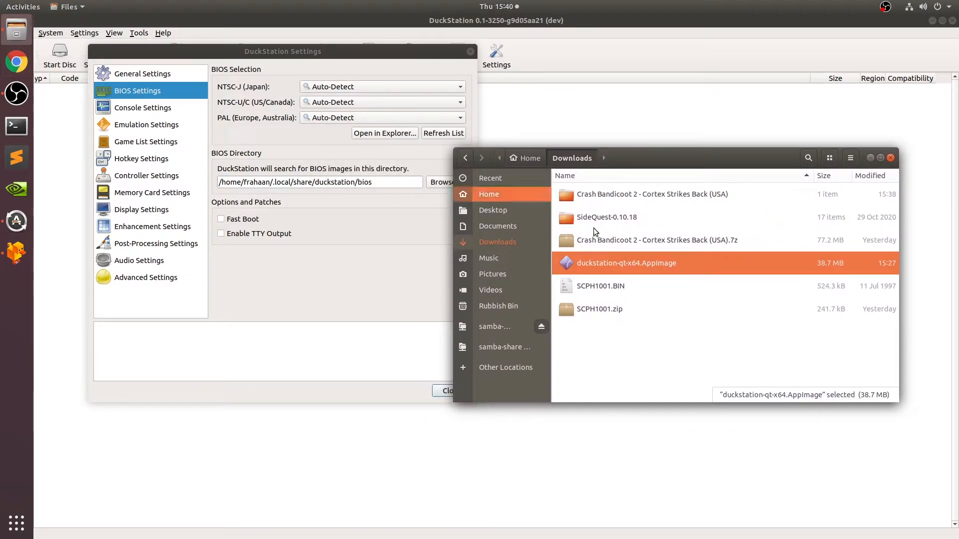
Paste SCPH1001.BIN into .local/share/duckstation/bios, then close the Files window.
left_click(601, 286)
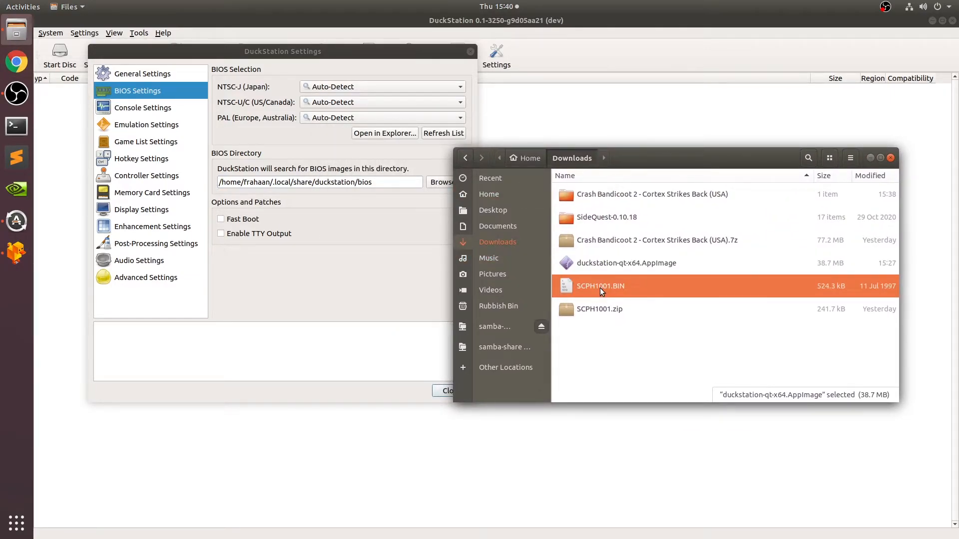
left_click(600, 286)
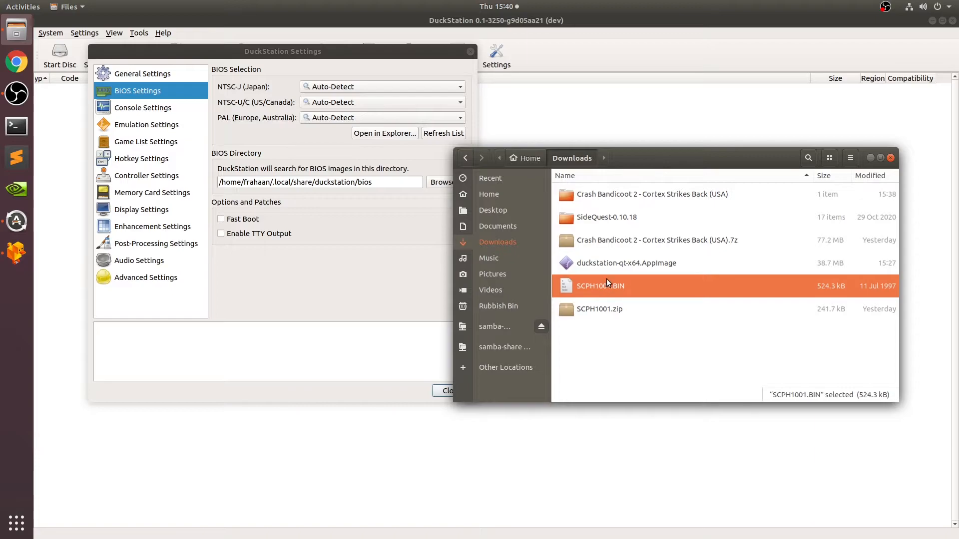
mouse_move(549, 192)
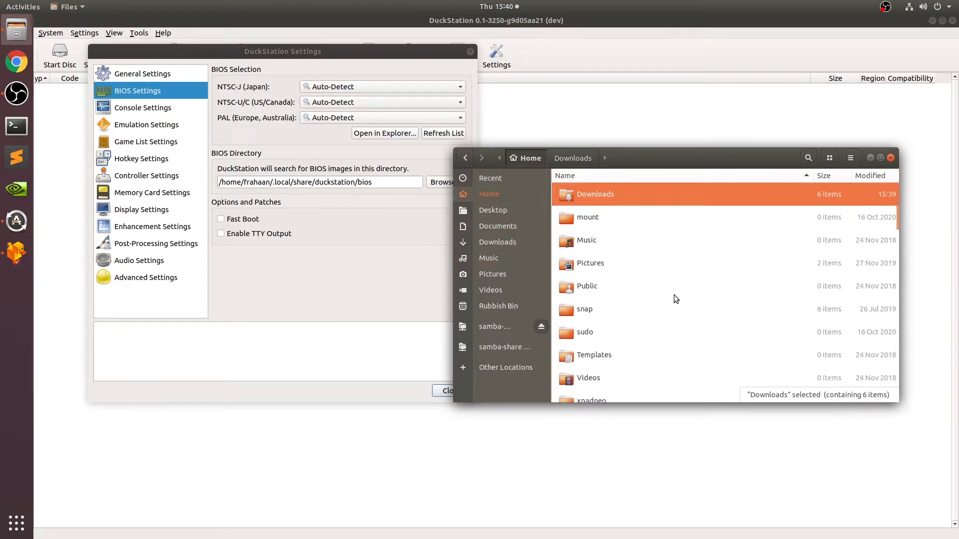
scroll("down", 3)
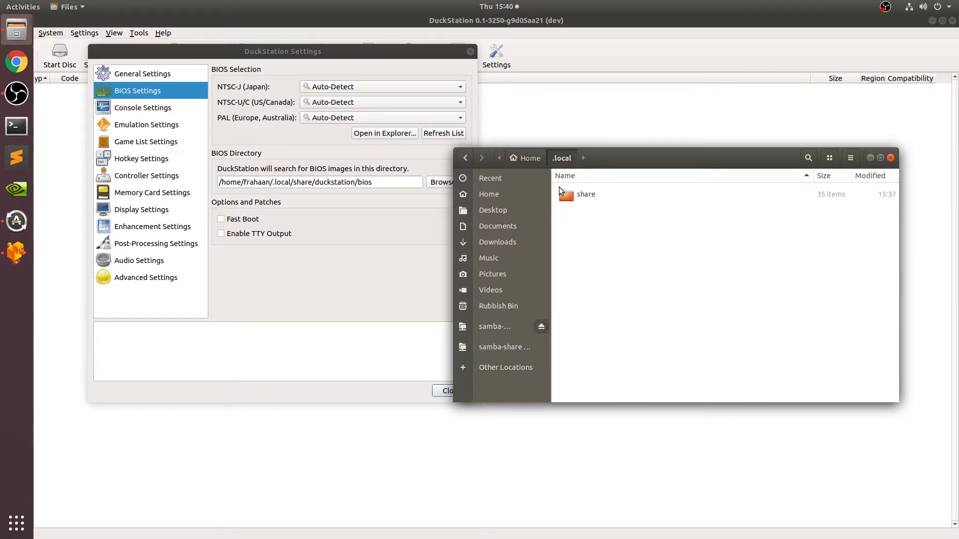
double_click(585, 194)
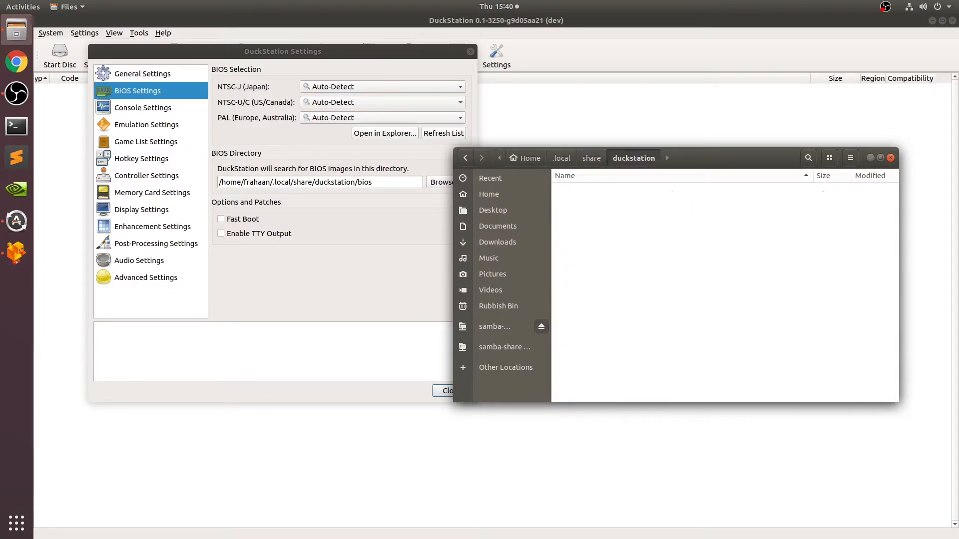
right_click(673, 293)
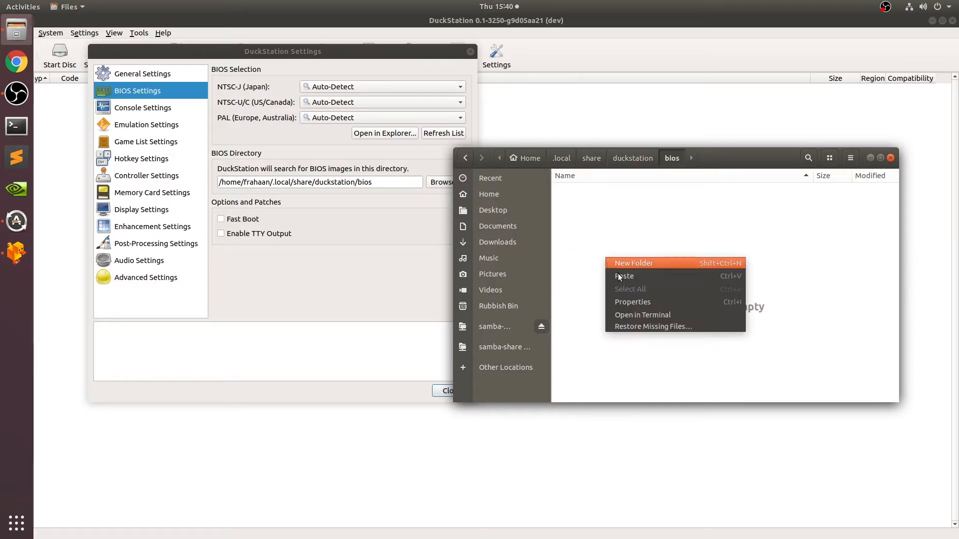
left_click(624, 276)
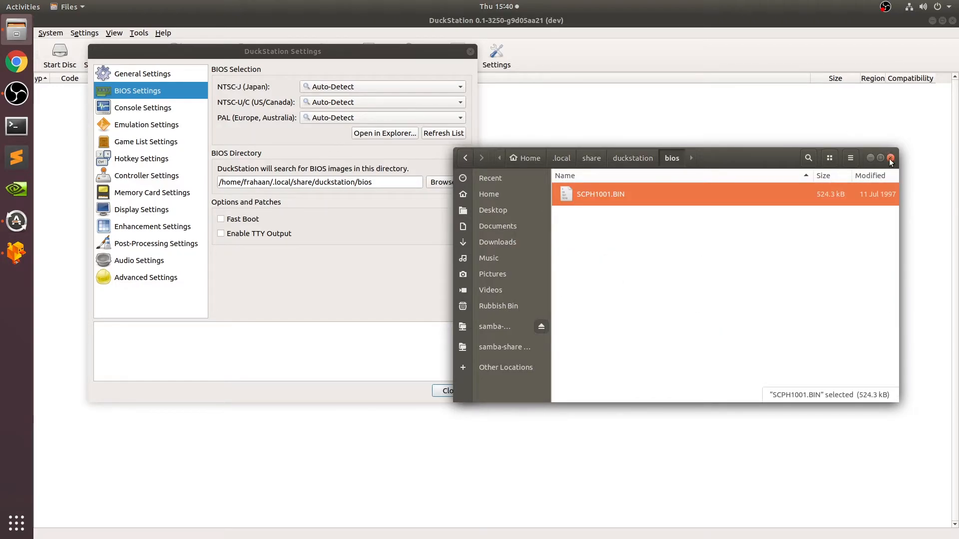
left_click(890, 158)
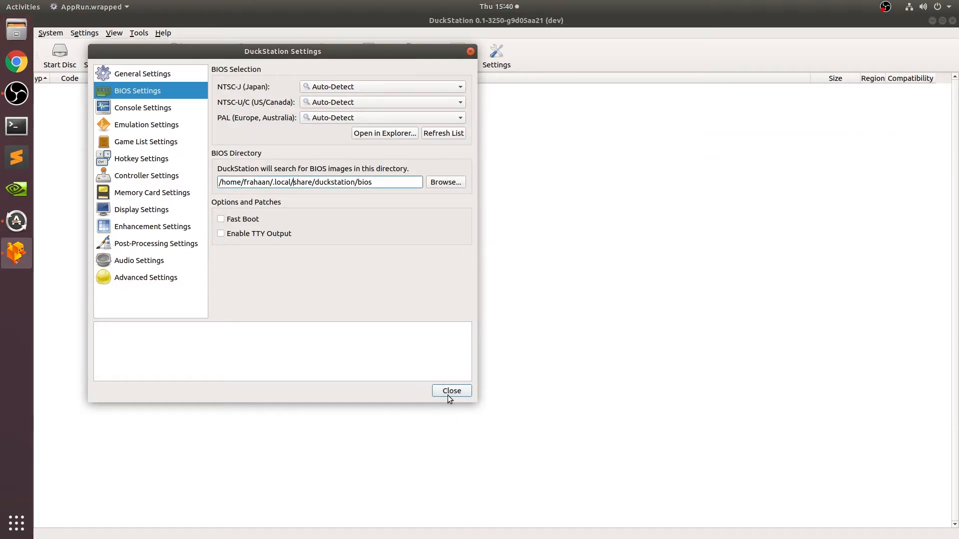
Close Settings, boot the BIOS to the PlayStation main menu, then power off.
left_click(451, 391)
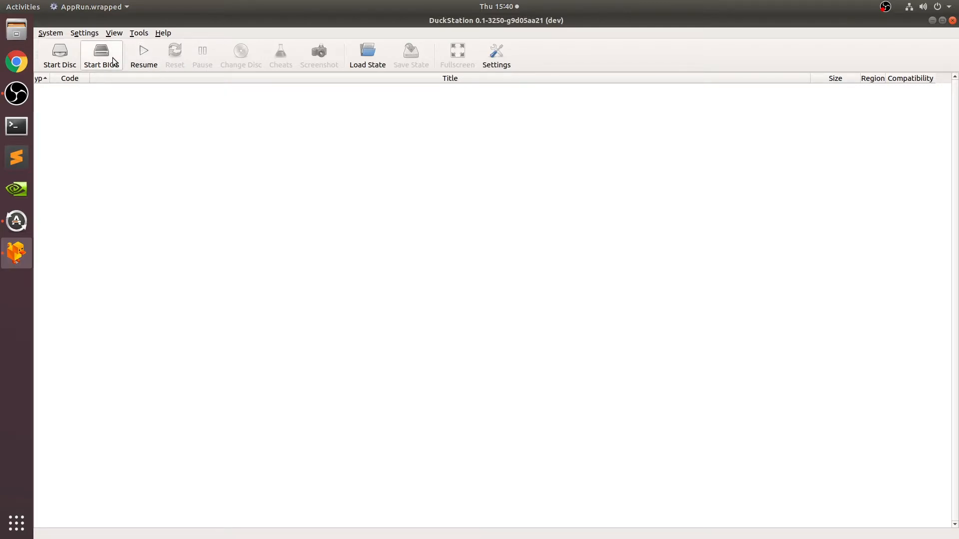
left_click(101, 55)
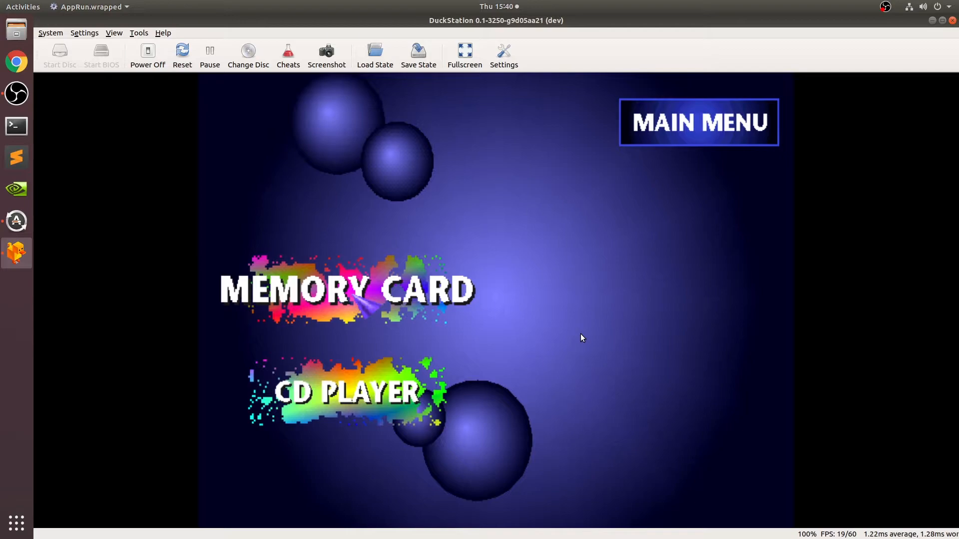
mouse_move(147, 55)
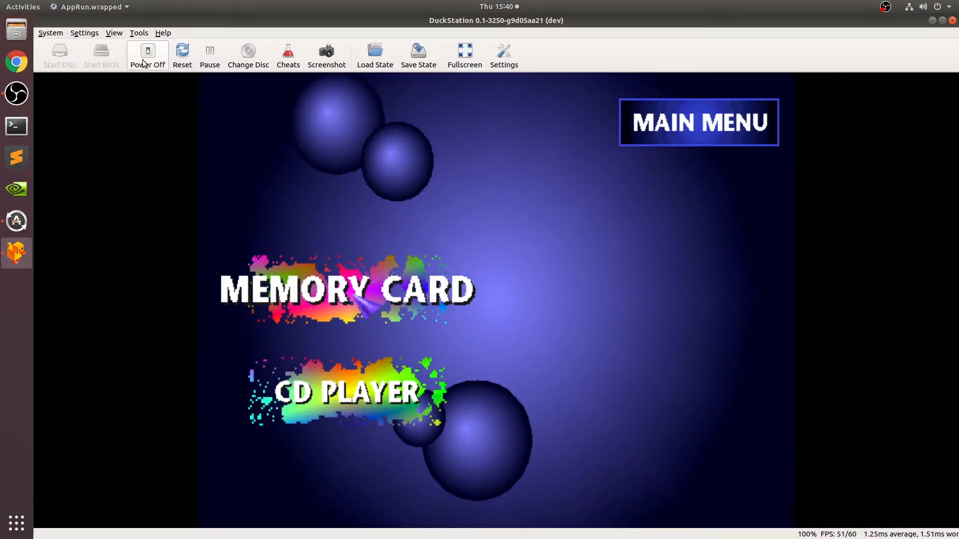
left_click(148, 55)
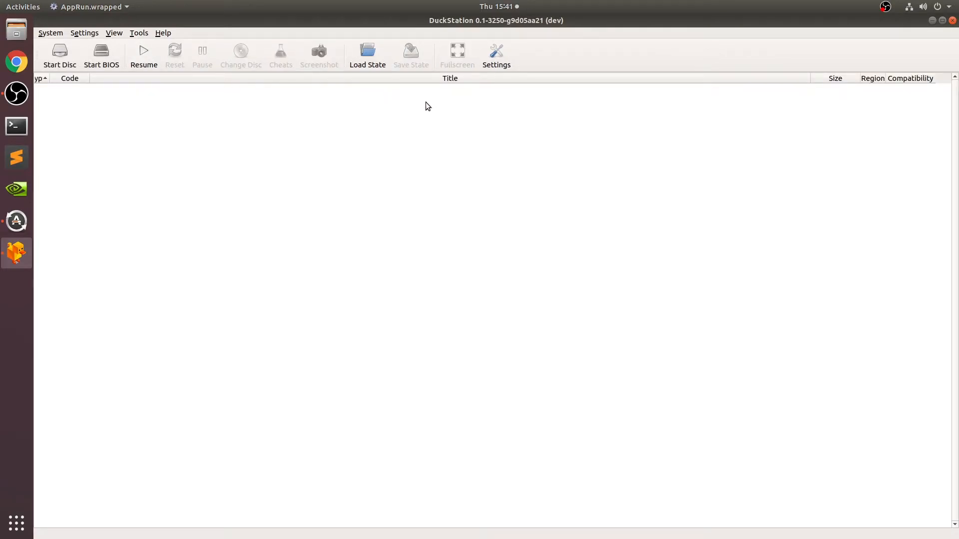
Tick Start Fullscreen under General Settings, then look over the BIOS and Console settings.
left_click(495, 55)
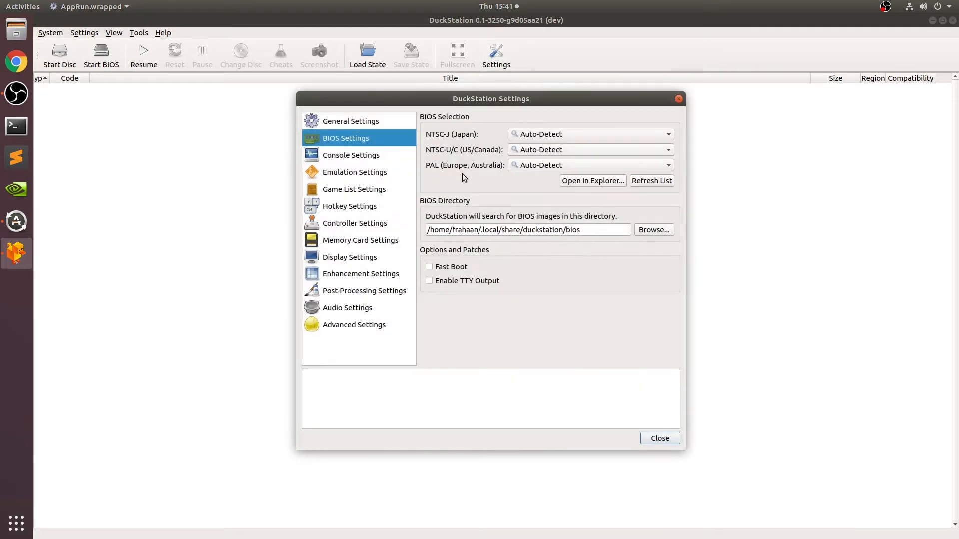
left_click(351, 120)
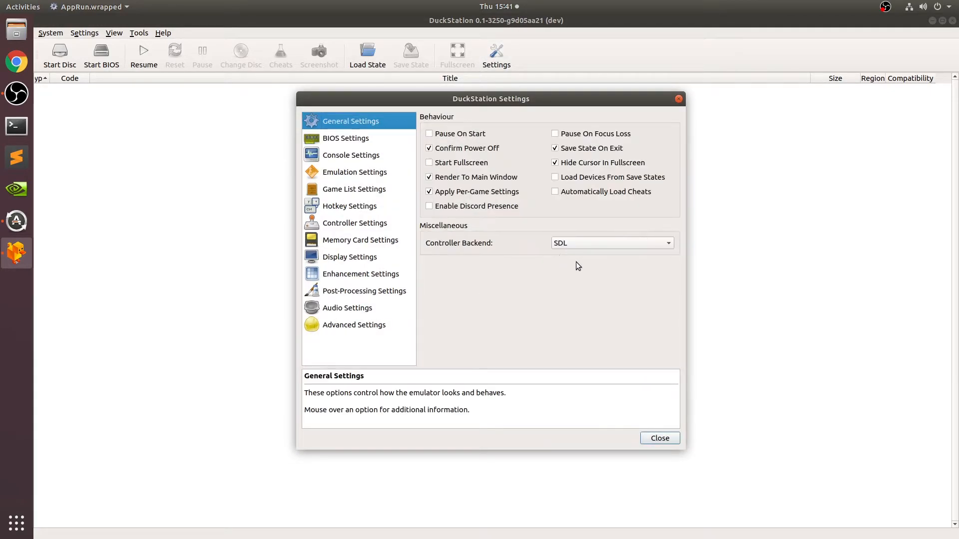
mouse_move(501, 341)
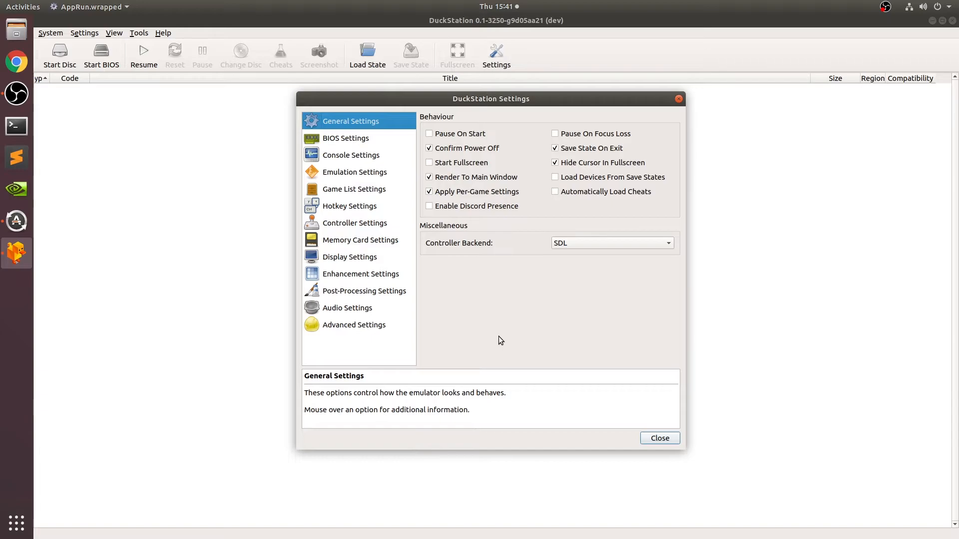
mouse_move(447, 163)
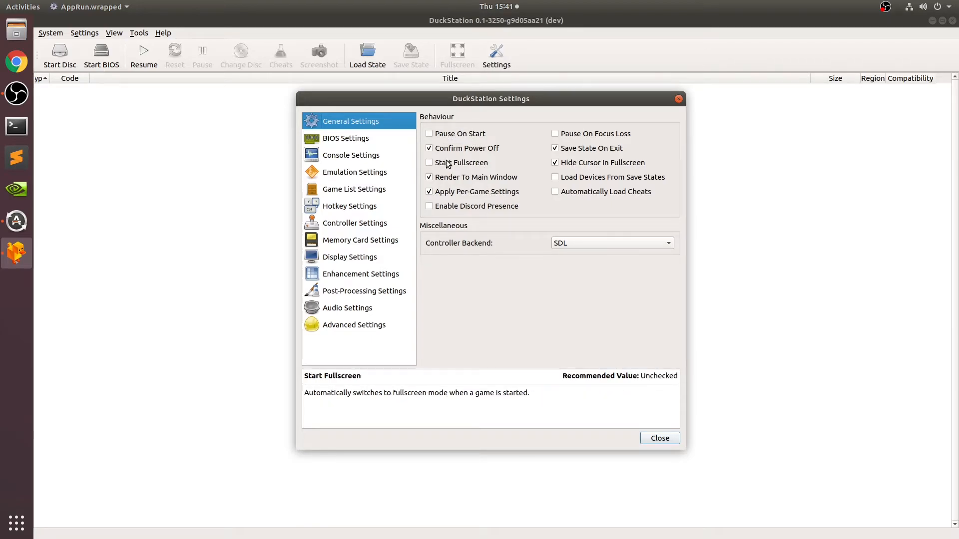
mouse_move(447, 168)
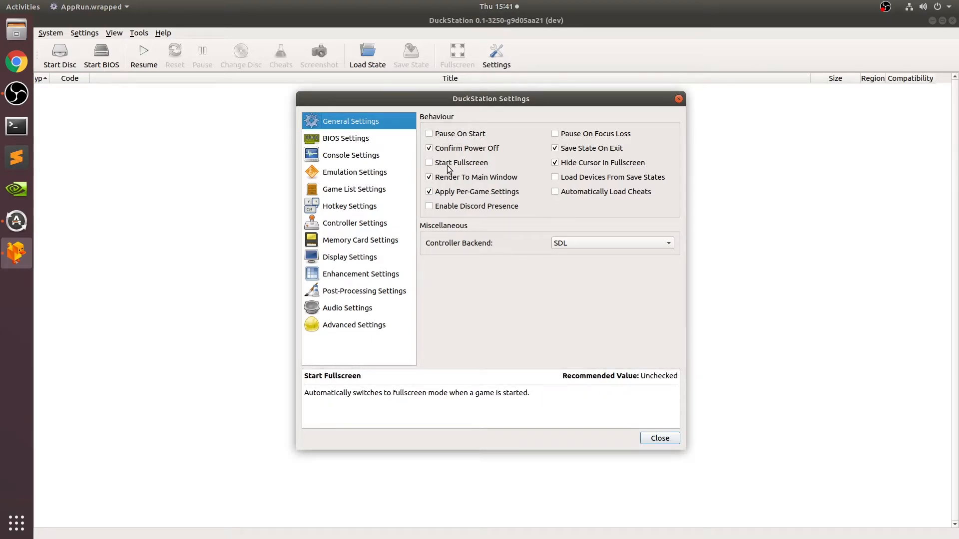
left_click(429, 163)
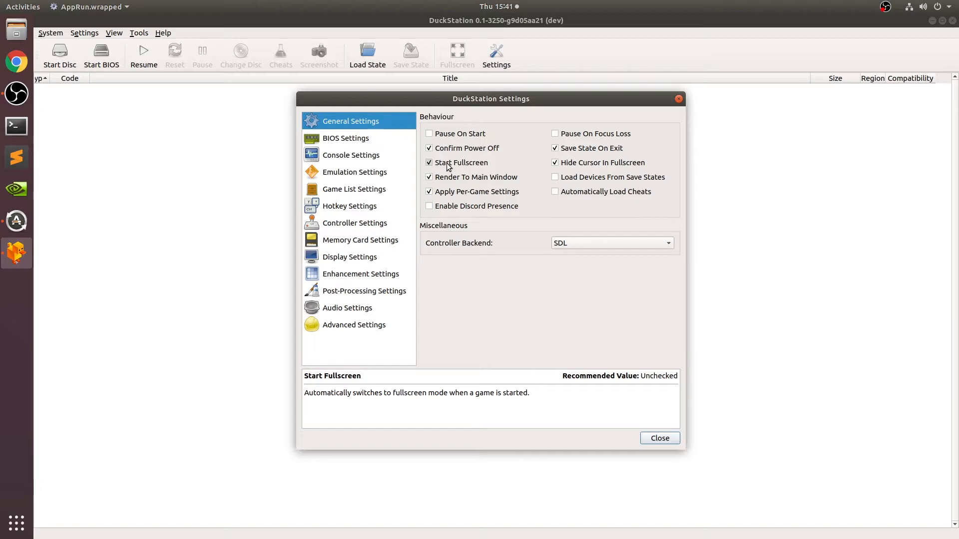
left_click(345, 138)
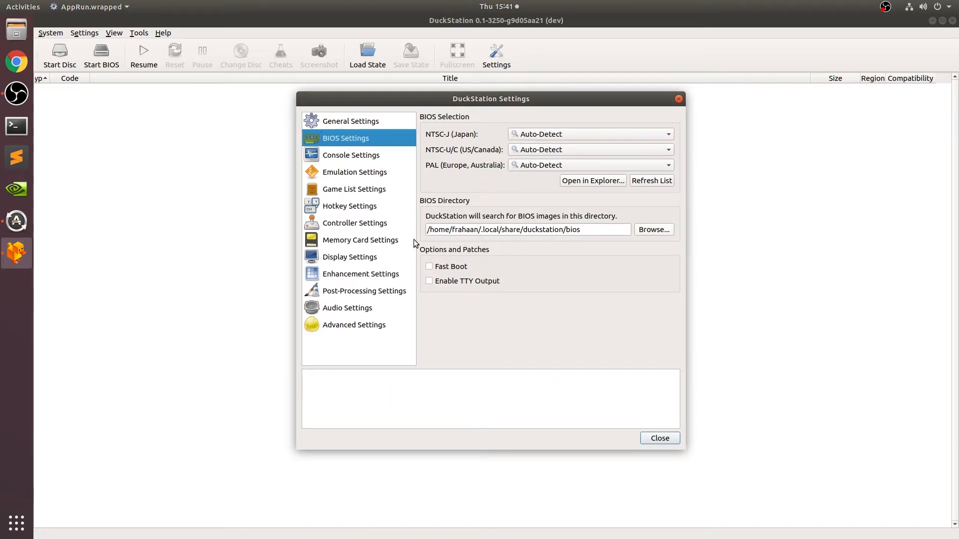
mouse_move(447, 270)
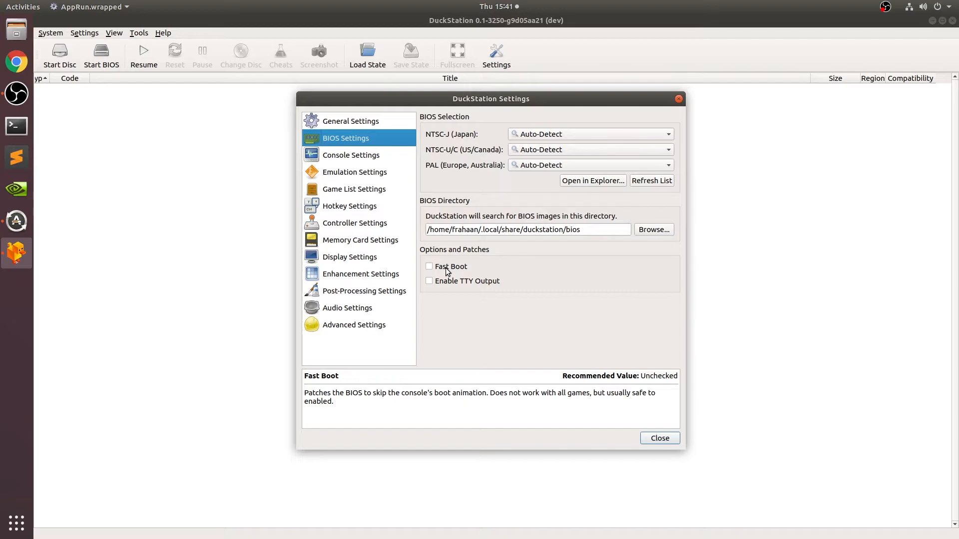
left_click(351, 155)
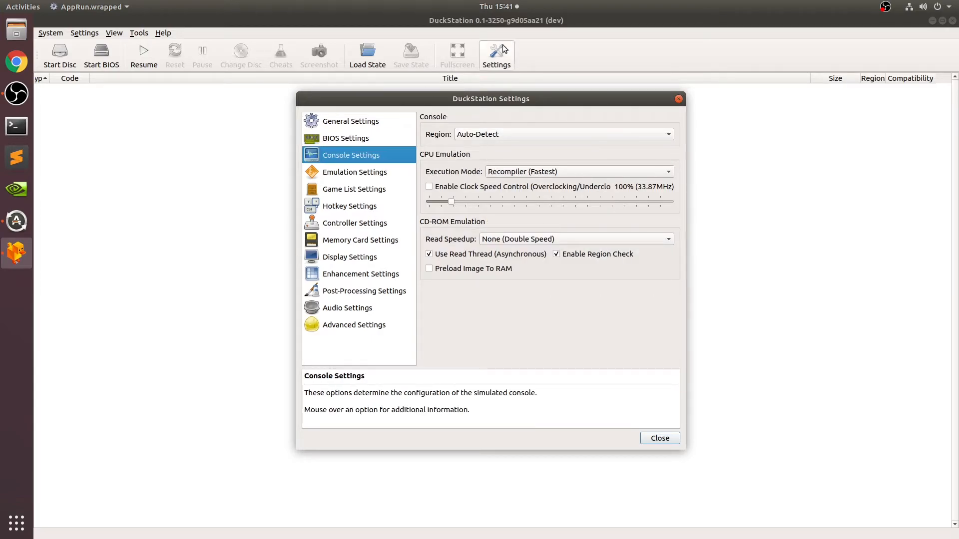
mouse_move(526, 165)
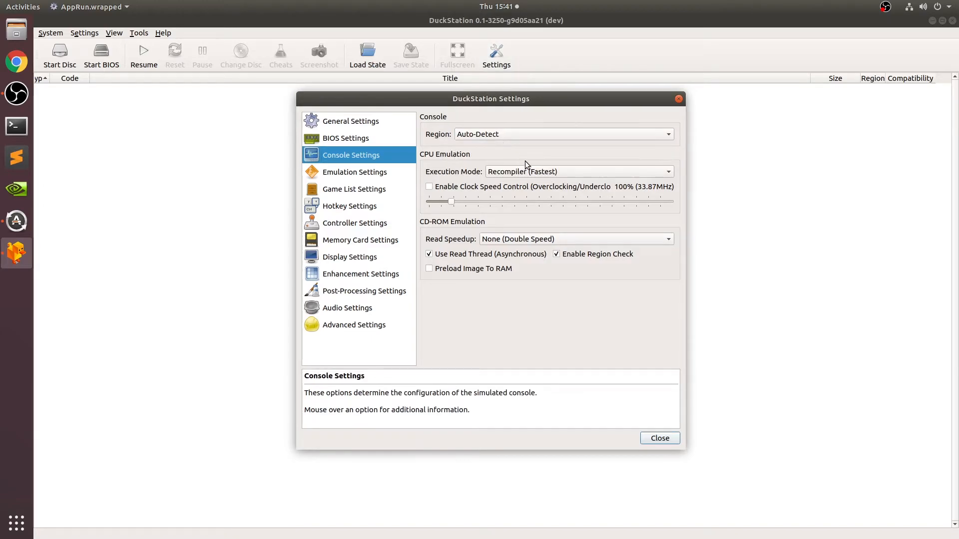
Browse the Emulation Speed choices, then dismiss the Game List's Add directory picker.
left_click(355, 172)
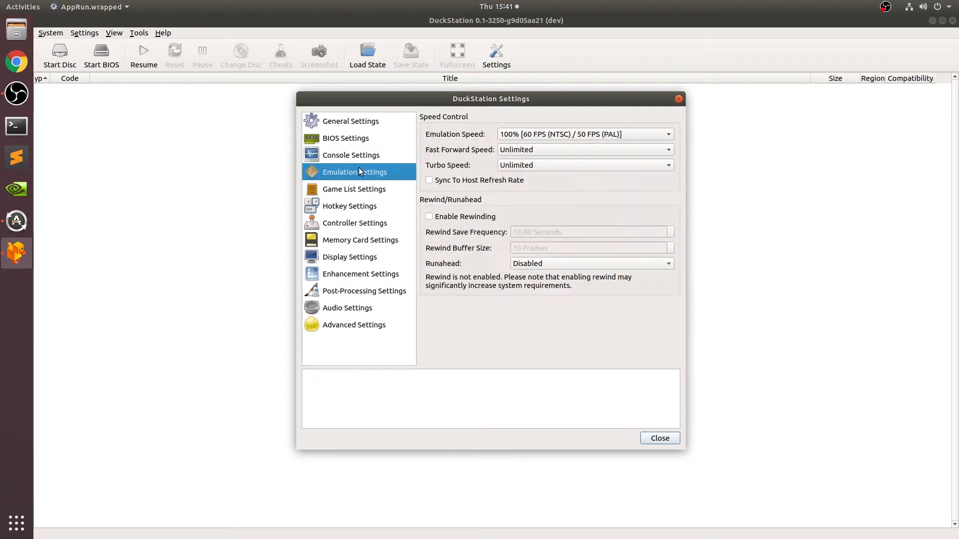
left_click(584, 134)
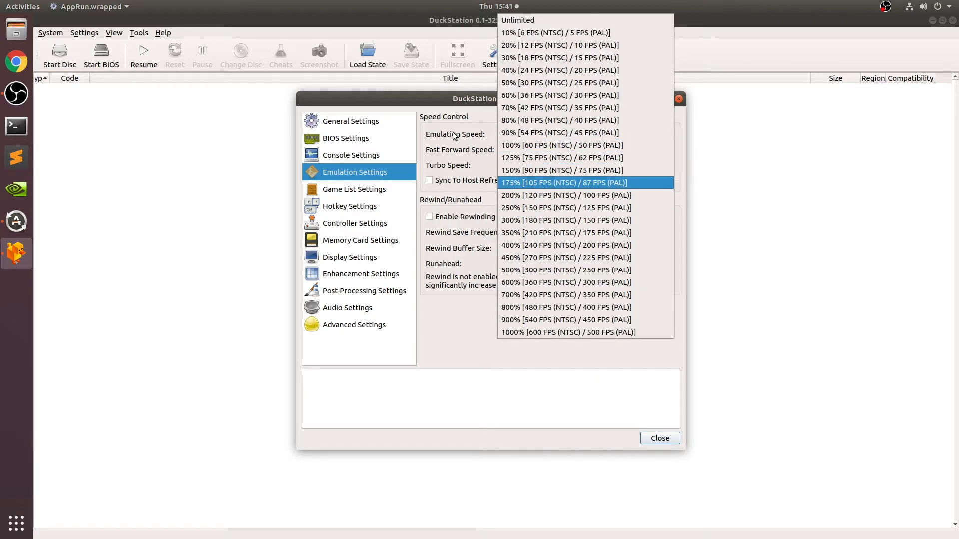
mouse_move(454, 142)
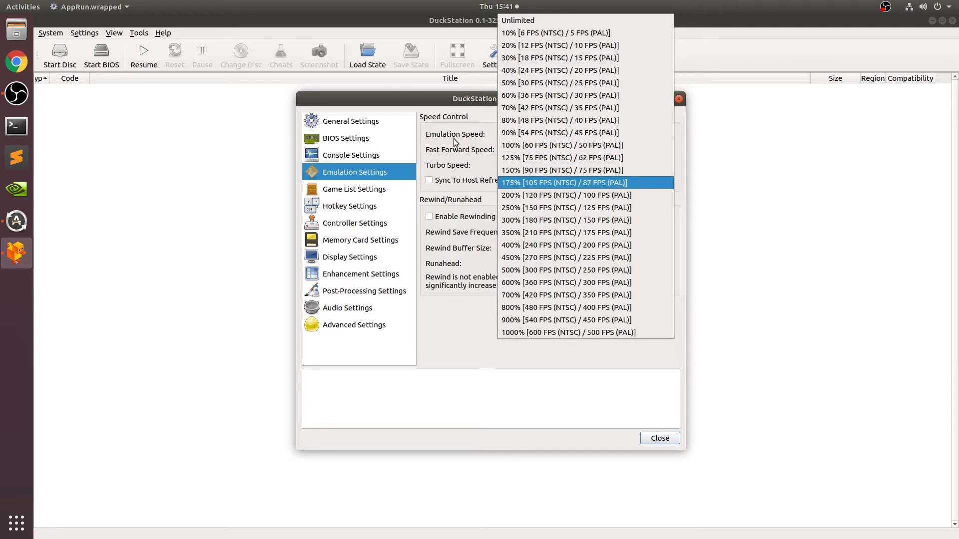
left_click(561, 144)
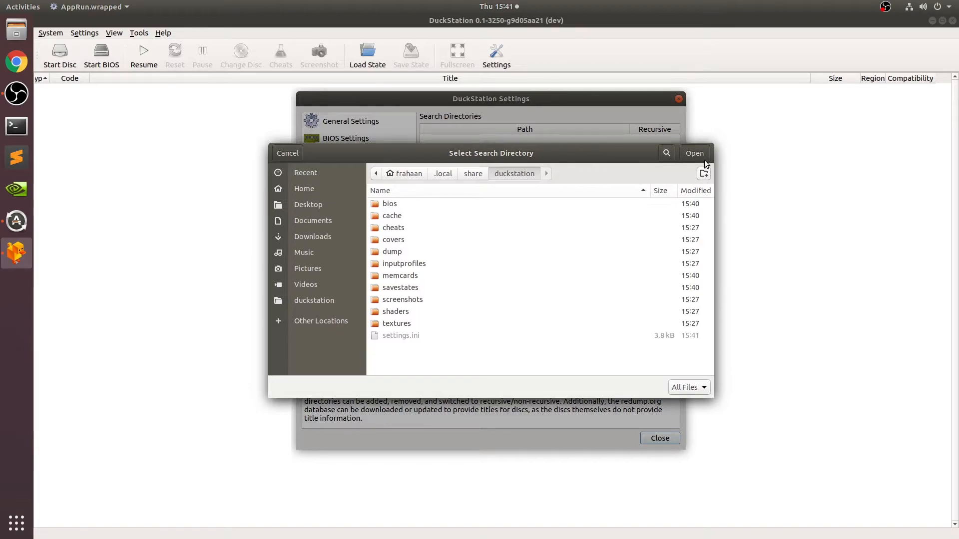
left_click(288, 153)
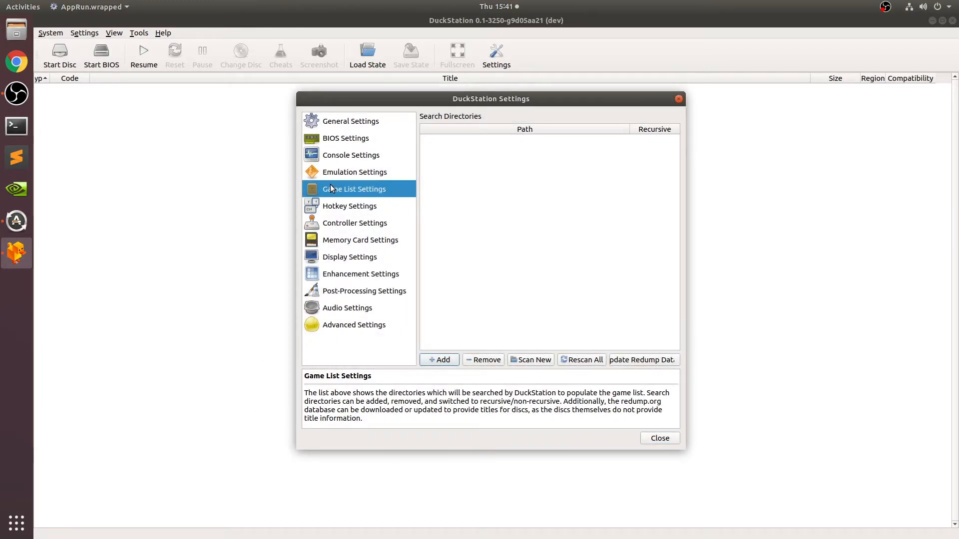
mouse_move(776, 133)
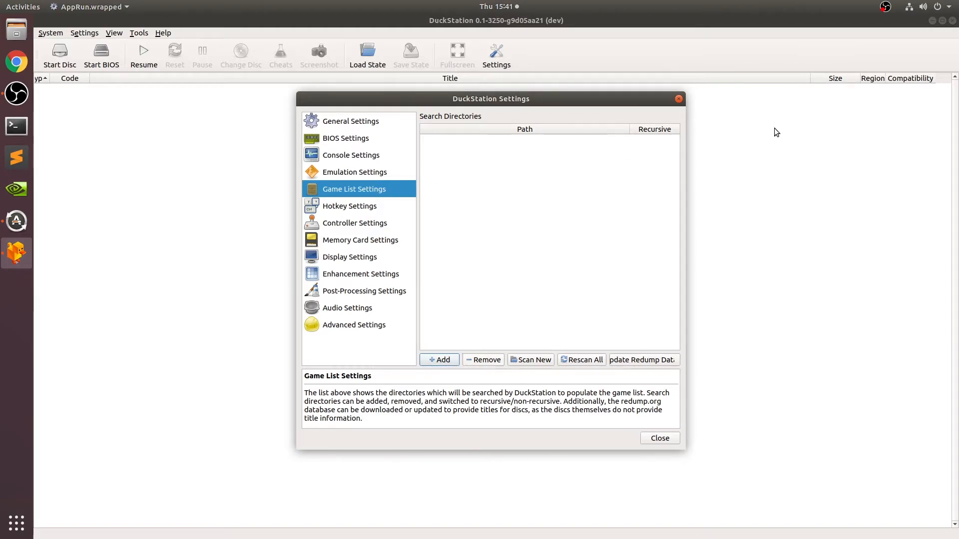
mouse_move(443, 210)
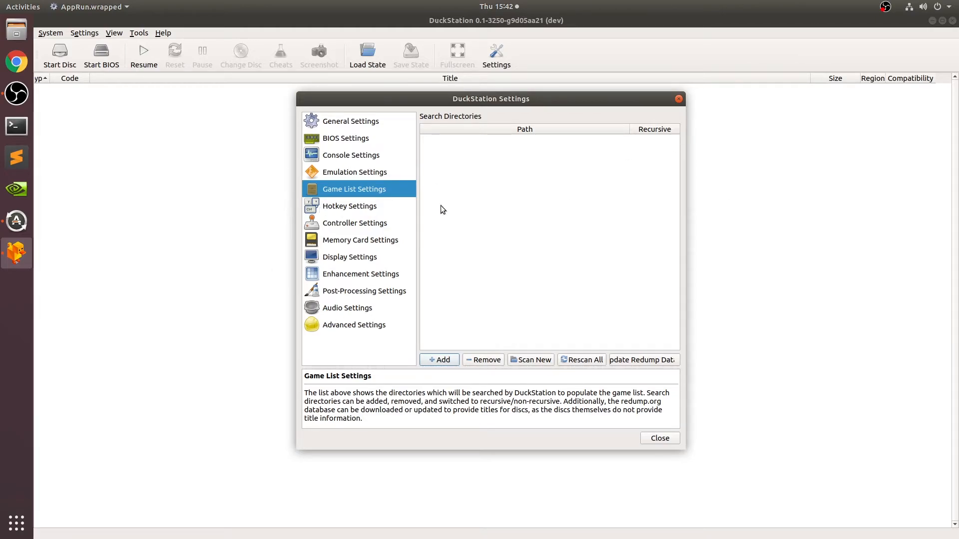
Look through the graphics and save state hotkeys, then show Port 1 controller bindings.
left_click(349, 206)
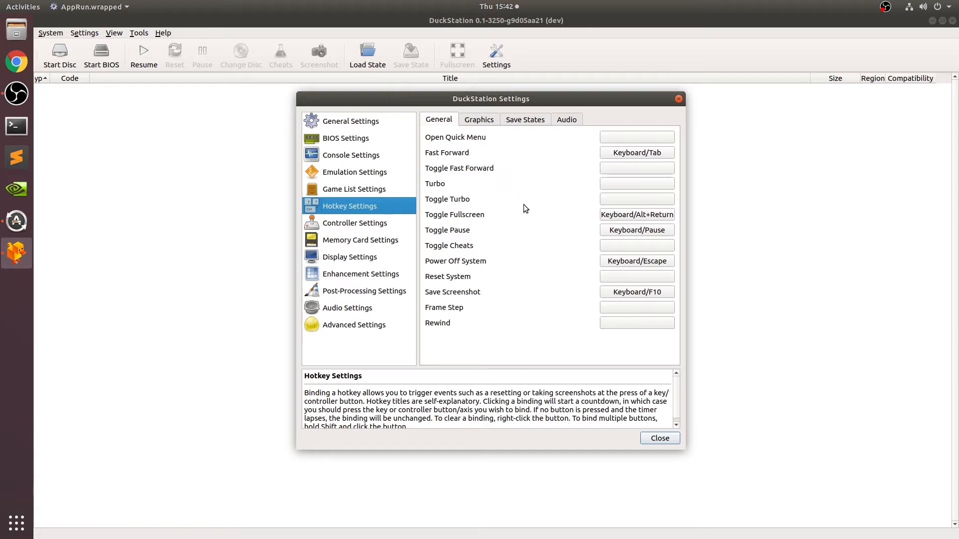
left_click(479, 120)
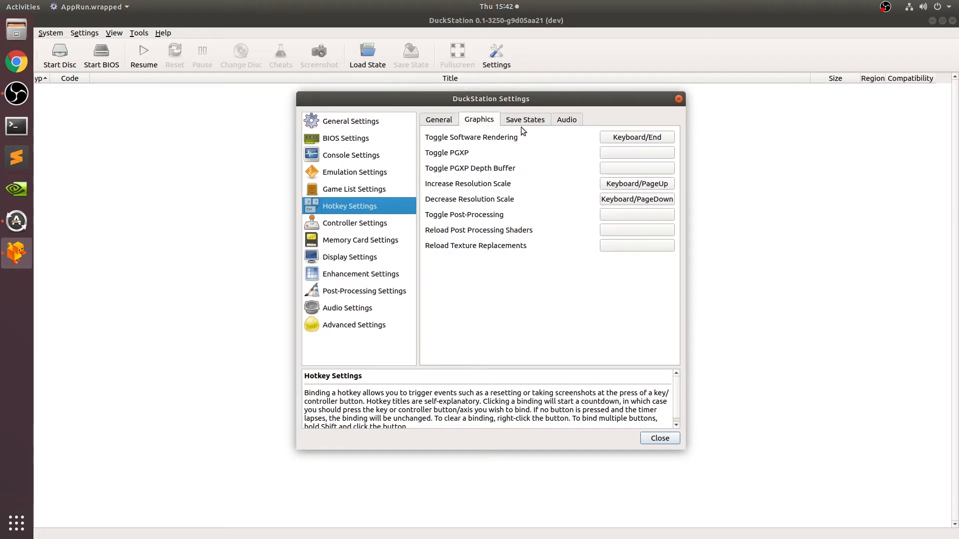
left_click(525, 119)
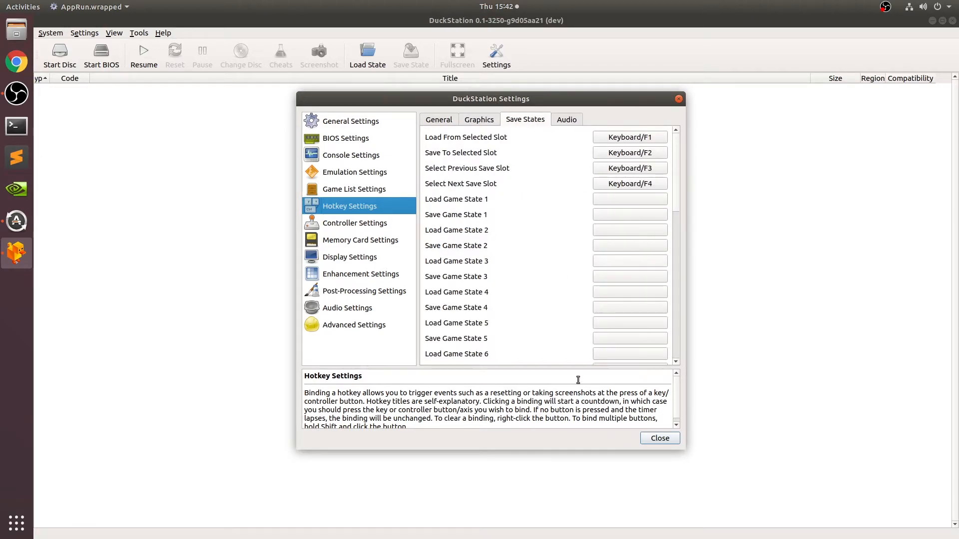
mouse_move(589, 107)
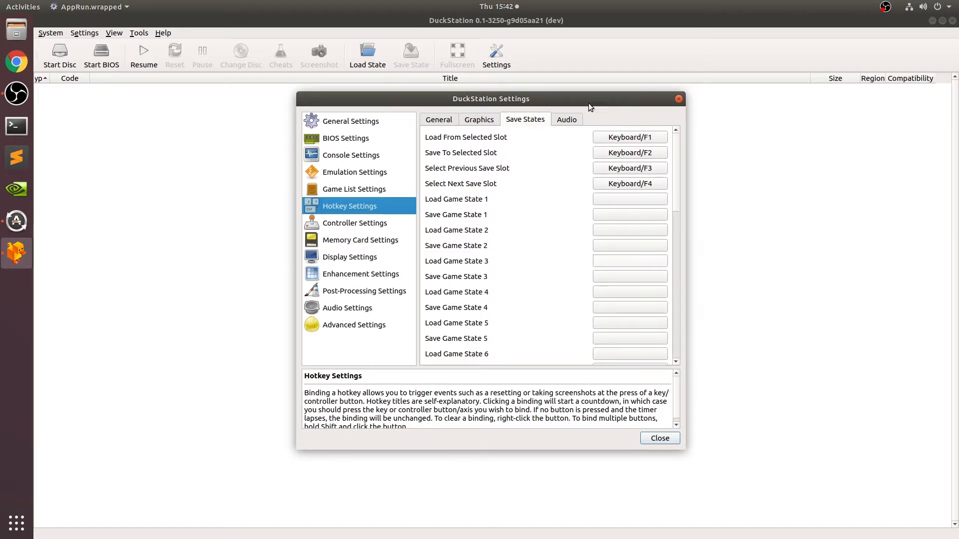
mouse_move(636, 163)
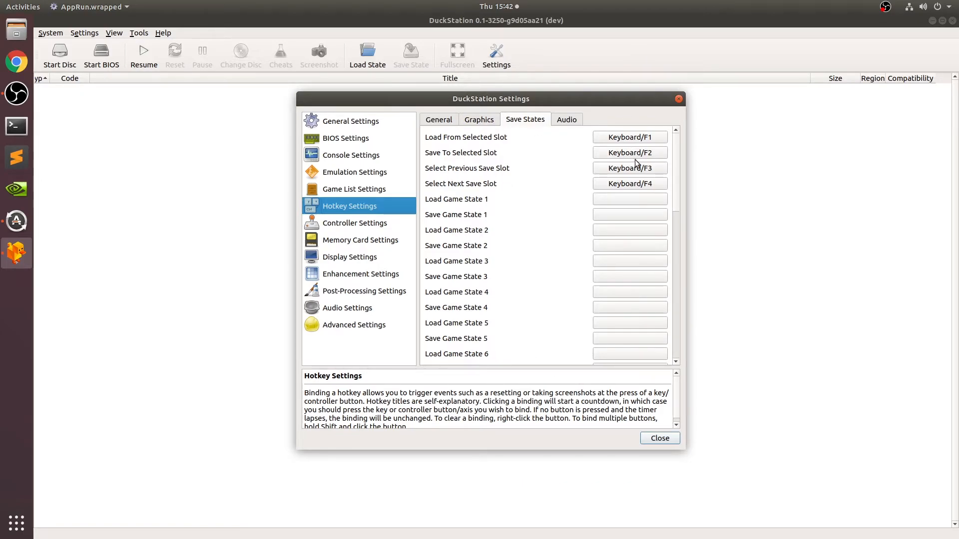
mouse_move(636, 174)
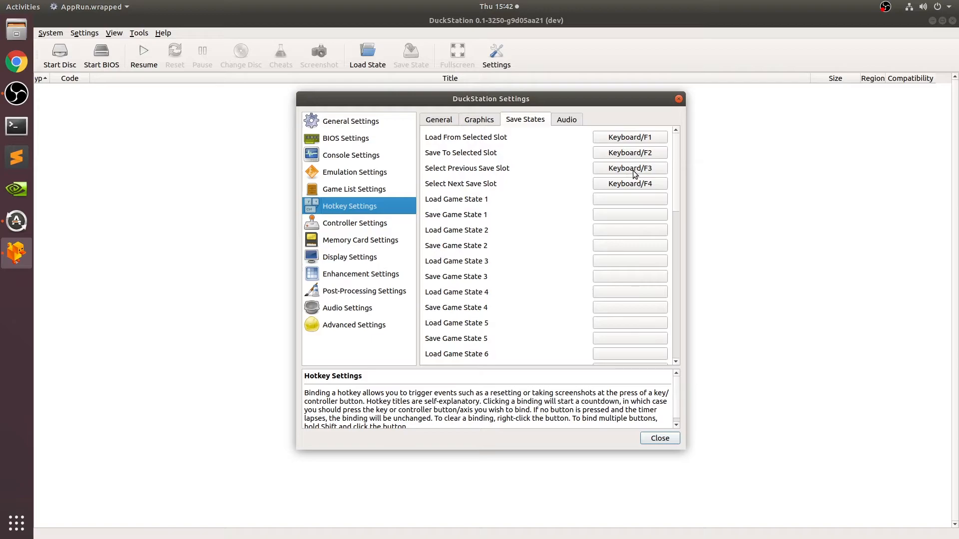
mouse_move(641, 190)
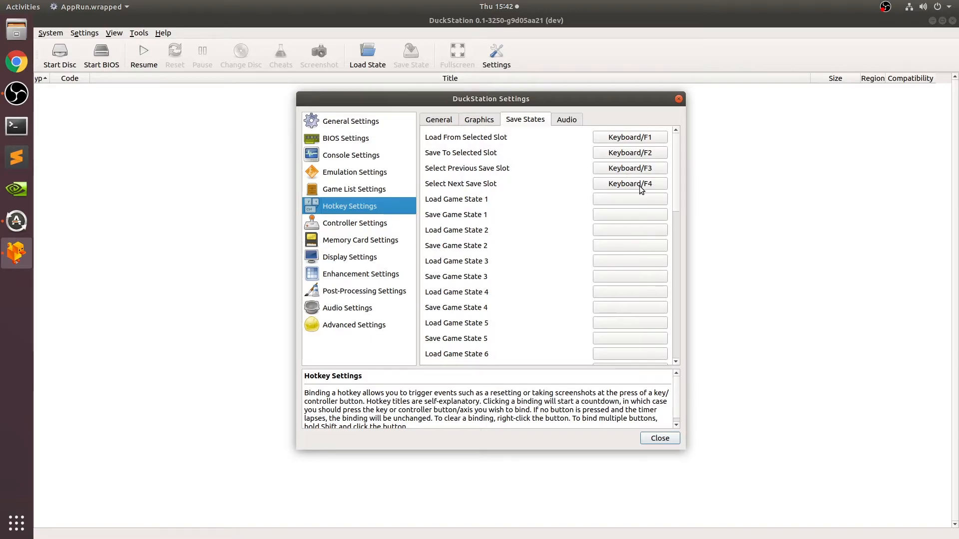
left_click(354, 223)
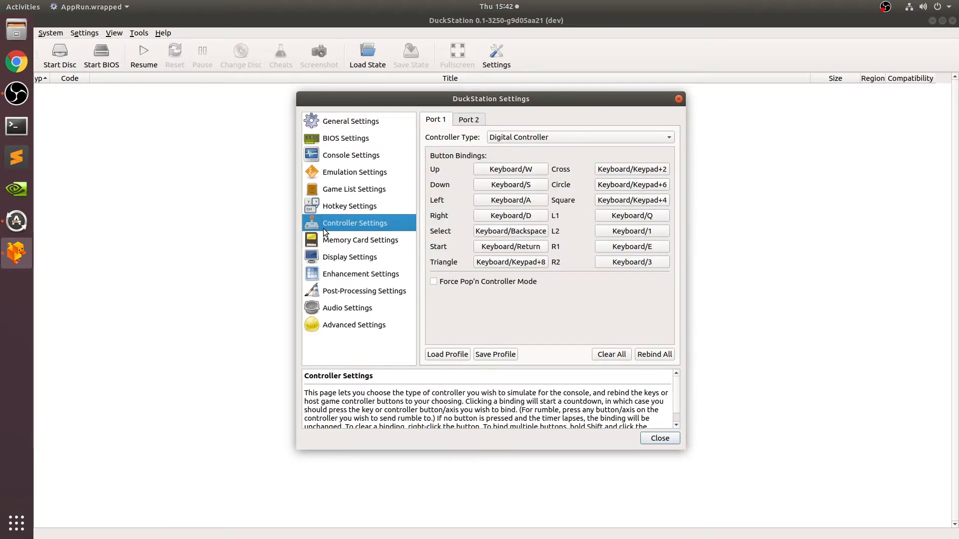
mouse_move(450, 115)
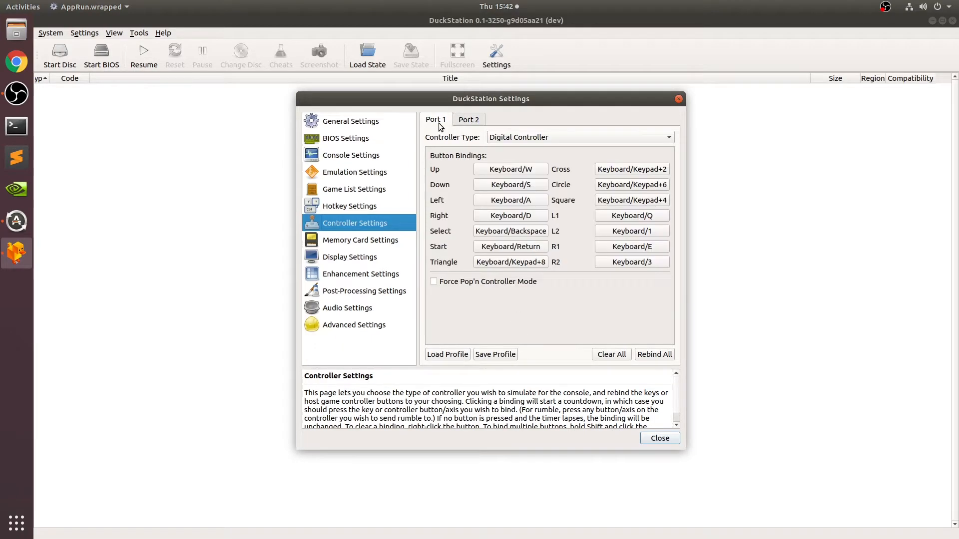
left_click(577, 137)
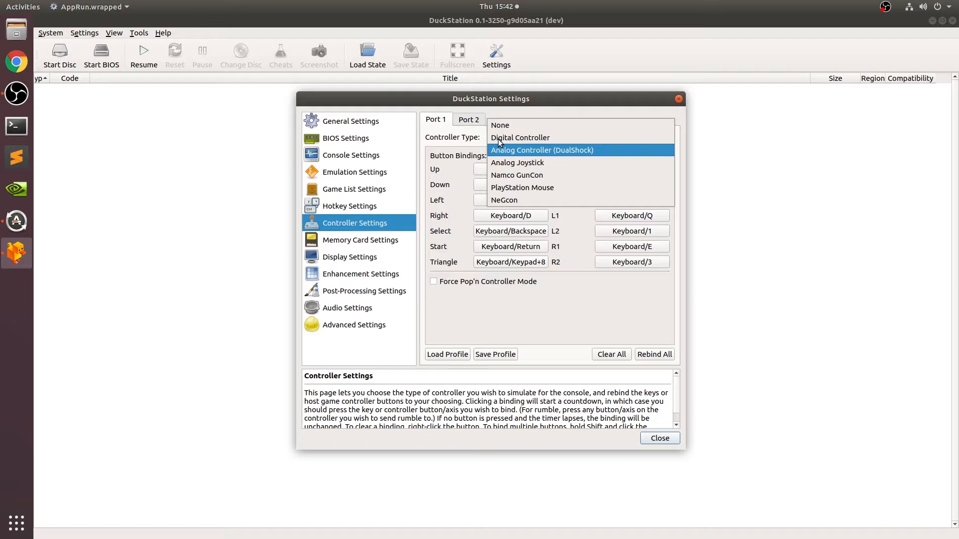
left_click(541, 149)
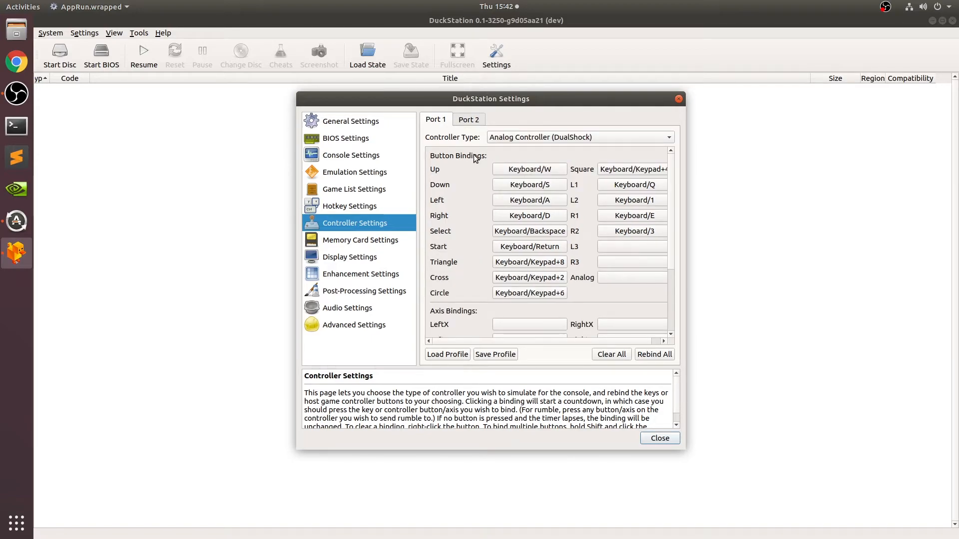
mouse_move(528, 133)
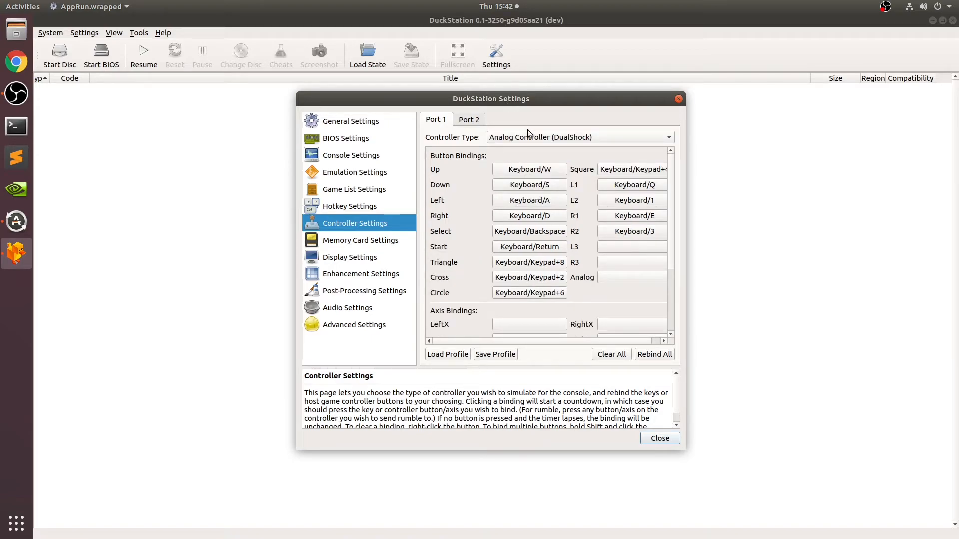
left_click(578, 136)
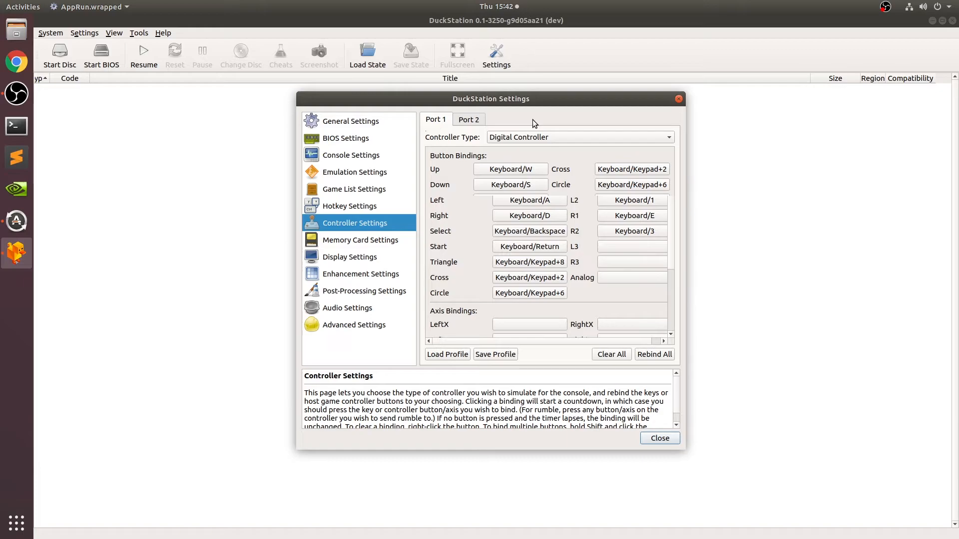
mouse_move(117, 537)
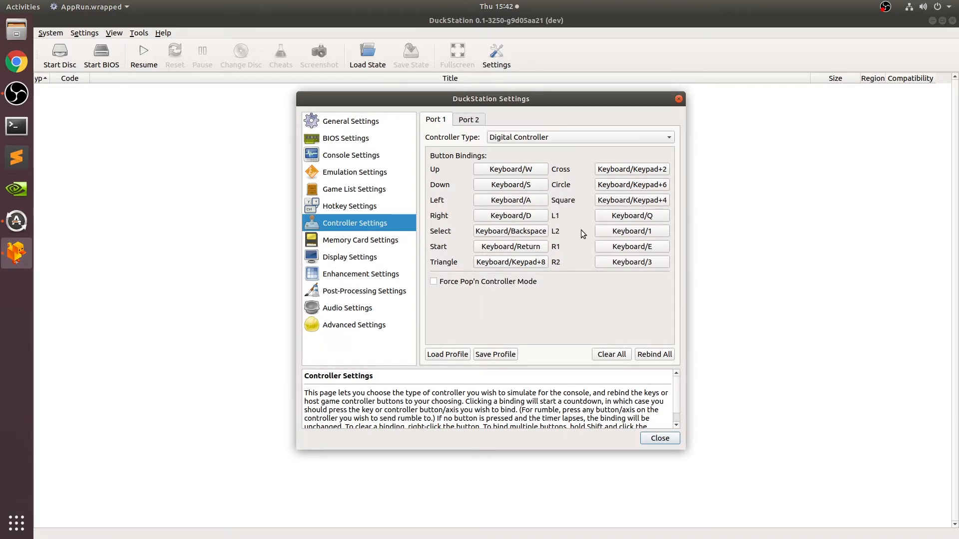
mouse_move(676, 224)
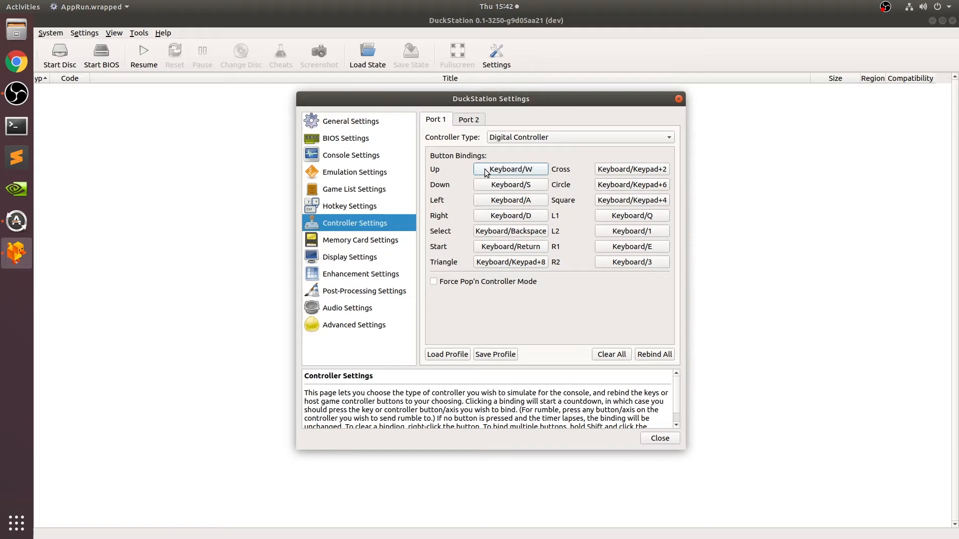
left_click(510, 169)
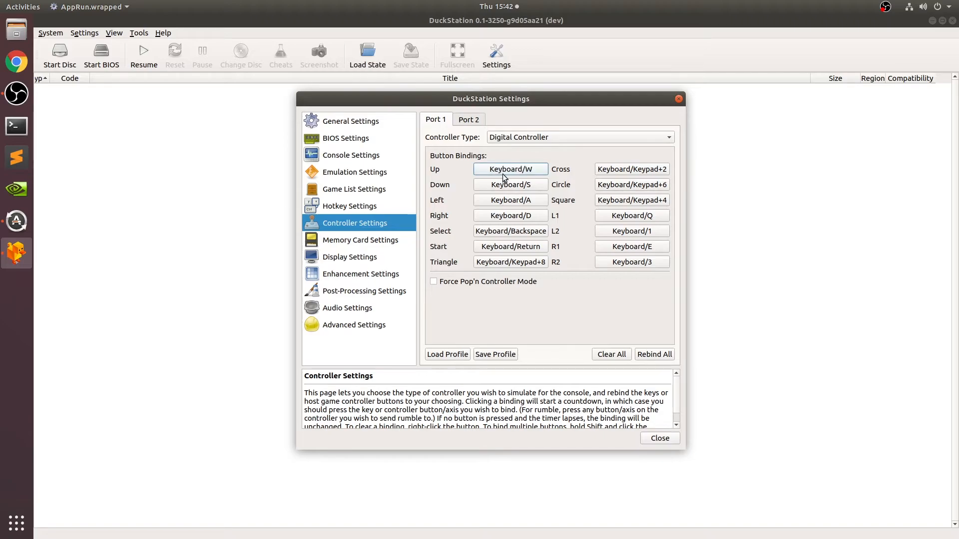
mouse_move(511, 184)
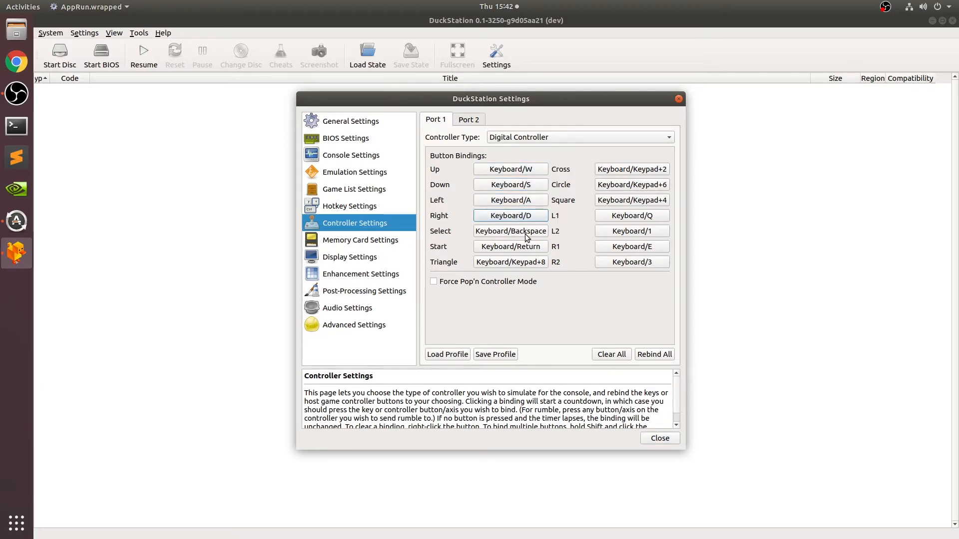
mouse_move(509, 246)
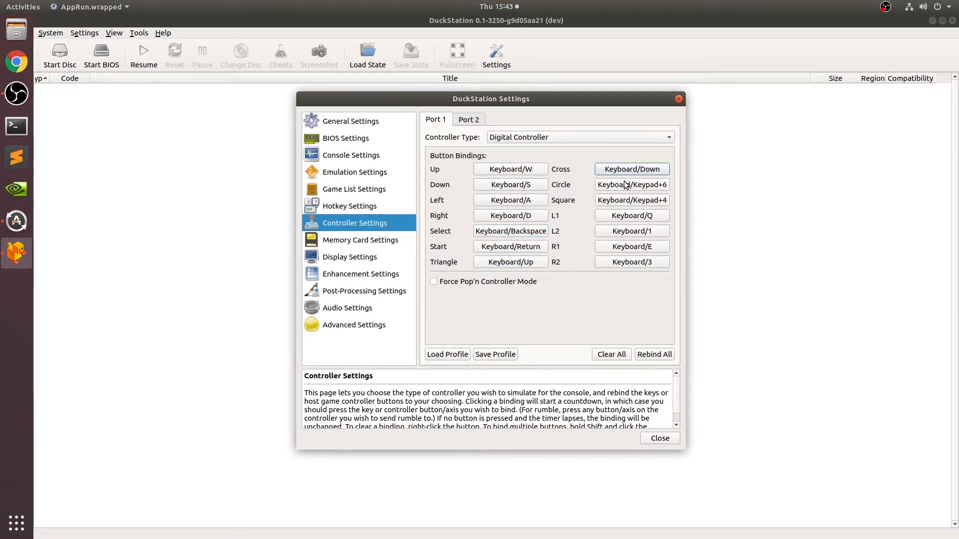
Bind Circle to the Right arrow key and bring up the Save Profile options.
left_click(632, 200)
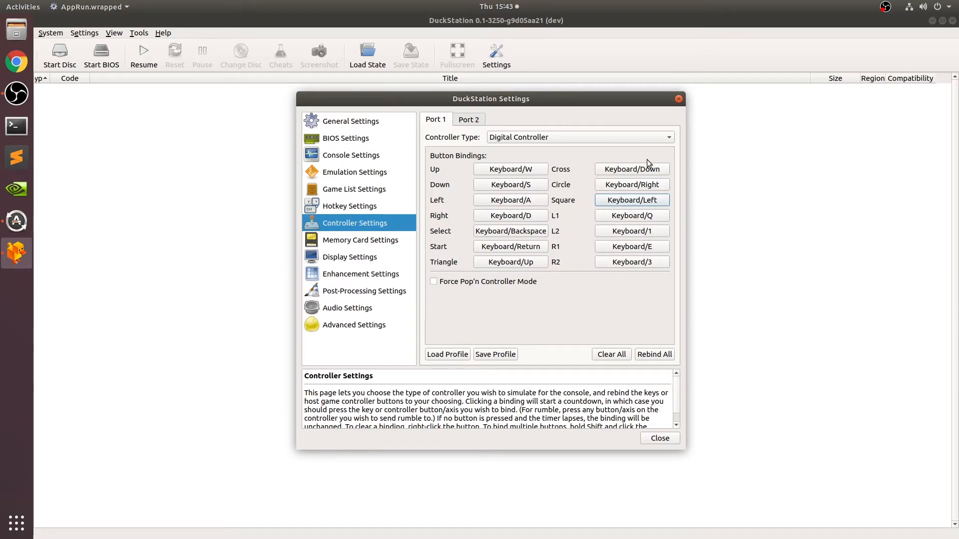
mouse_move(415, 234)
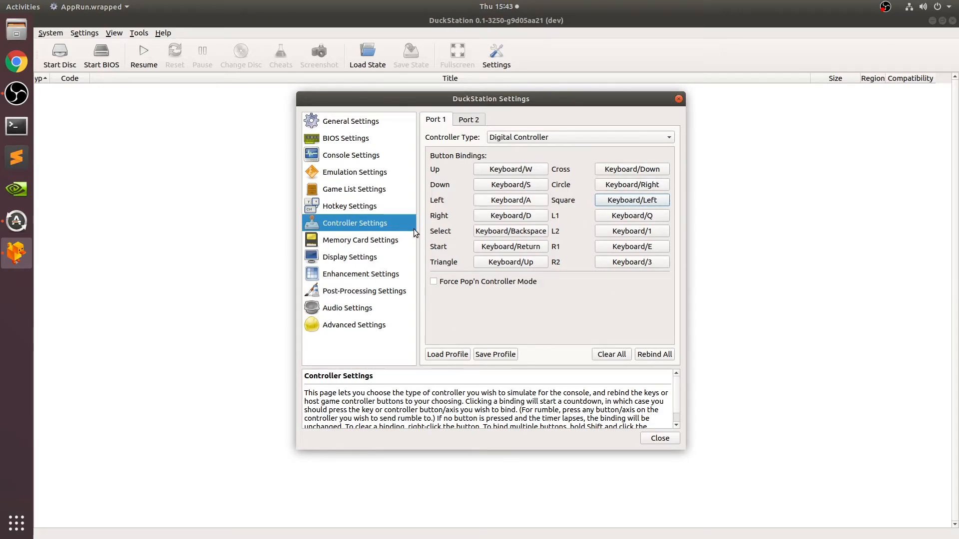
left_click(496, 354)
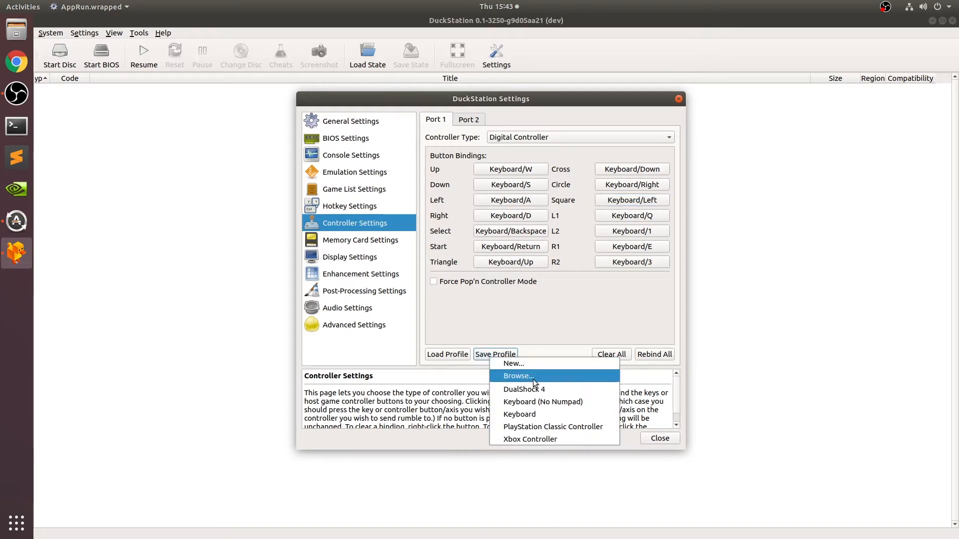
mouse_move(520, 414)
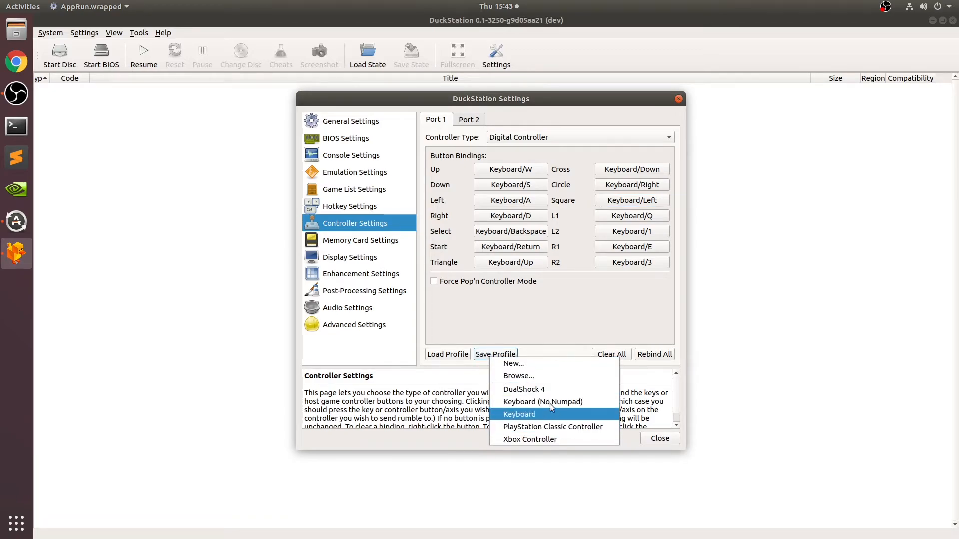
left_click(512, 363)
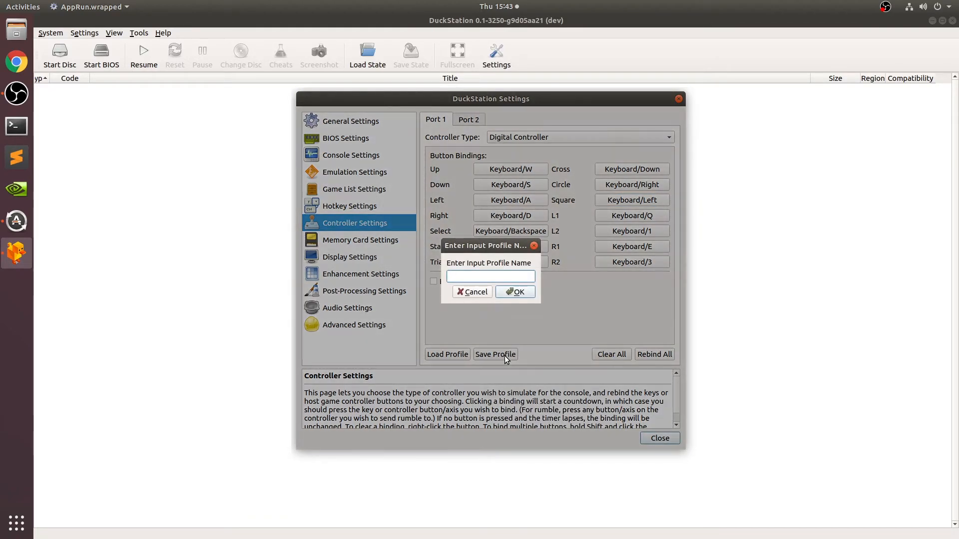
left_click(472, 292)
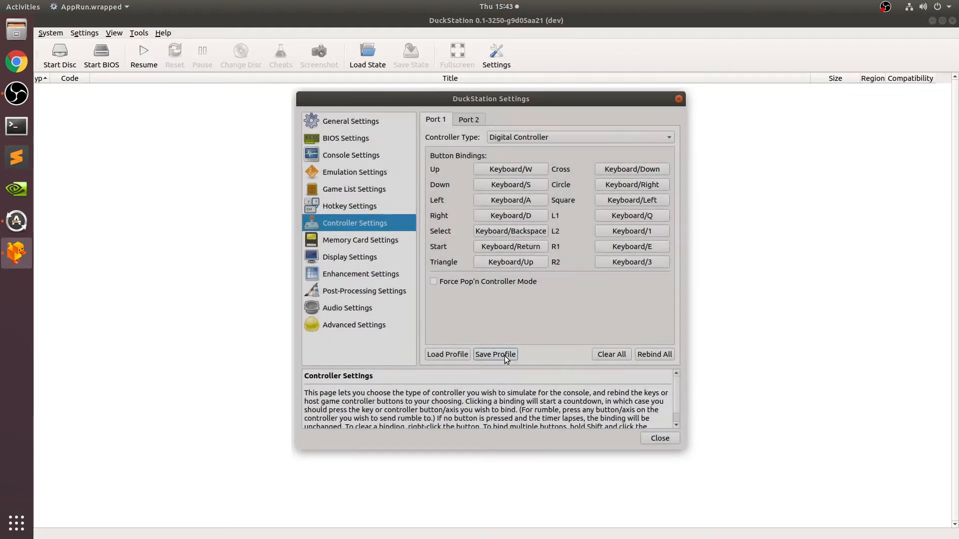
left_click(361, 240)
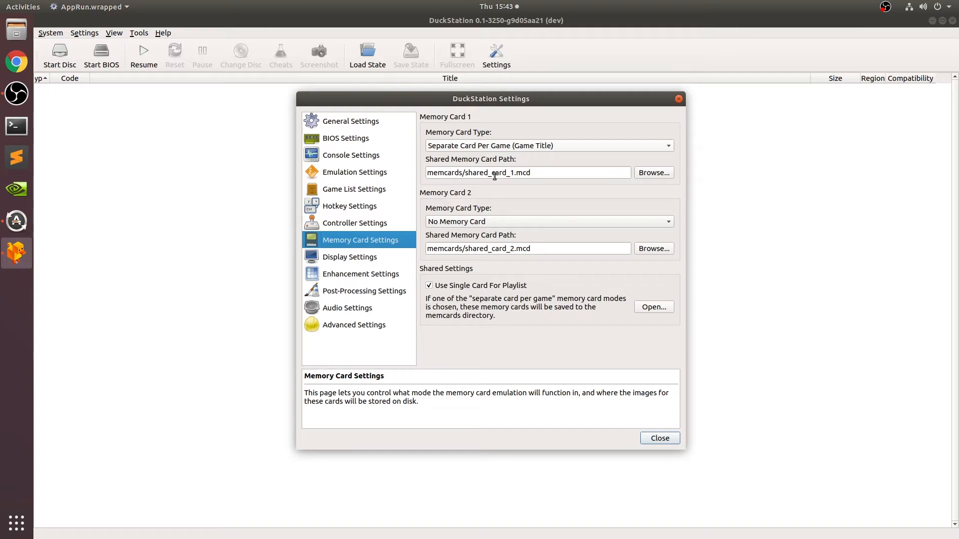
mouse_move(468, 146)
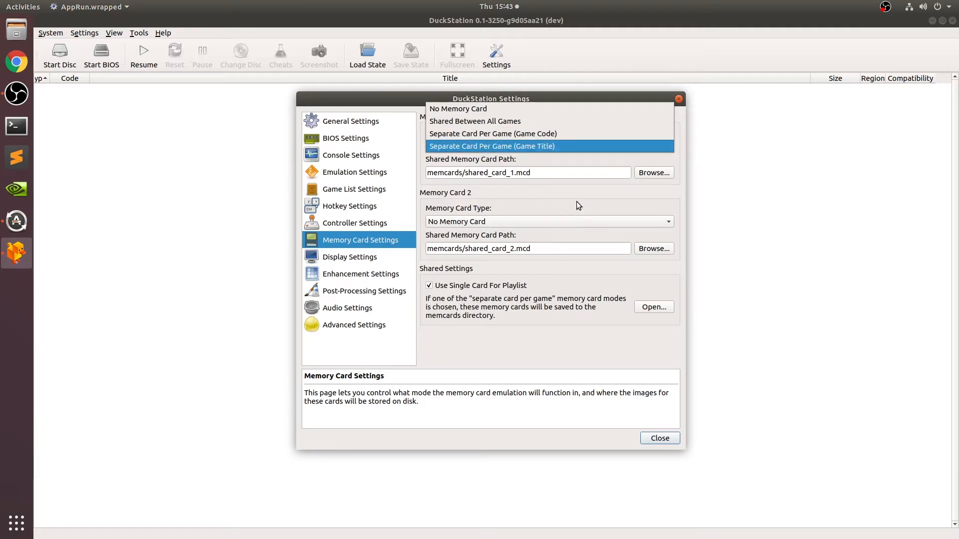
Keep Memory Card 1 separate per game title and leave Card 2 with no memory card.
left_click(491, 146)
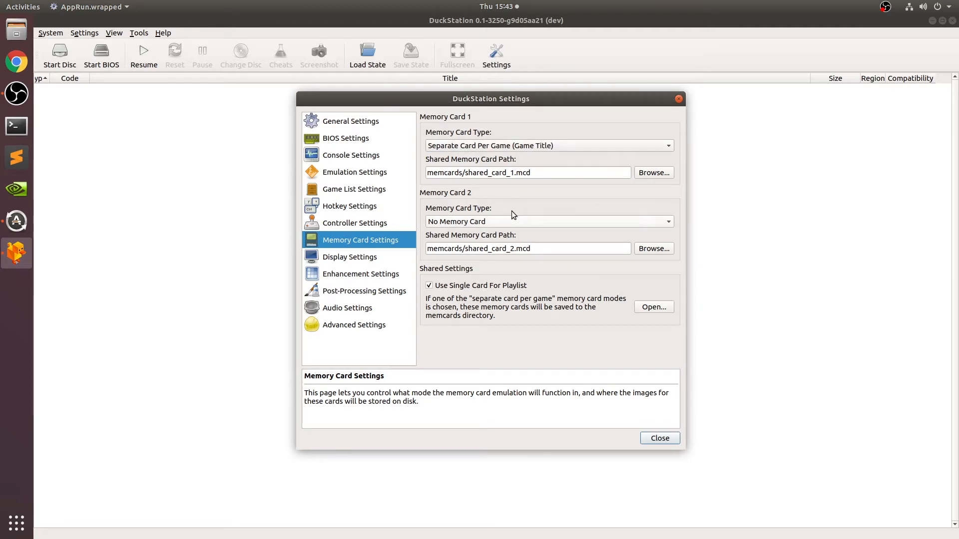
mouse_move(390, 121)
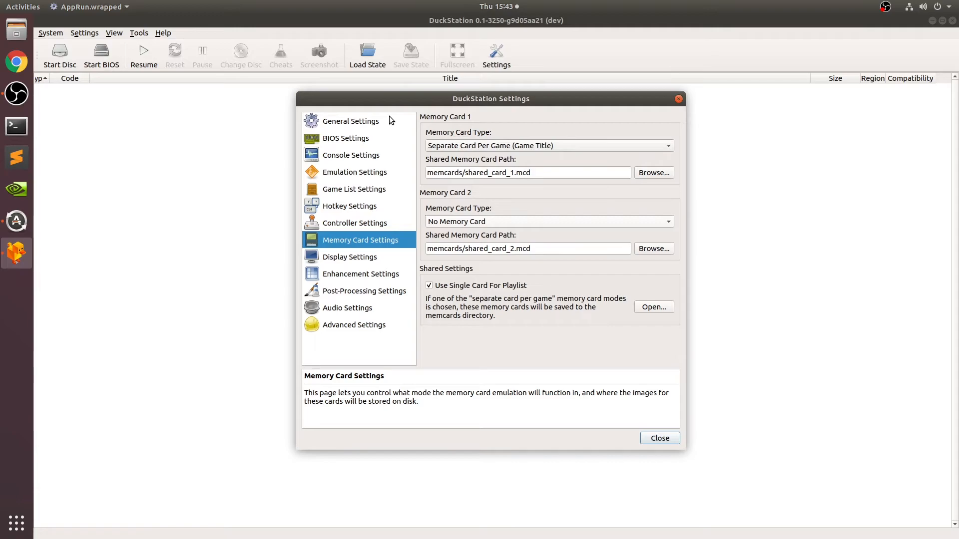
mouse_move(428, 127)
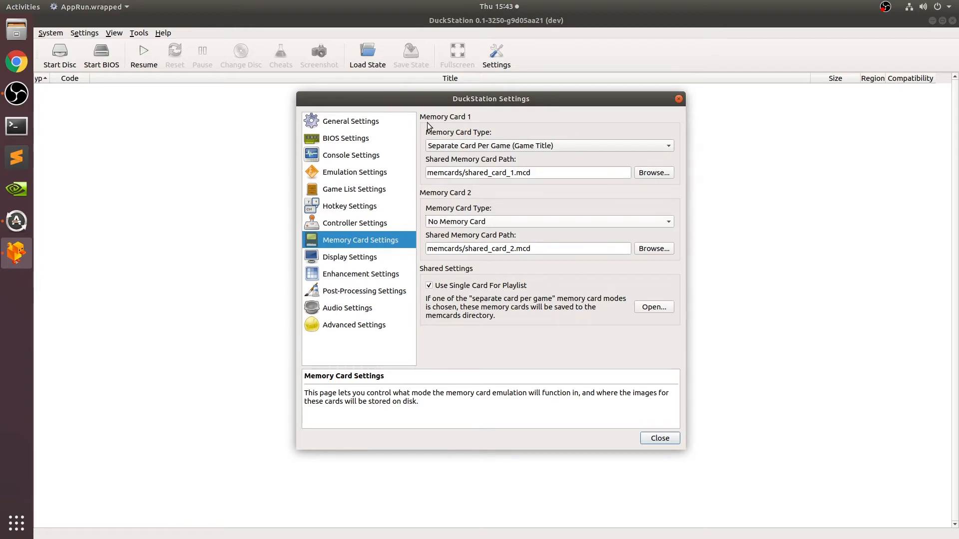
mouse_move(442, 231)
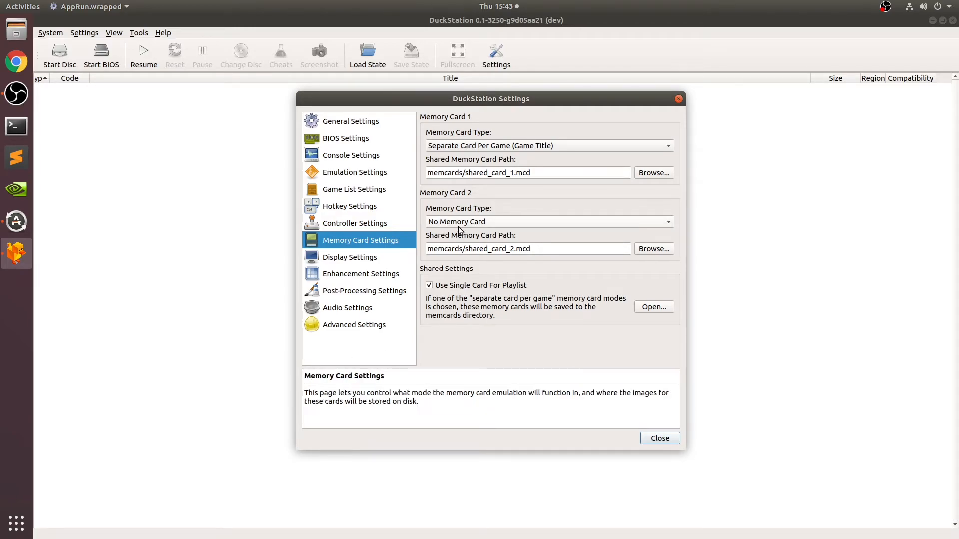
left_click(548, 222)
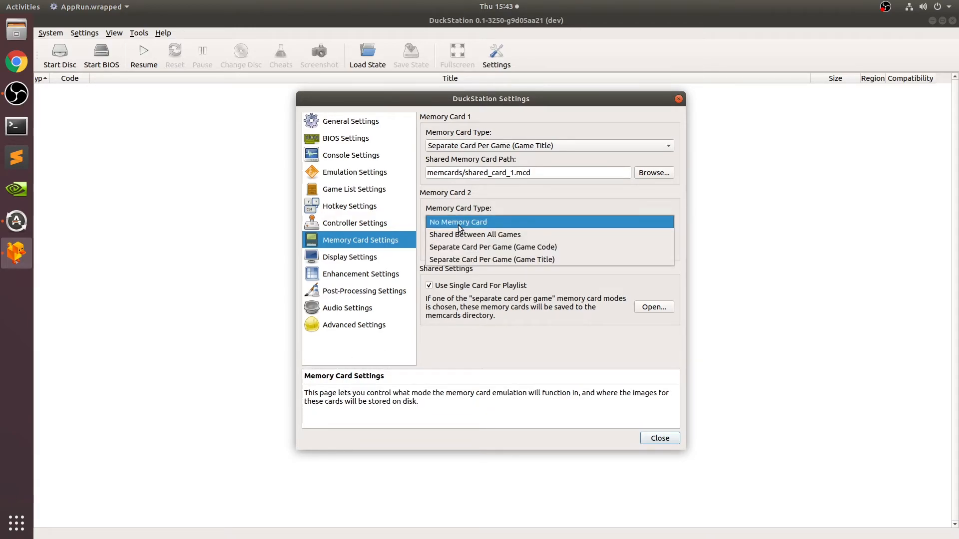
left_click(492, 259)
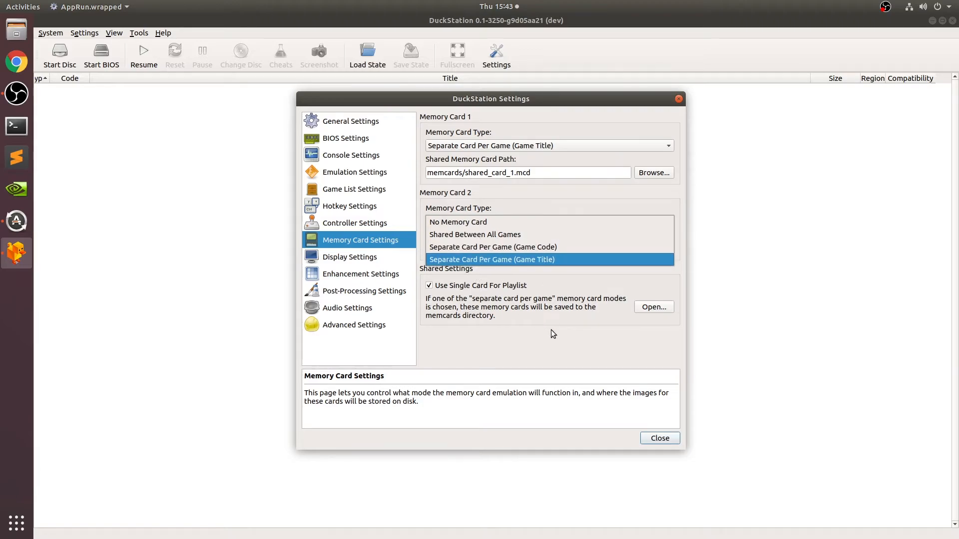
left_click(458, 221)
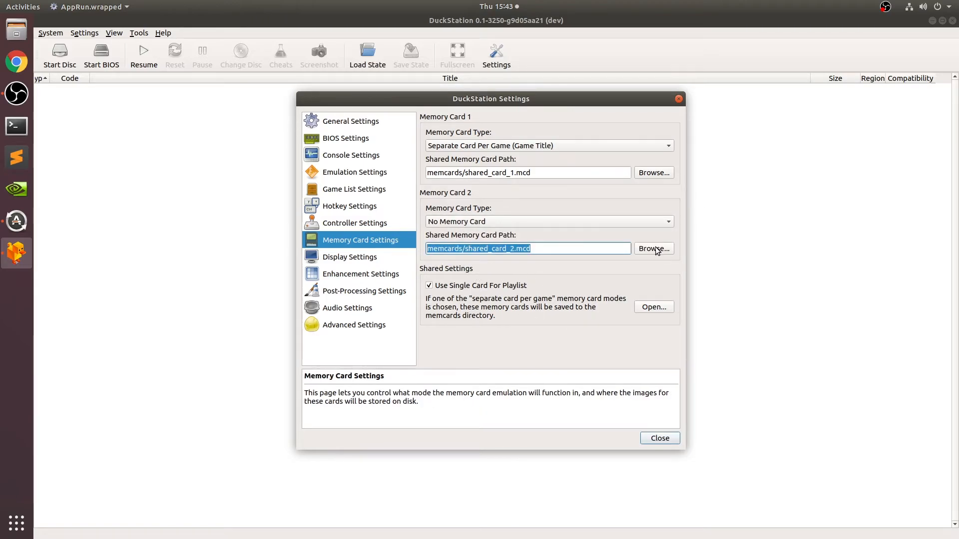
mouse_move(664, 187)
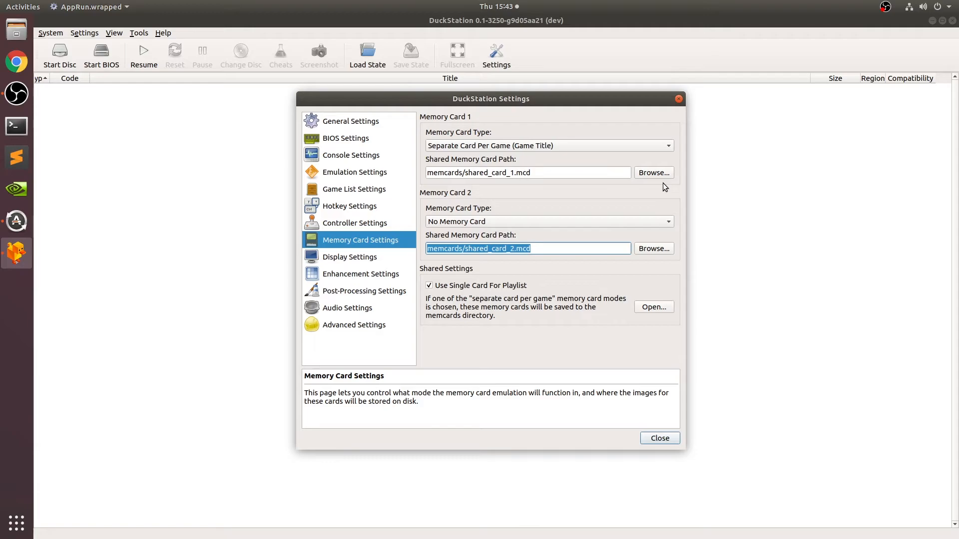
mouse_move(352, 252)
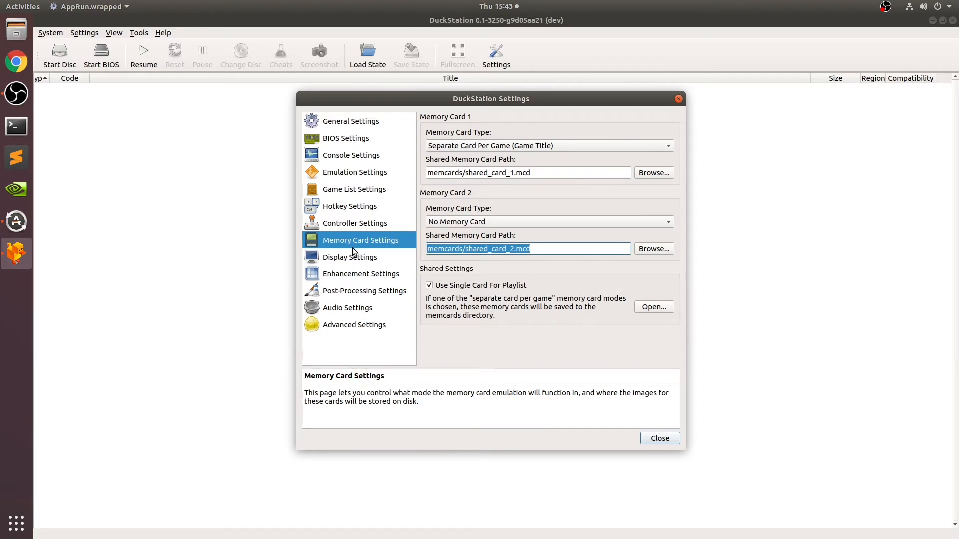
Choose the Hardware (OpenGL) renderer in Display Settings, keeping Auto (Game Native) aspect ratio.
left_click(349, 257)
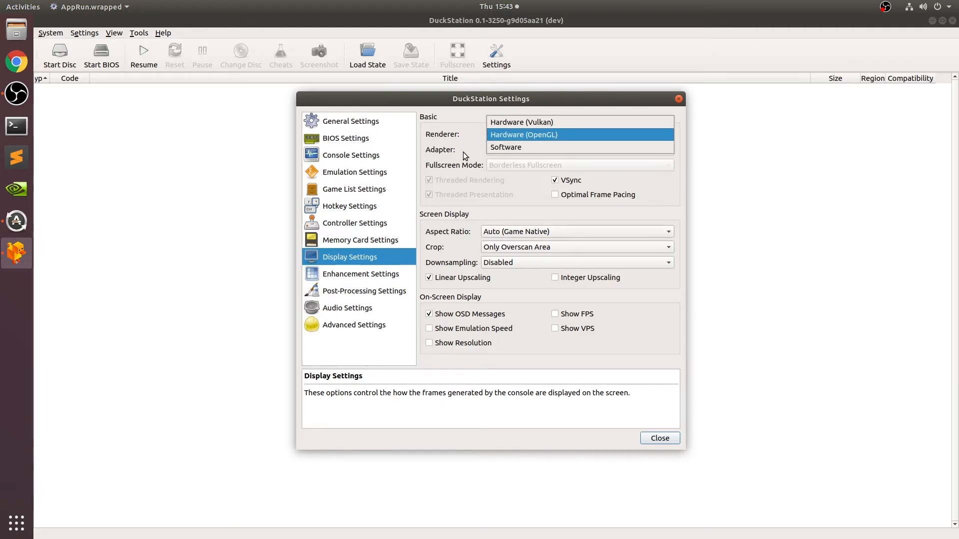
mouse_move(555, 148)
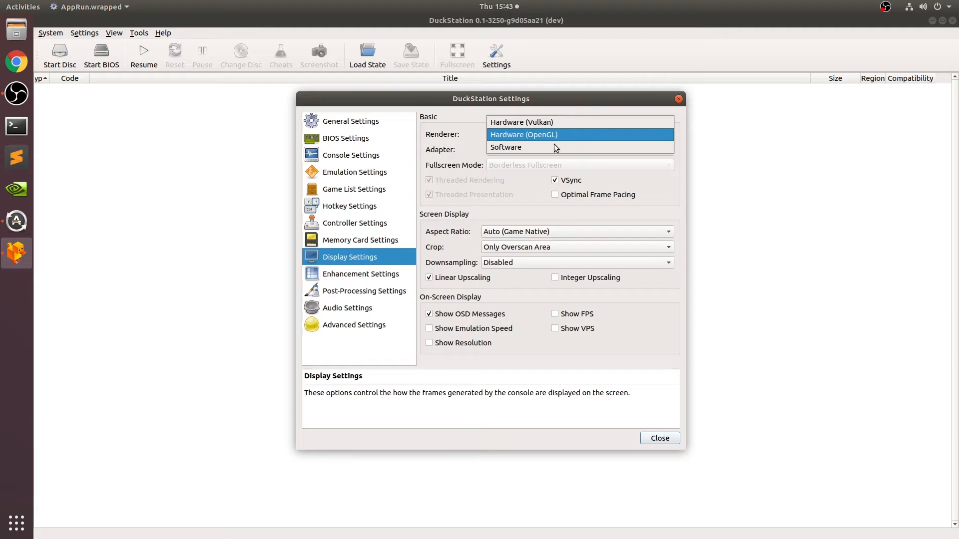
left_click(523, 134)
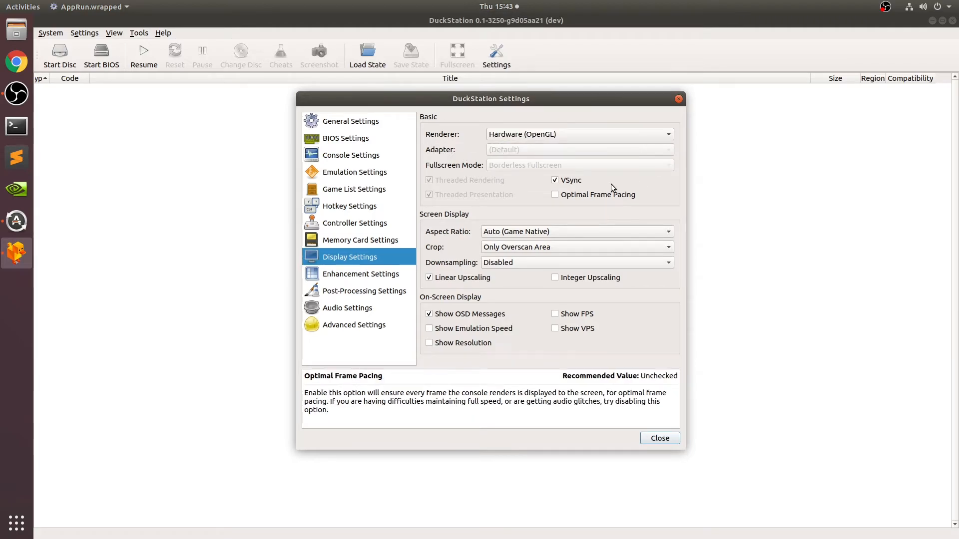
mouse_move(574, 184)
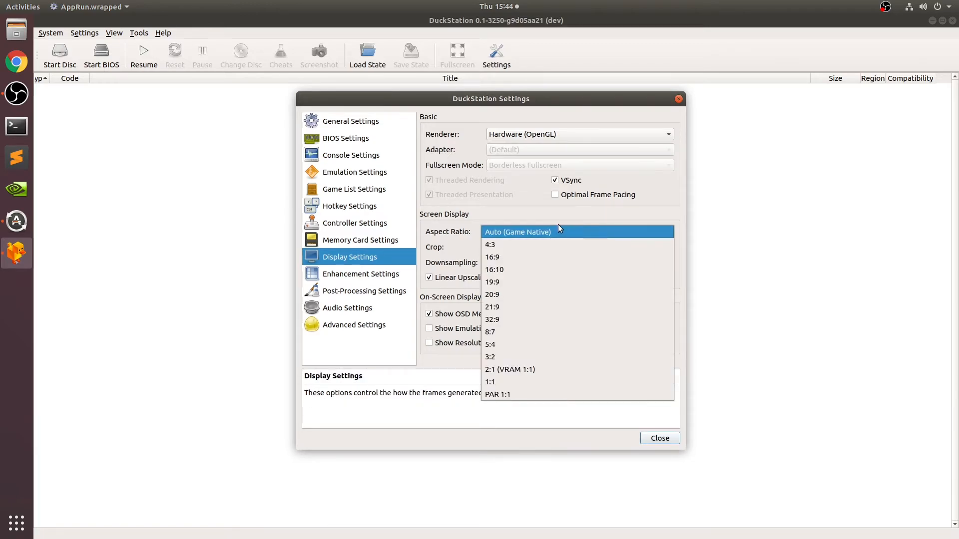
mouse_move(540, 218)
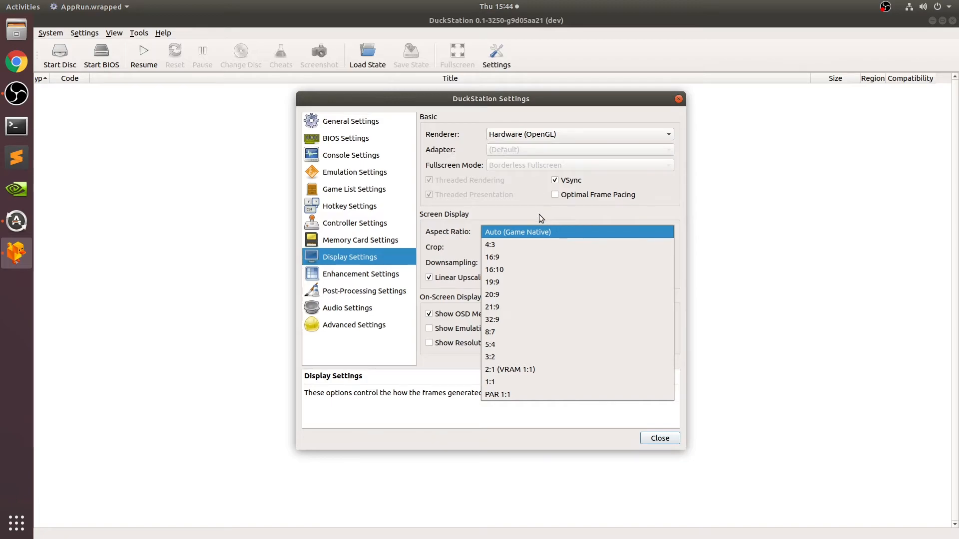
mouse_move(537, 239)
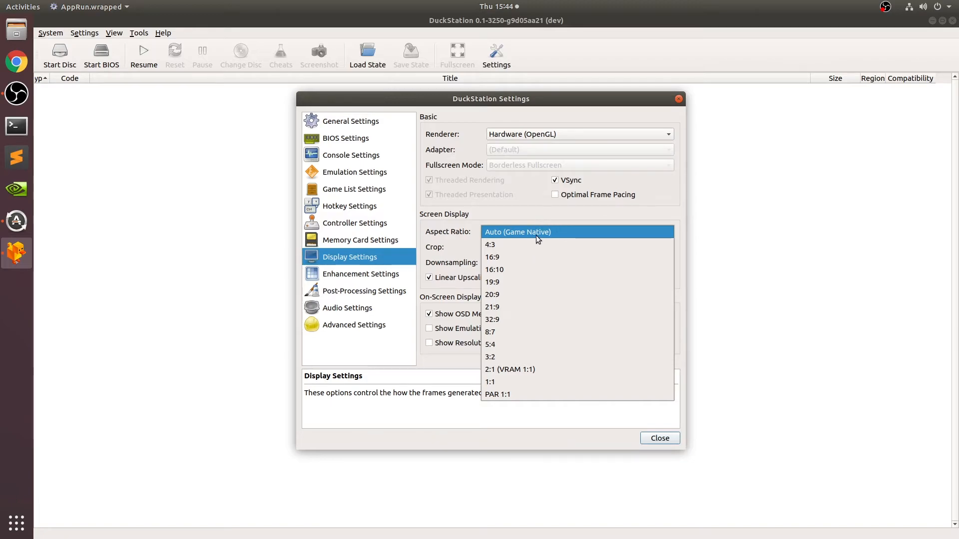
mouse_move(534, 257)
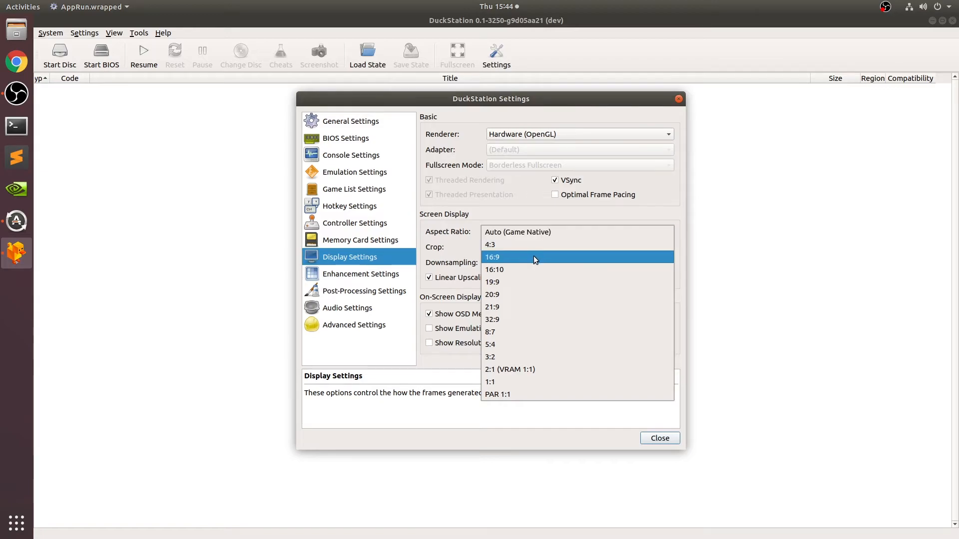
mouse_move(511, 307)
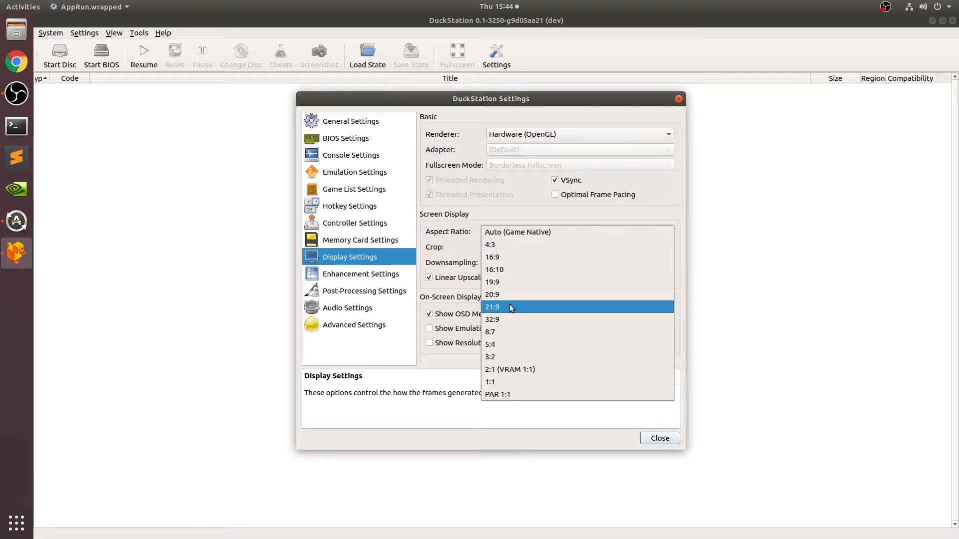
mouse_move(514, 305)
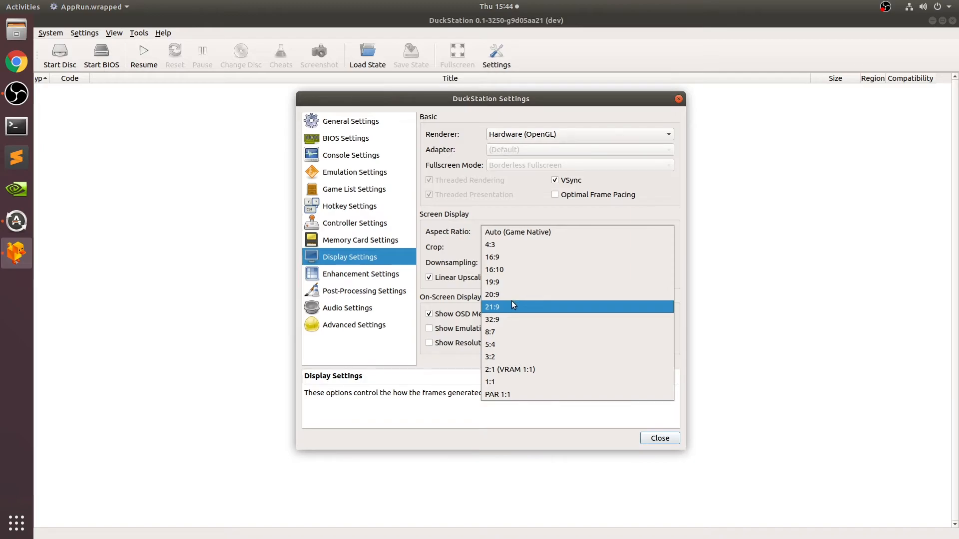
left_click(517, 231)
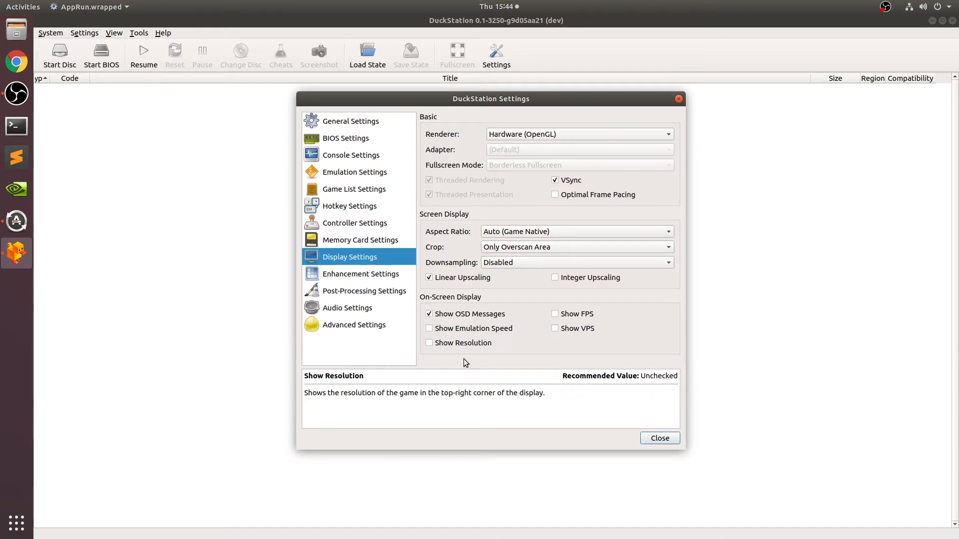
mouse_move(445, 209)
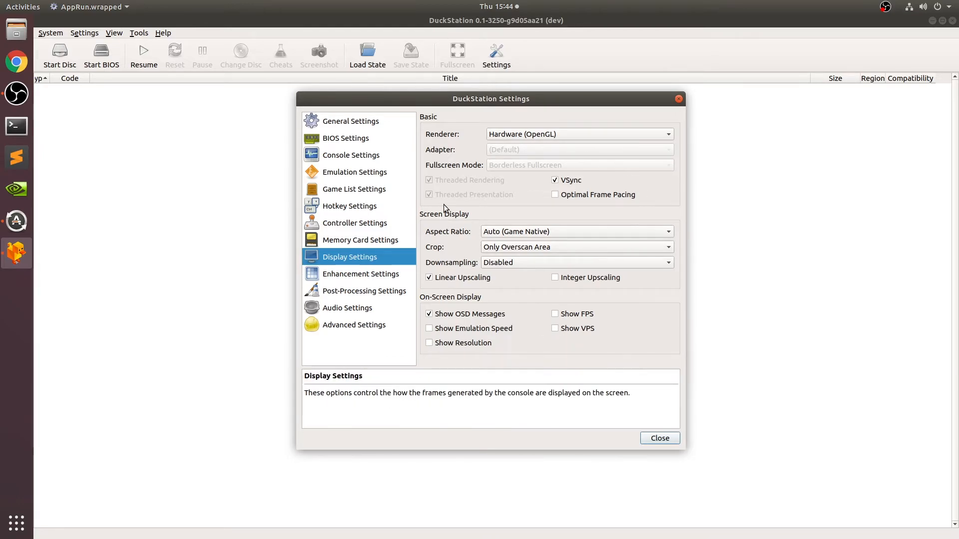
Browse Enhancement dropdowns, keeping 1x scale, antialiasing Disabled and Nearest-Neighbor filtering.
left_click(360, 274)
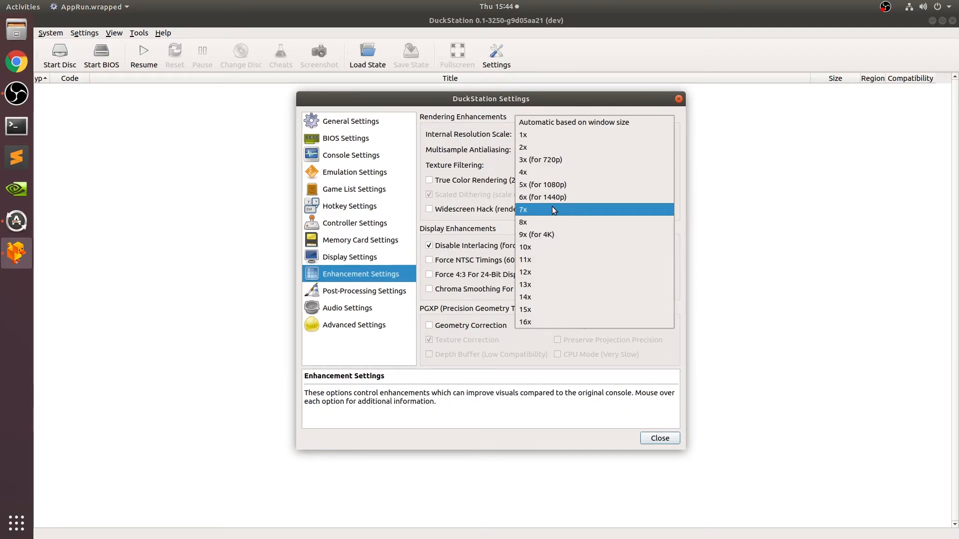
mouse_move(547, 160)
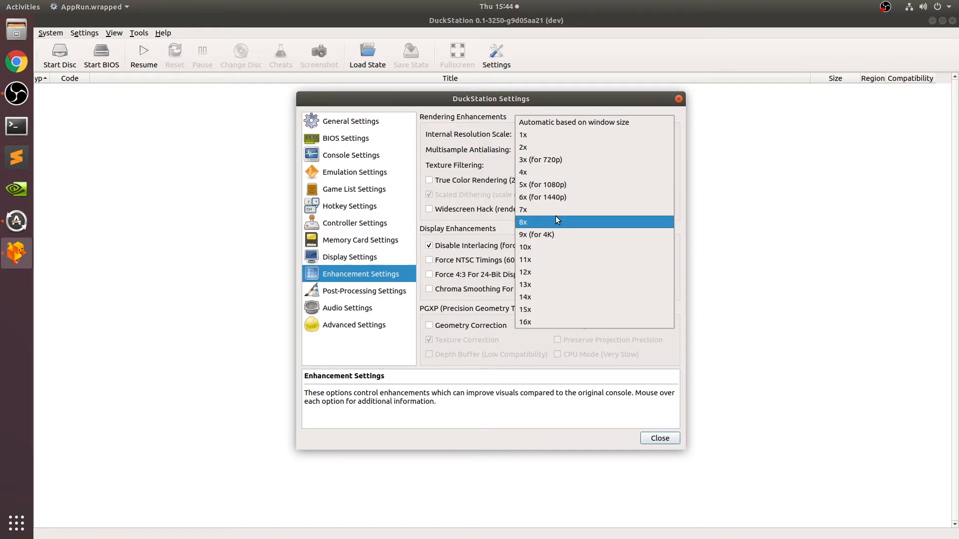
mouse_move(549, 218)
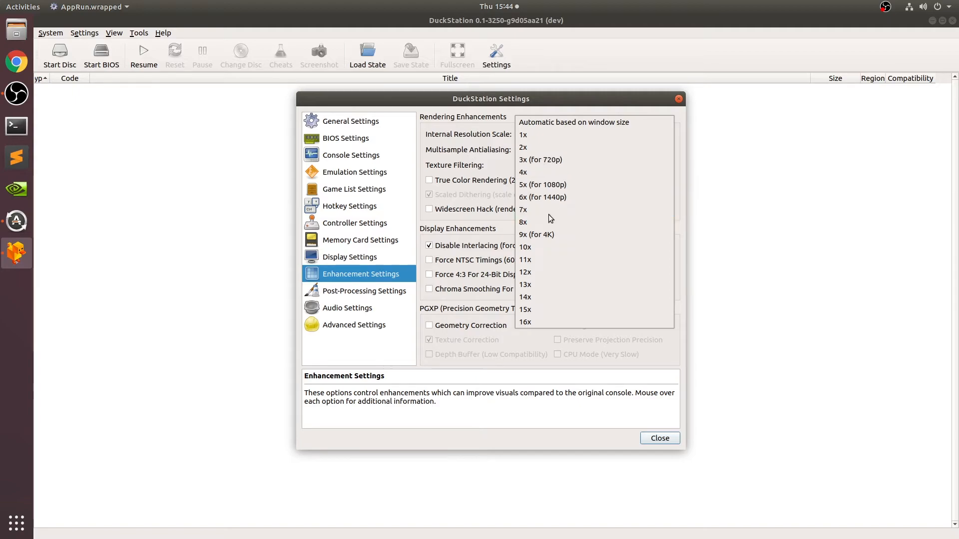
left_click(523, 134)
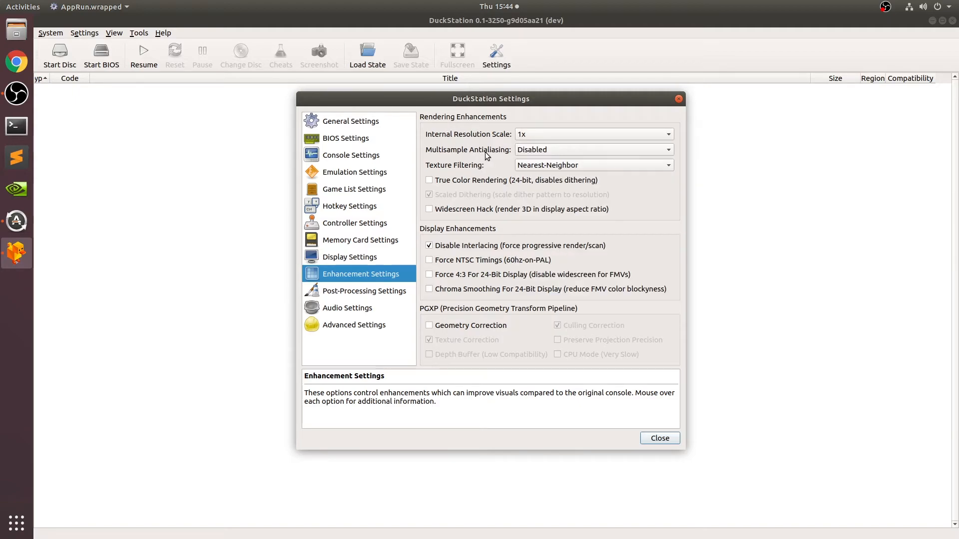
left_click(592, 149)
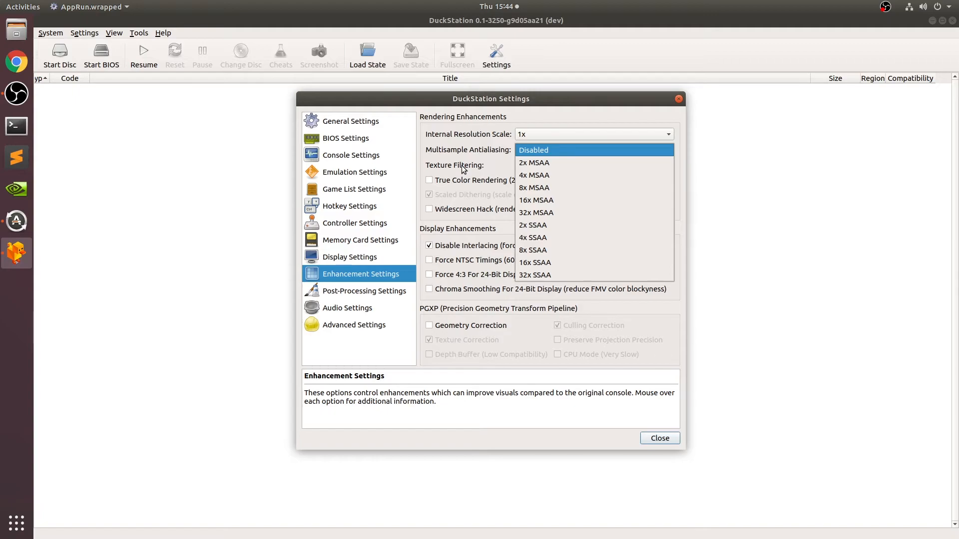
mouse_move(616, 187)
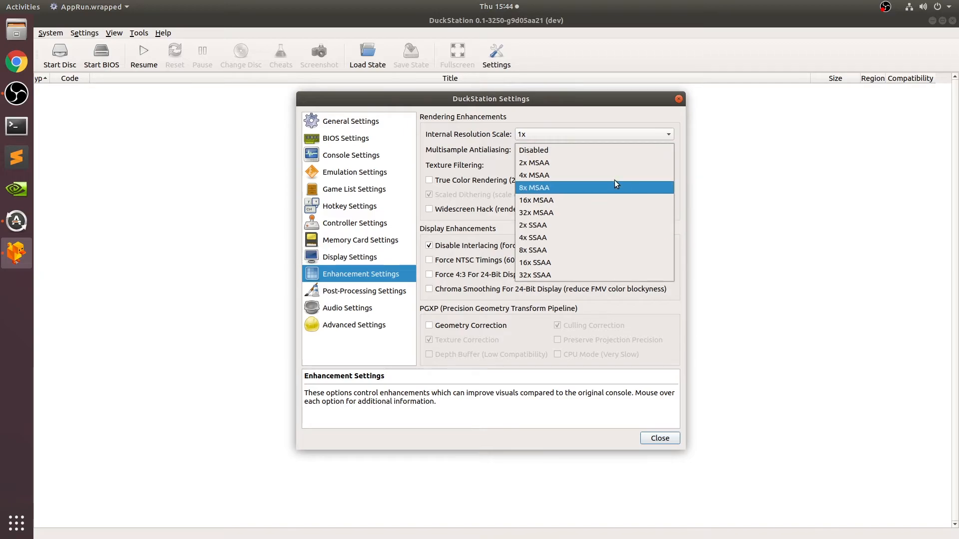
mouse_move(574, 213)
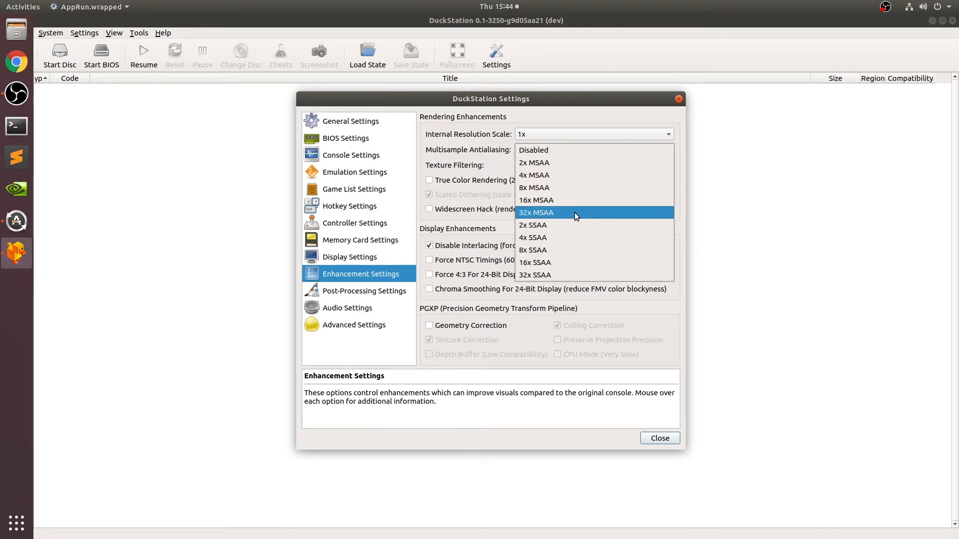
mouse_move(540, 263)
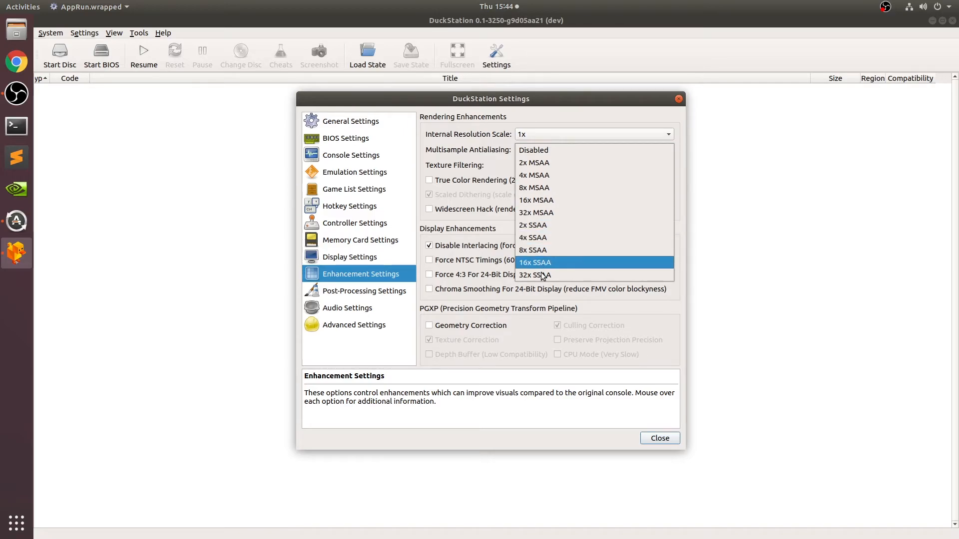
mouse_move(532, 280)
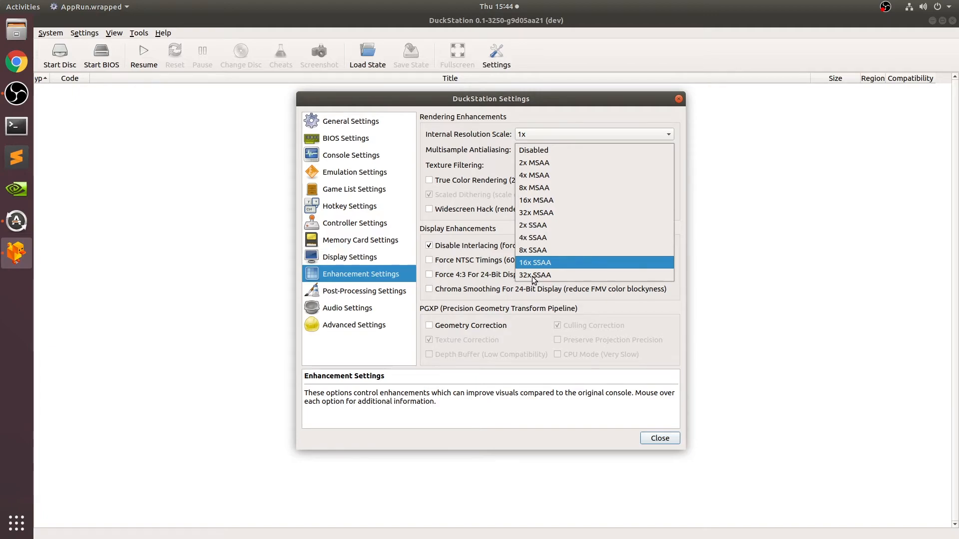
mouse_move(535, 188)
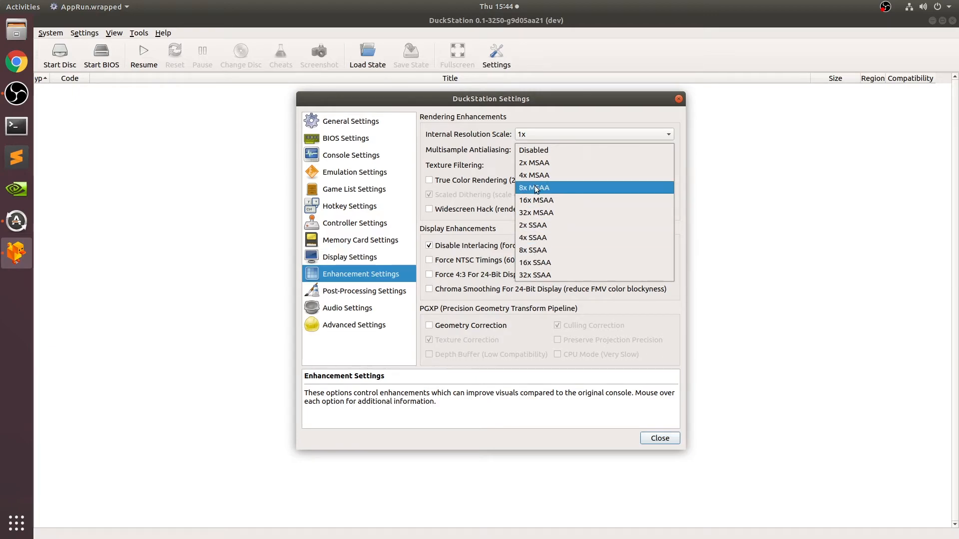
mouse_move(534, 175)
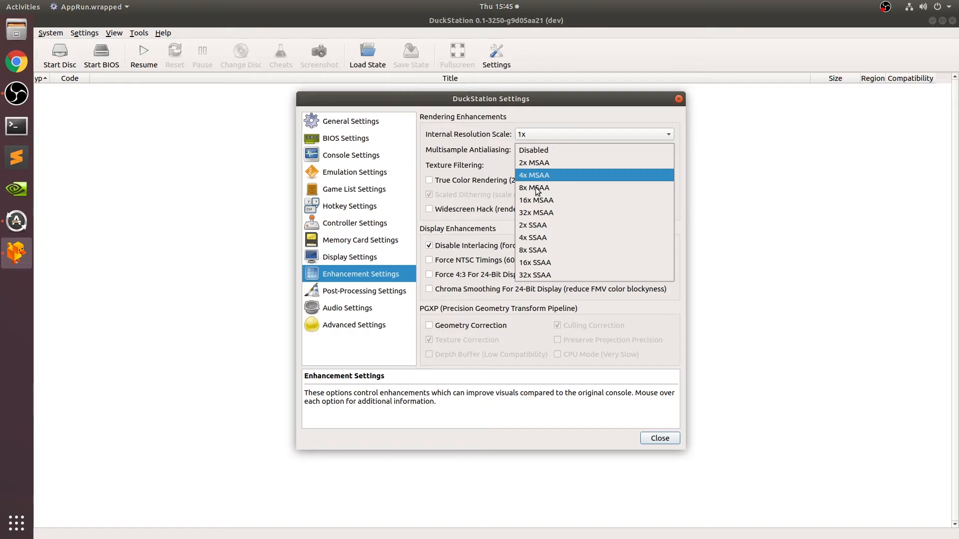
mouse_move(537, 200)
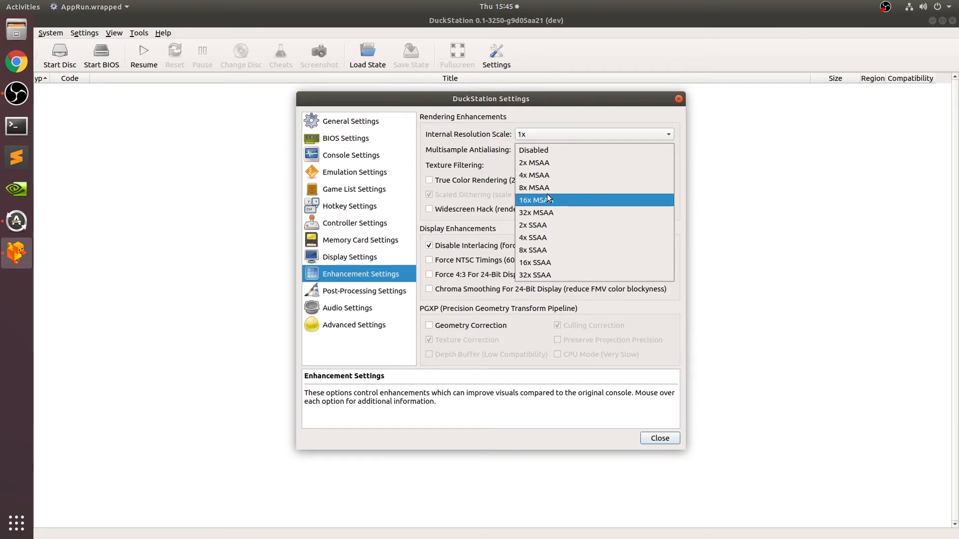
mouse_move(567, 211)
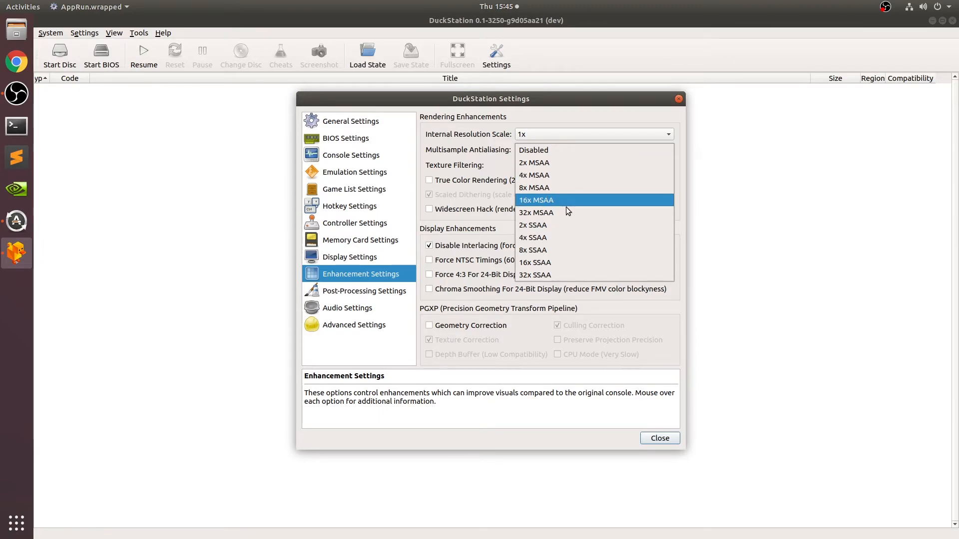
mouse_move(550, 225)
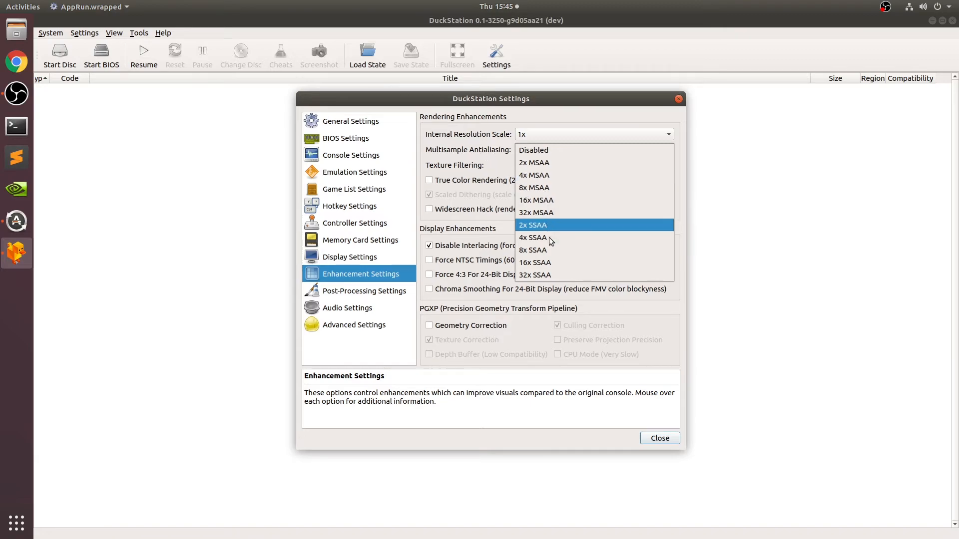
mouse_move(515, 213)
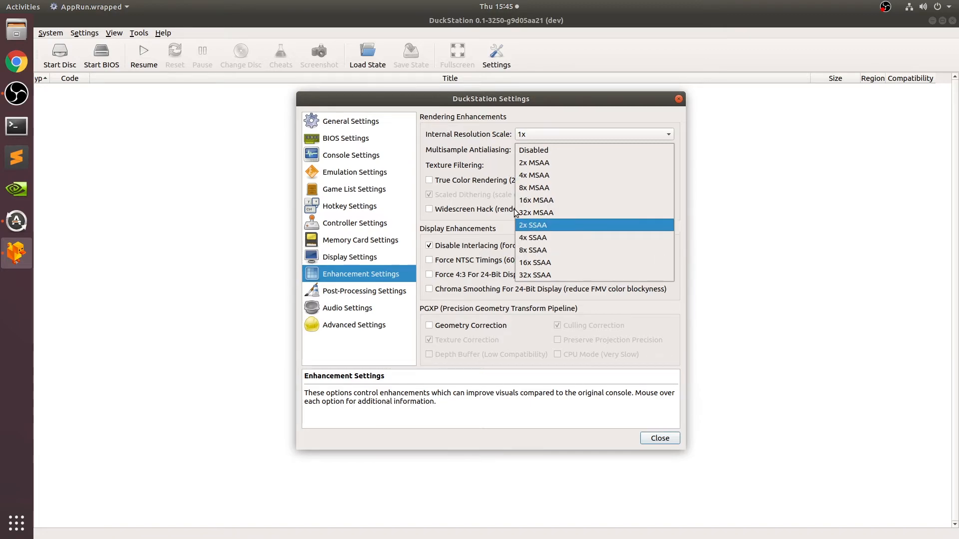
left_click(533, 150)
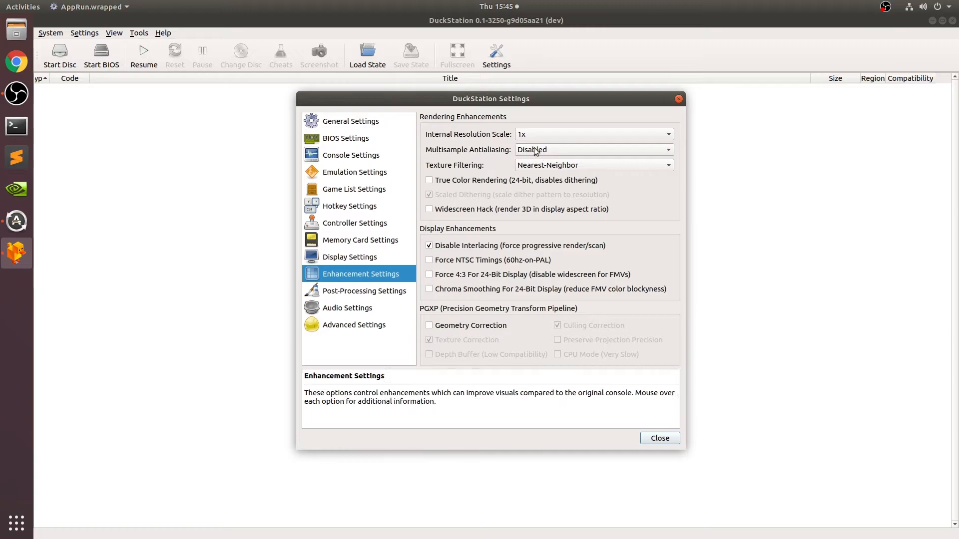
left_click(592, 165)
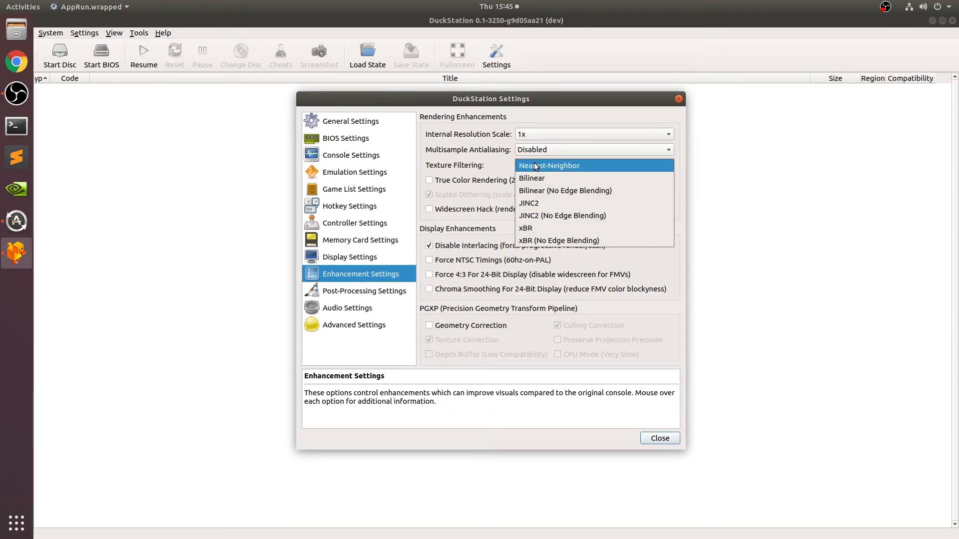
mouse_move(542, 178)
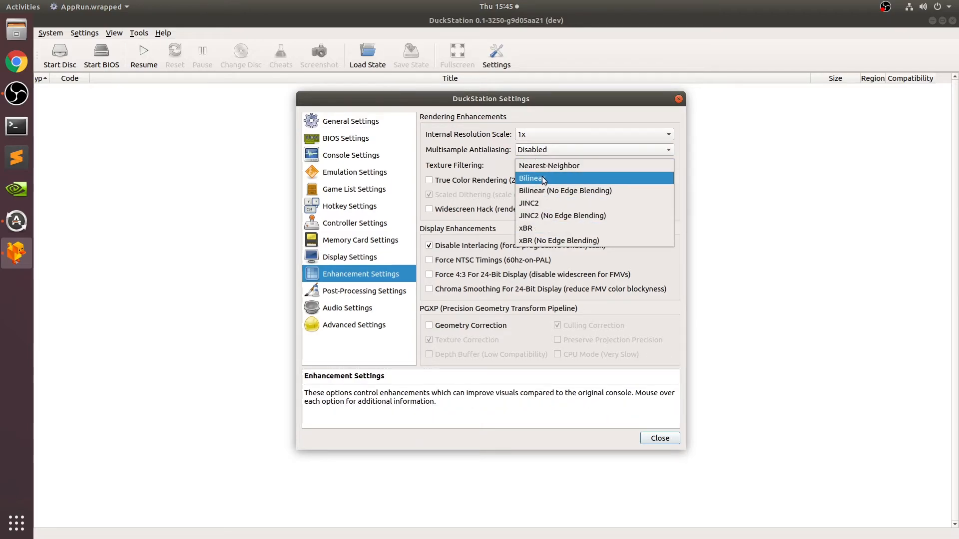
left_click(548, 165)
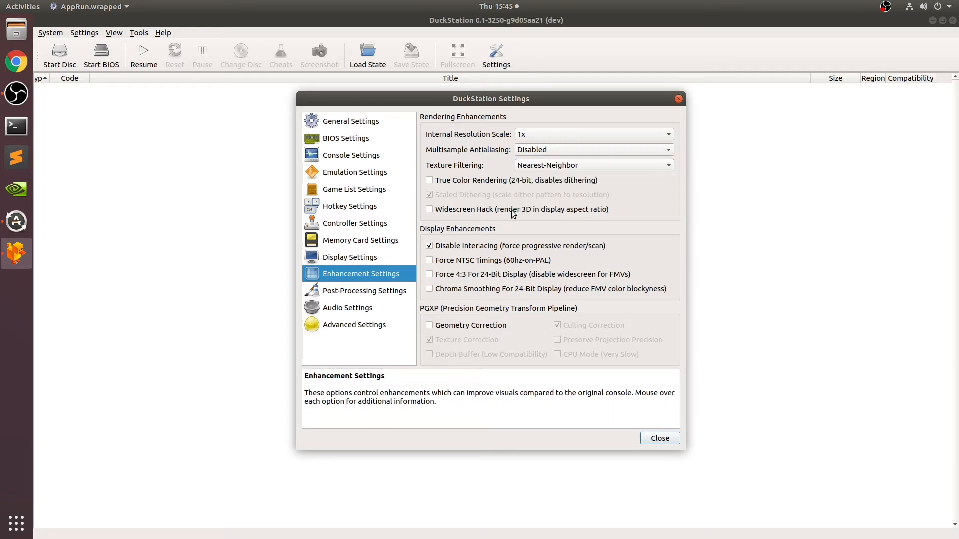
left_click(365, 291)
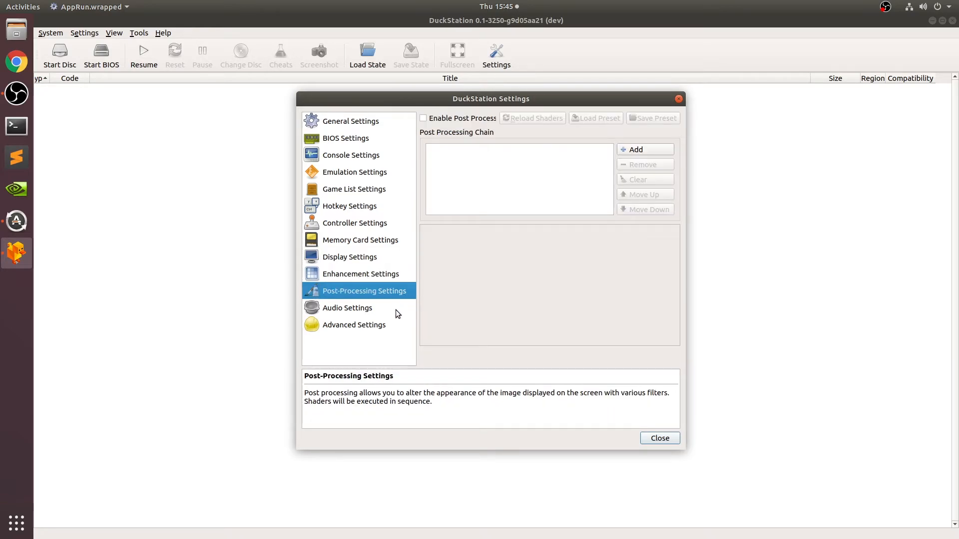
left_click(347, 308)
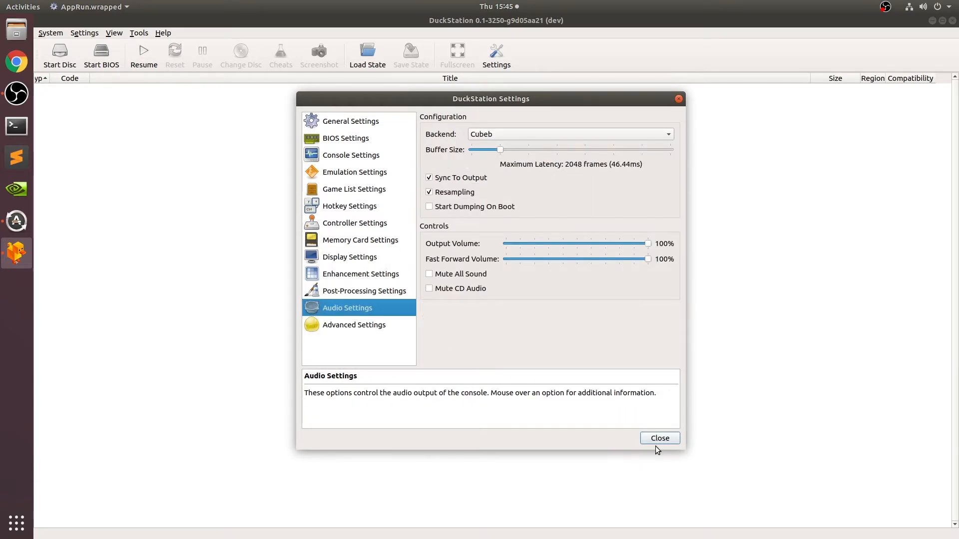
left_click(660, 438)
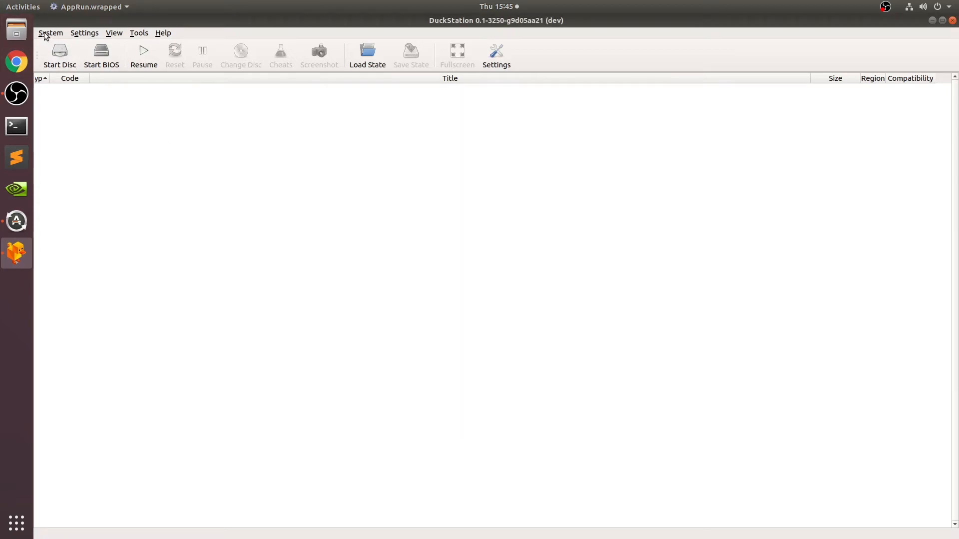
mouse_move(60, 50)
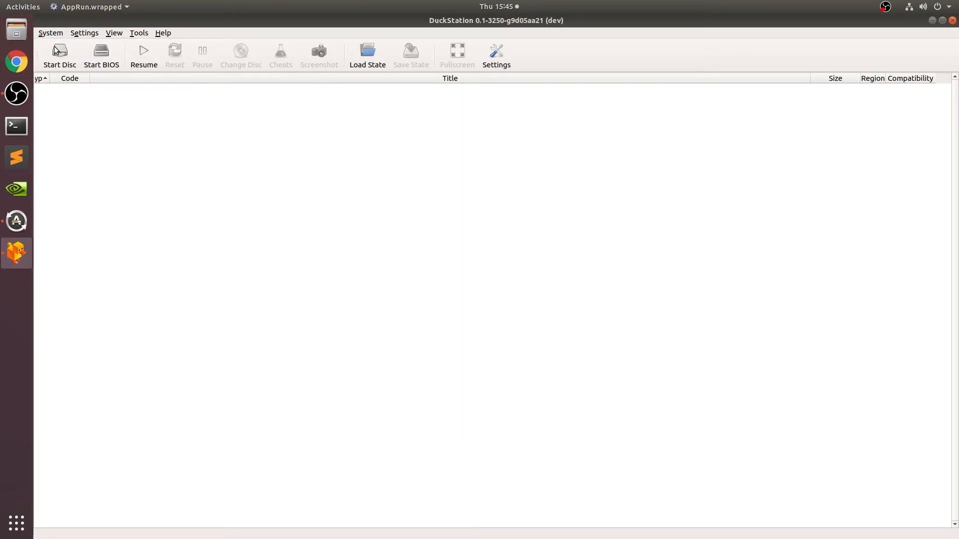
Start Disc with the Crash Bandicoot 2 .bin image from its Downloads folder.
left_click(59, 57)
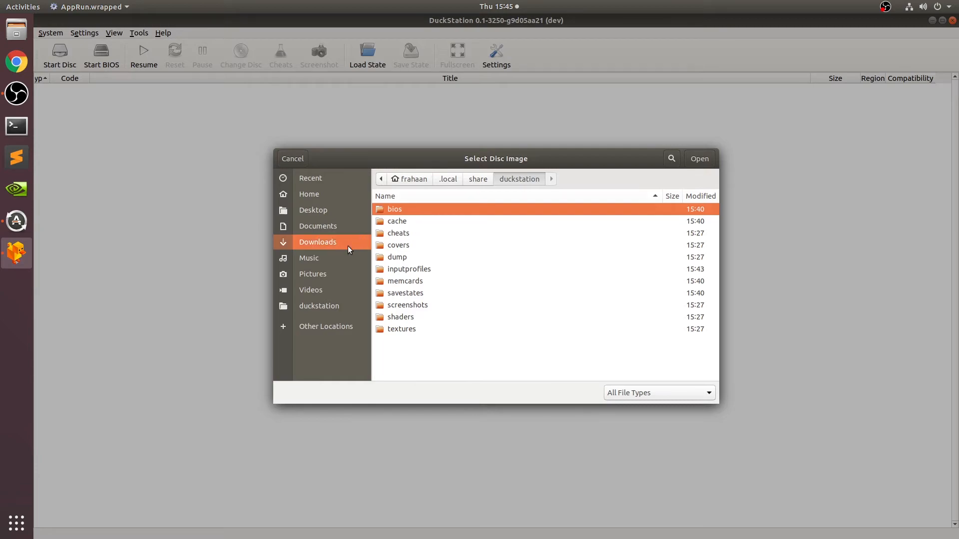
left_click(318, 242)
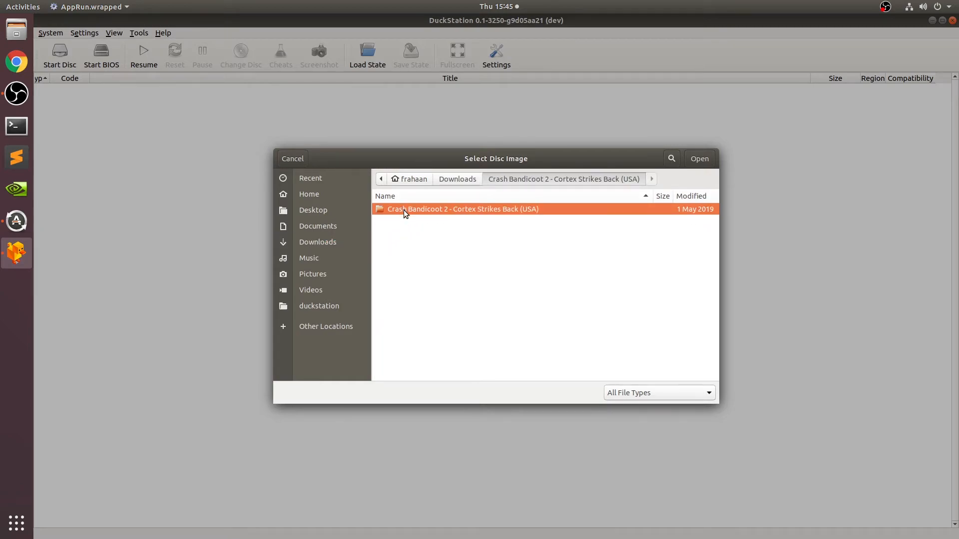
double_click(463, 209)
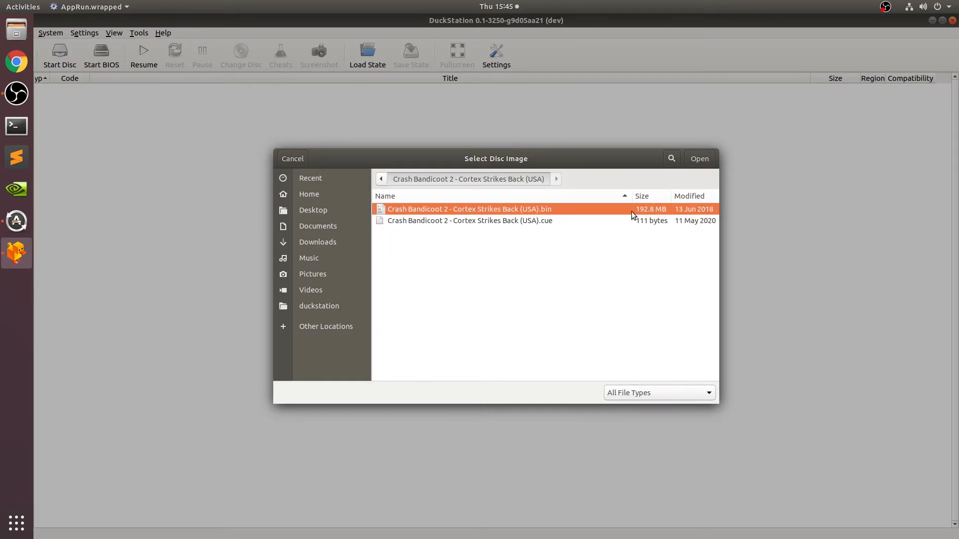
mouse_move(435, 219)
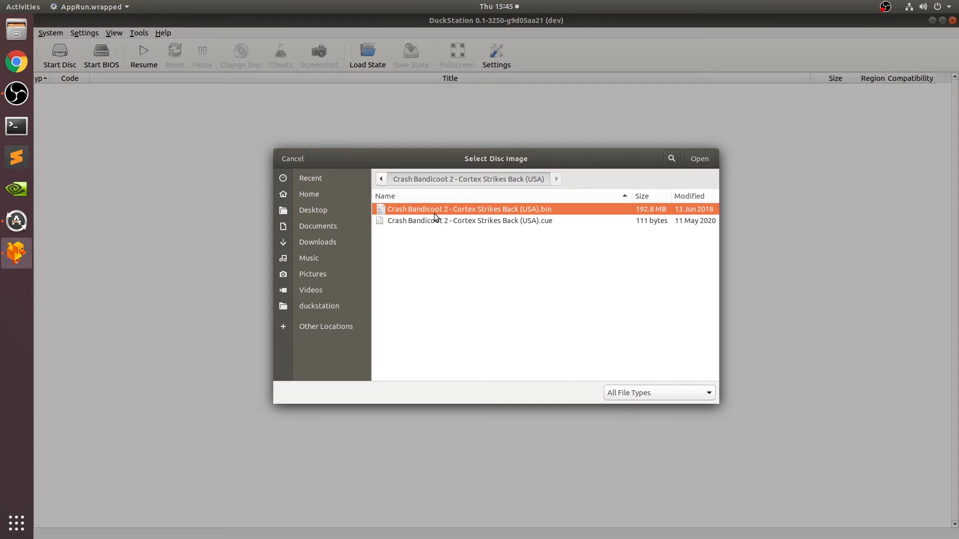
left_click(698, 158)
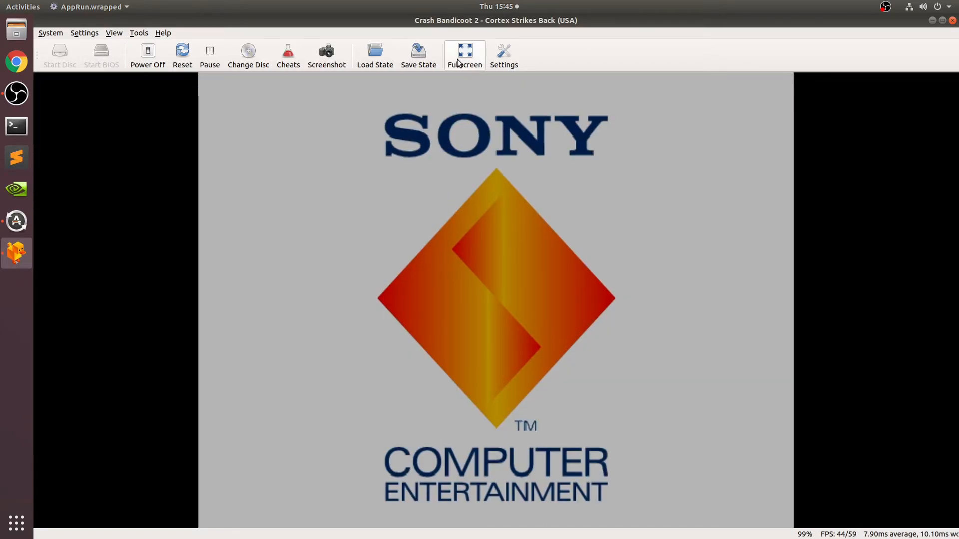
Let Crash Bandicoot 2 run past the Sony logo toward the title screen.
left_click(464, 52)
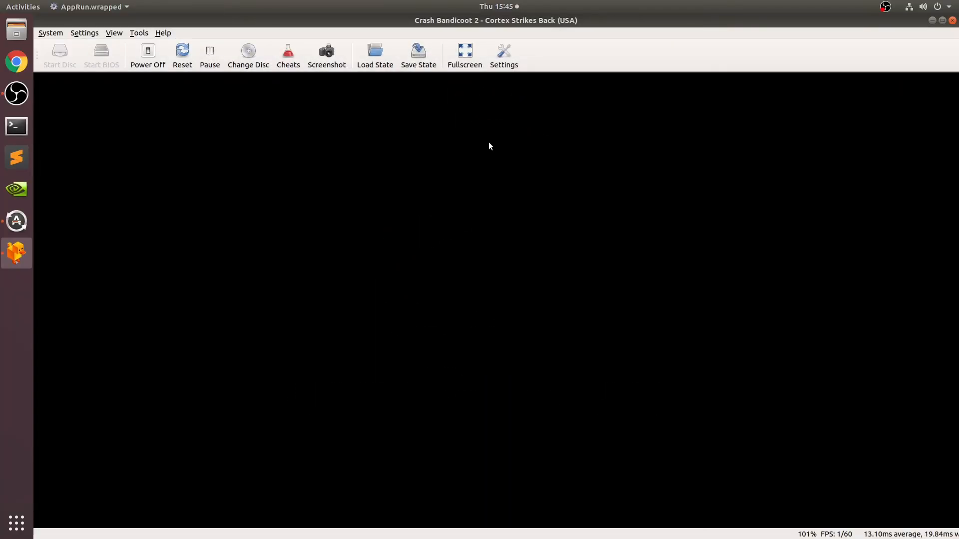
mouse_move(528, 267)
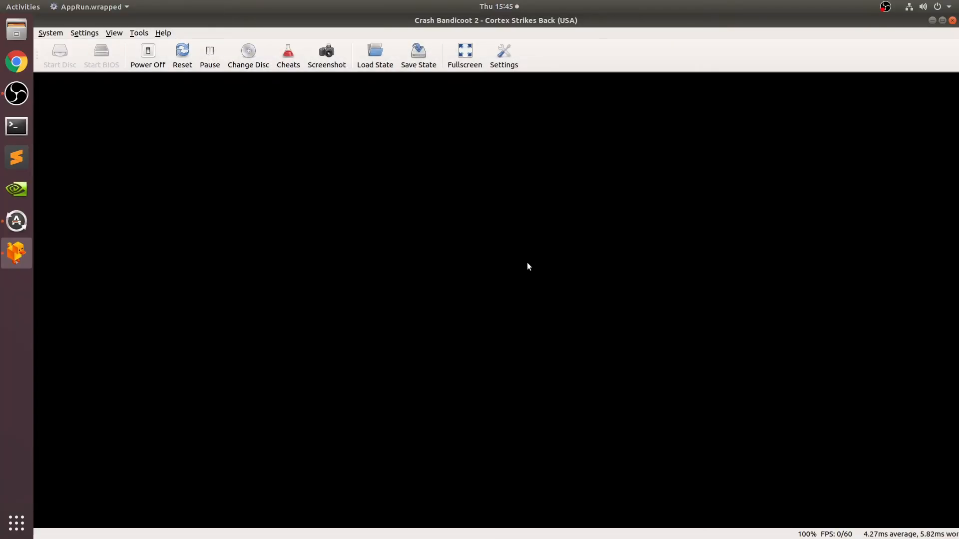
mouse_move(323, 358)
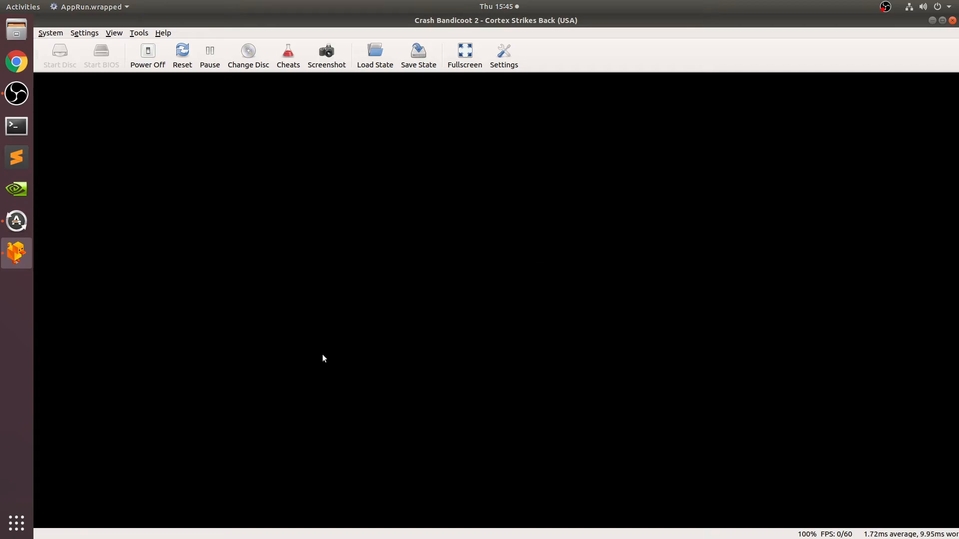
mouse_move(326, 348)
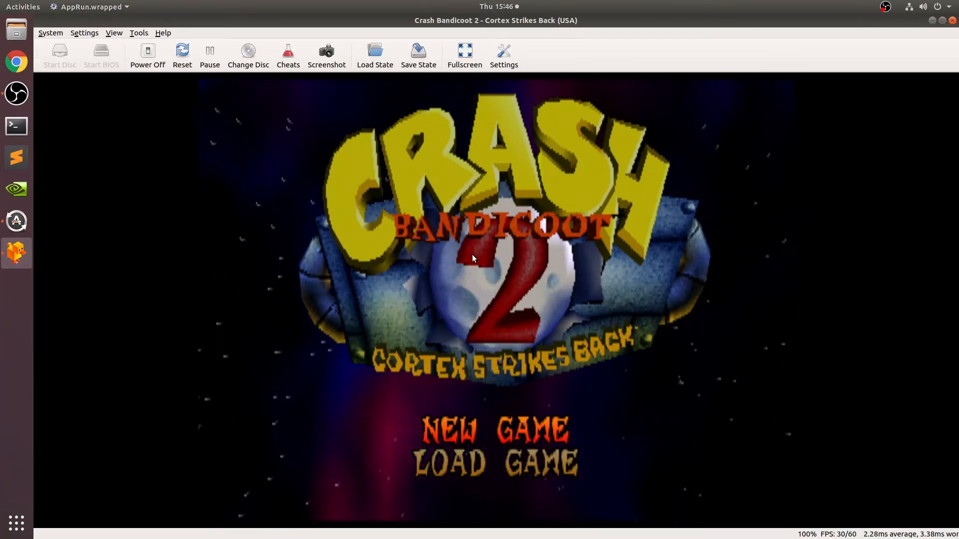
Set Internal Resolution Scale to 9x (for 4K) and close Settings.
left_click(504, 54)
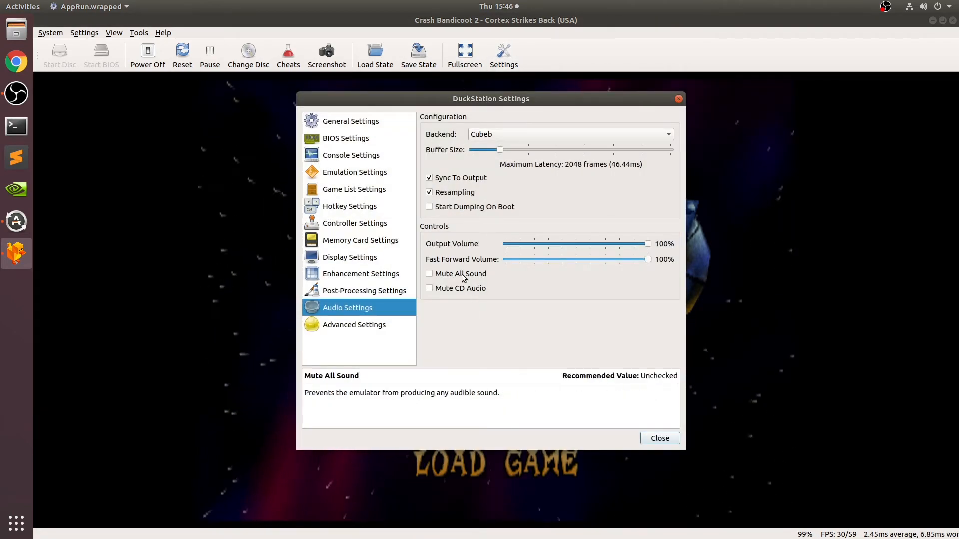
left_click(350, 155)
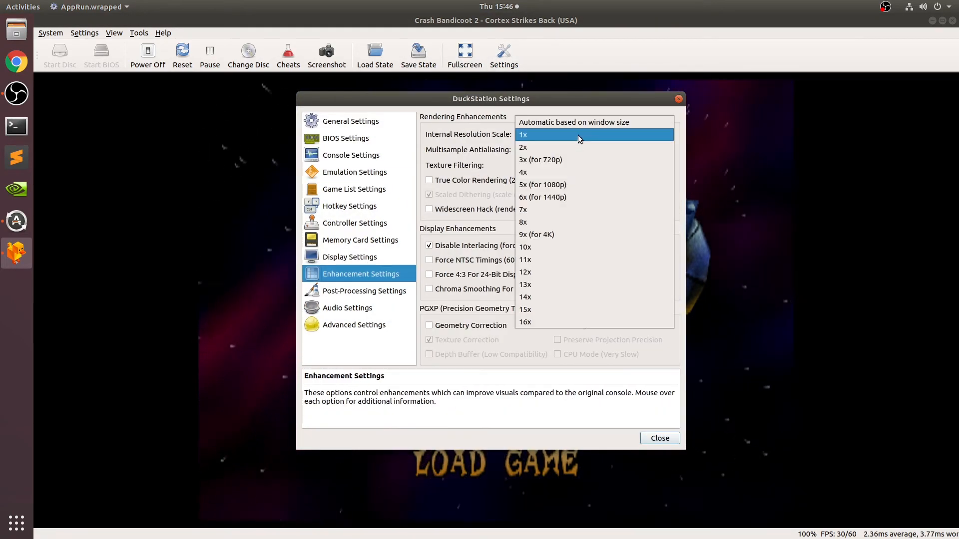
left_click(537, 234)
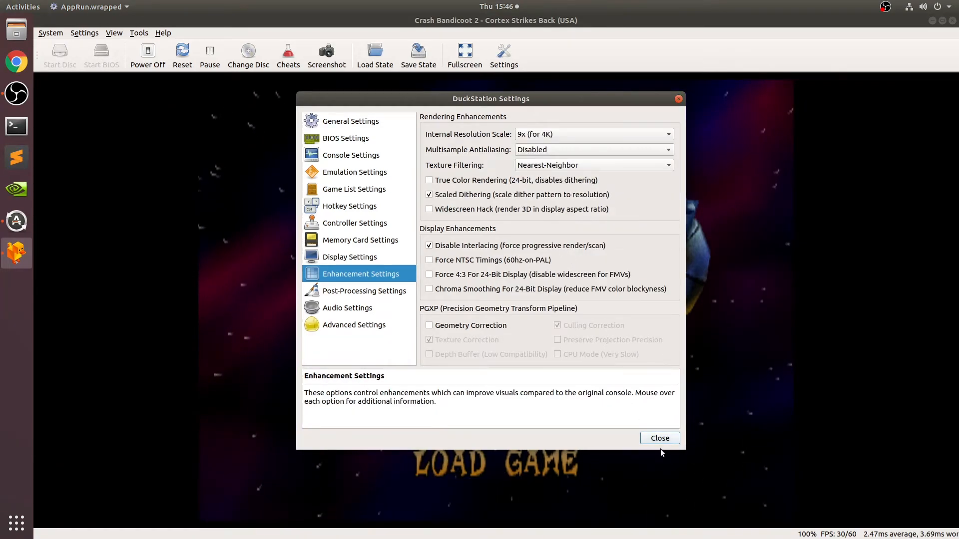
left_click(660, 438)
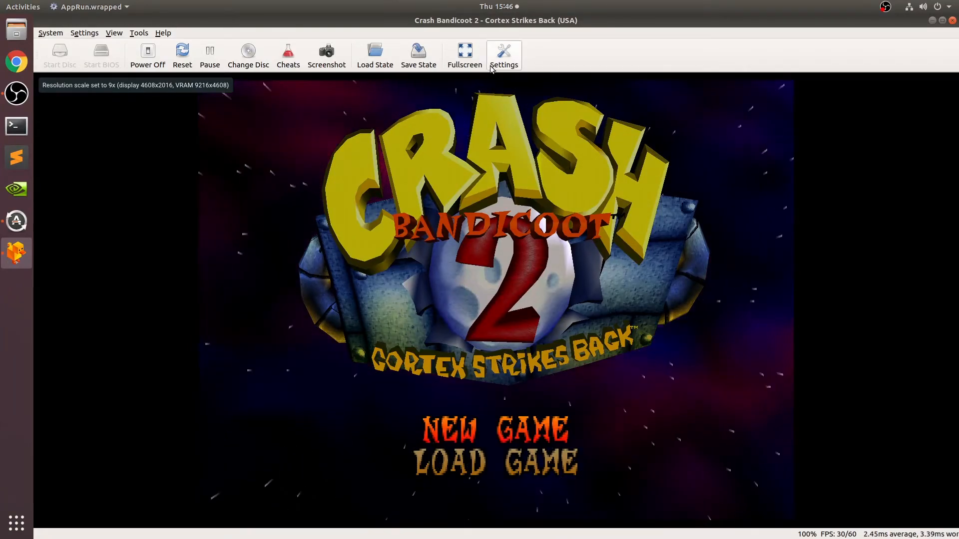
Set Multisample Antialiasing to 8x SSAA and close Settings.
left_click(503, 55)
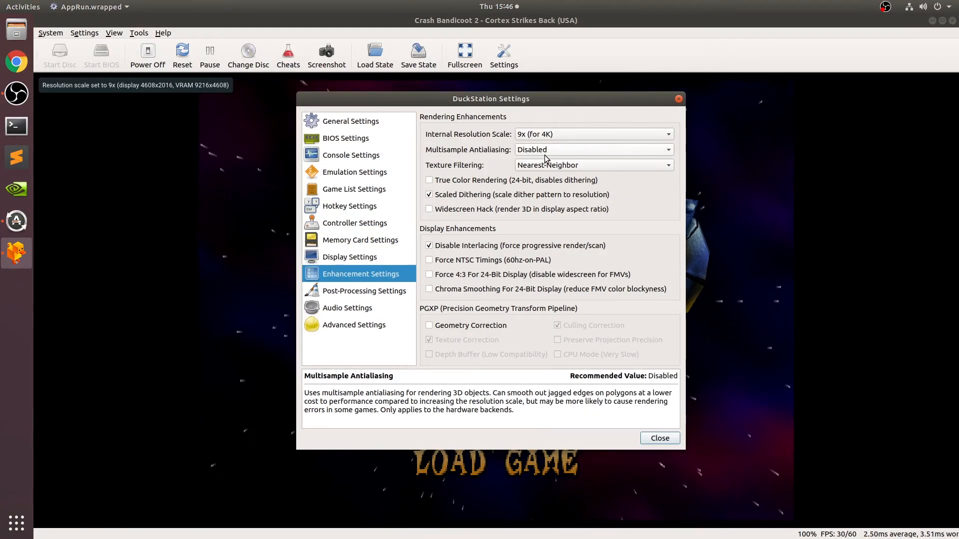
left_click(592, 150)
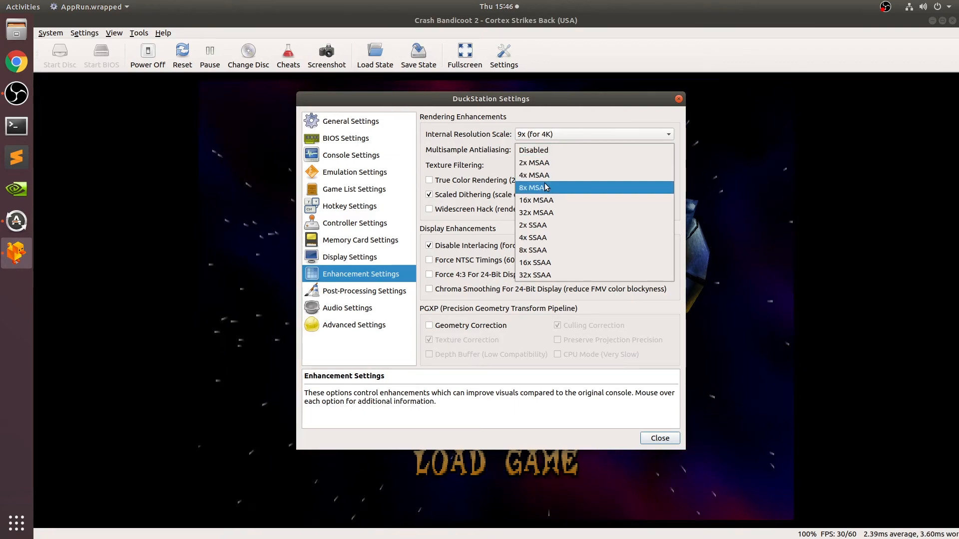
left_click(532, 250)
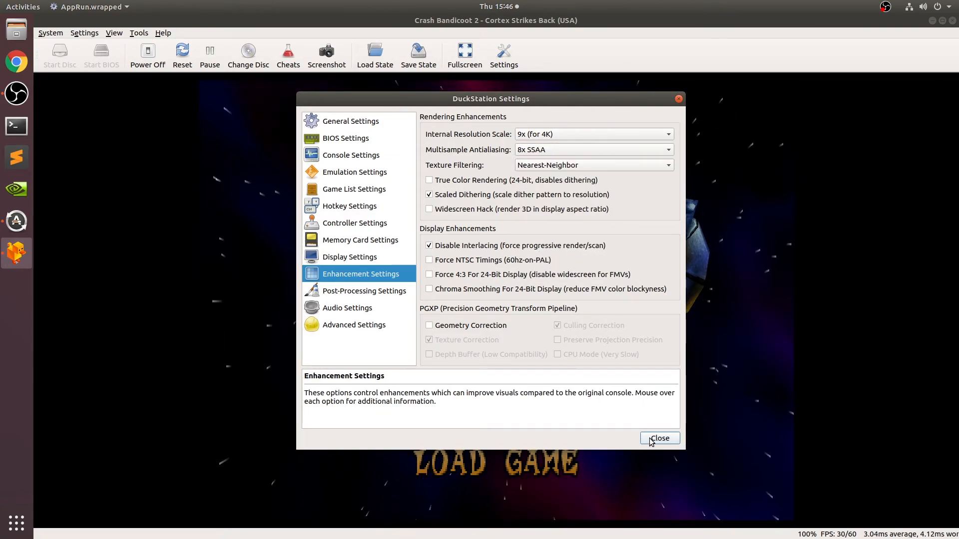
left_click(659, 438)
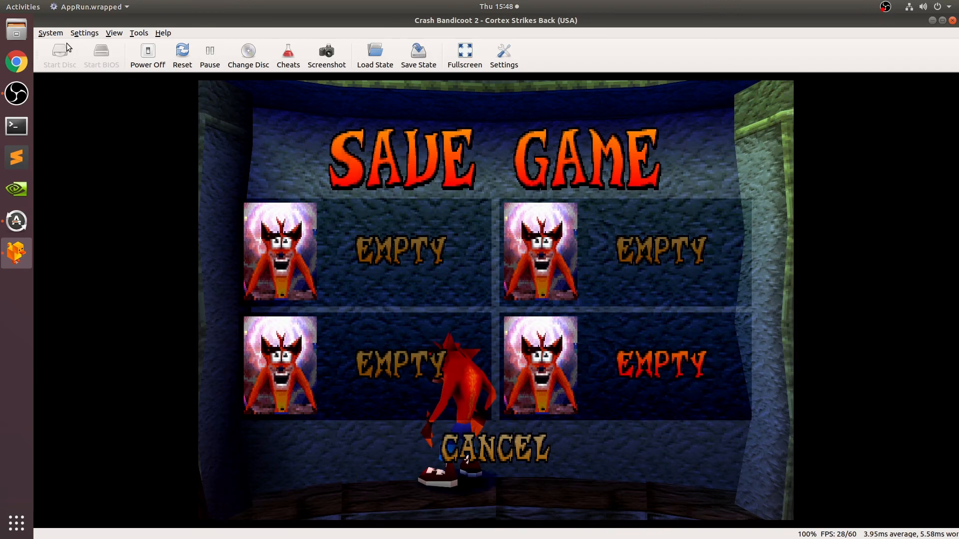
mouse_move(60, 52)
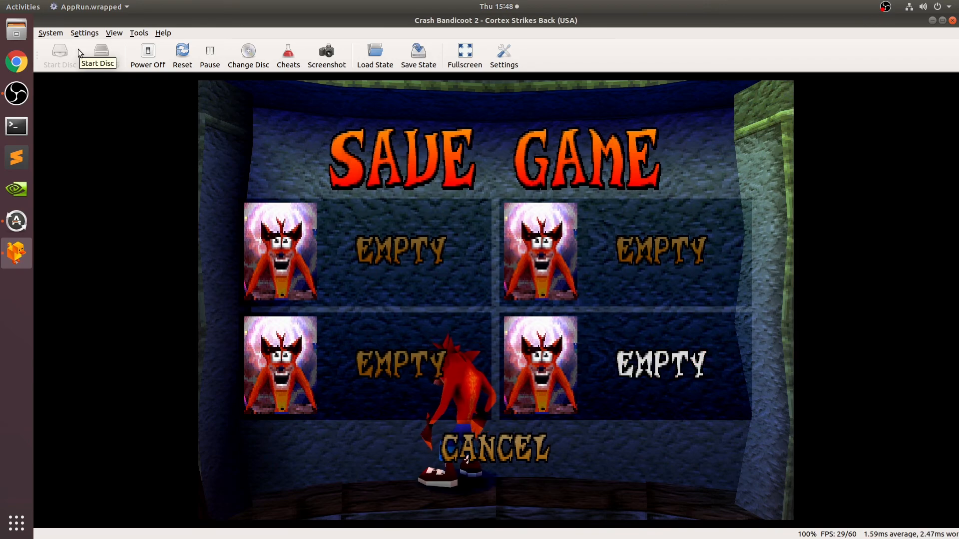
left_click(50, 33)
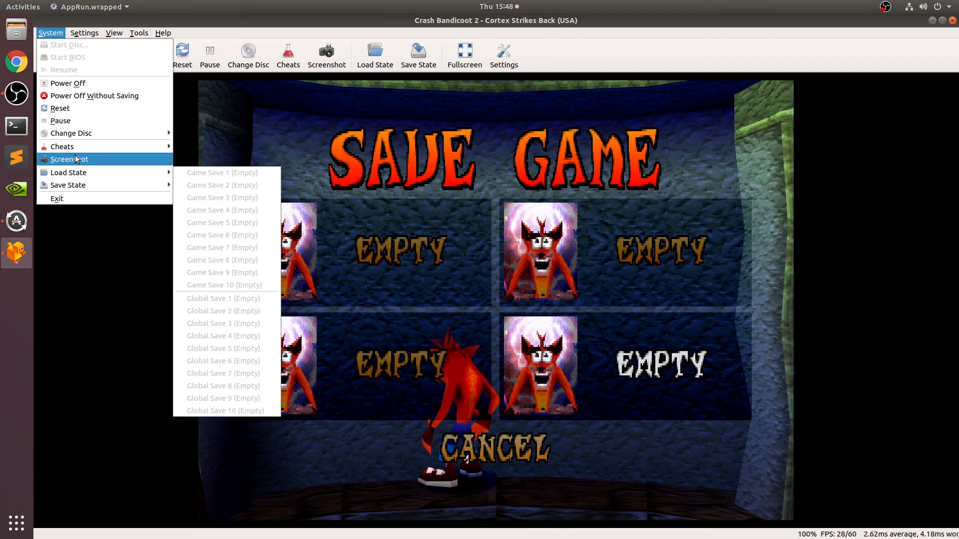
mouse_move(62, 146)
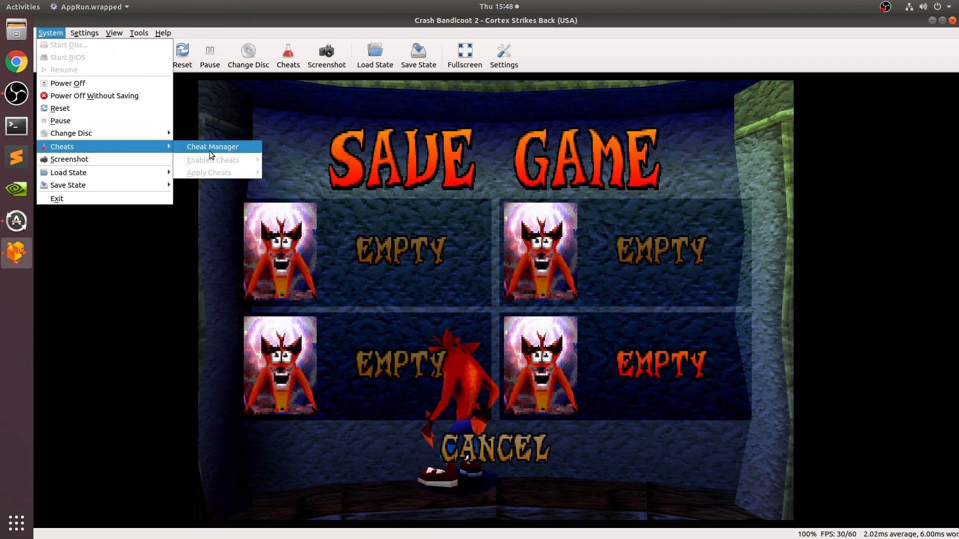
left_click(213, 147)
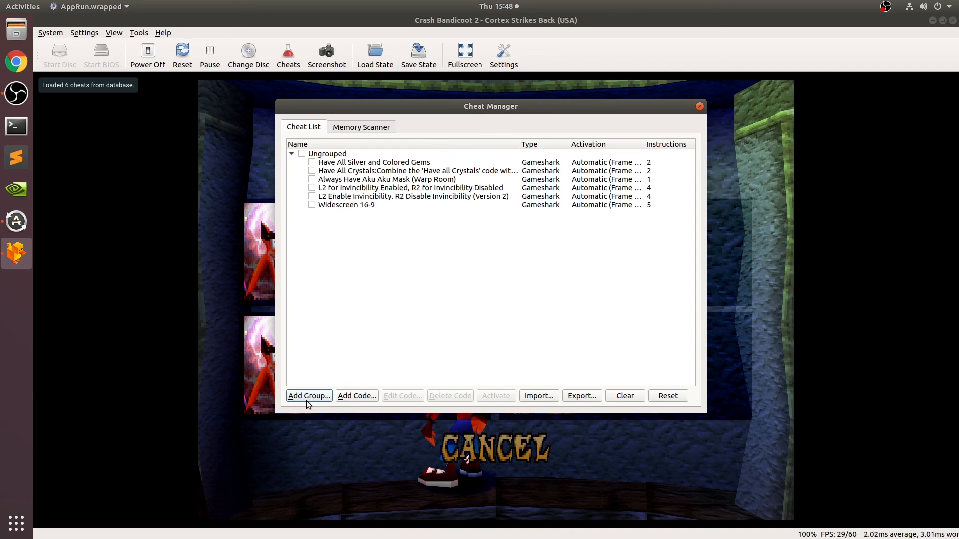
mouse_move(700, 106)
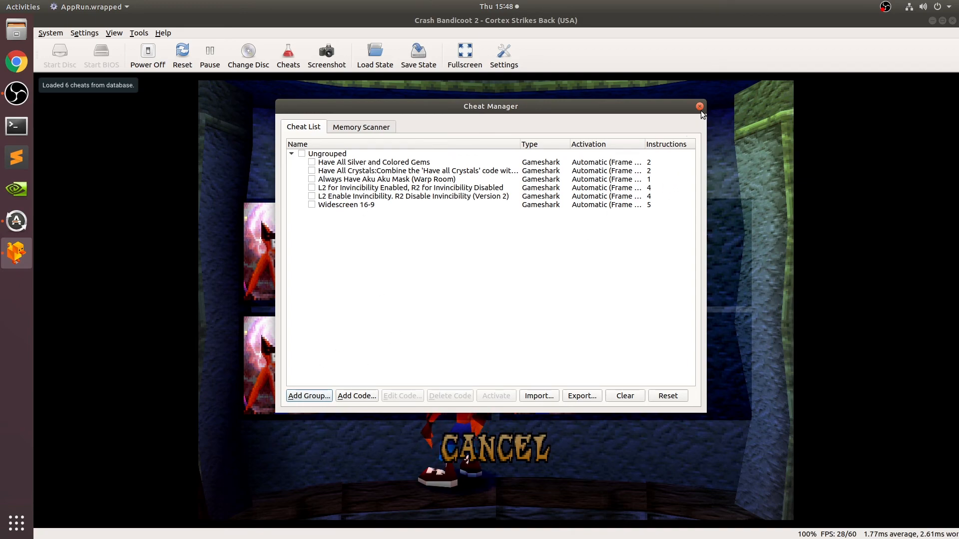
left_click(699, 106)
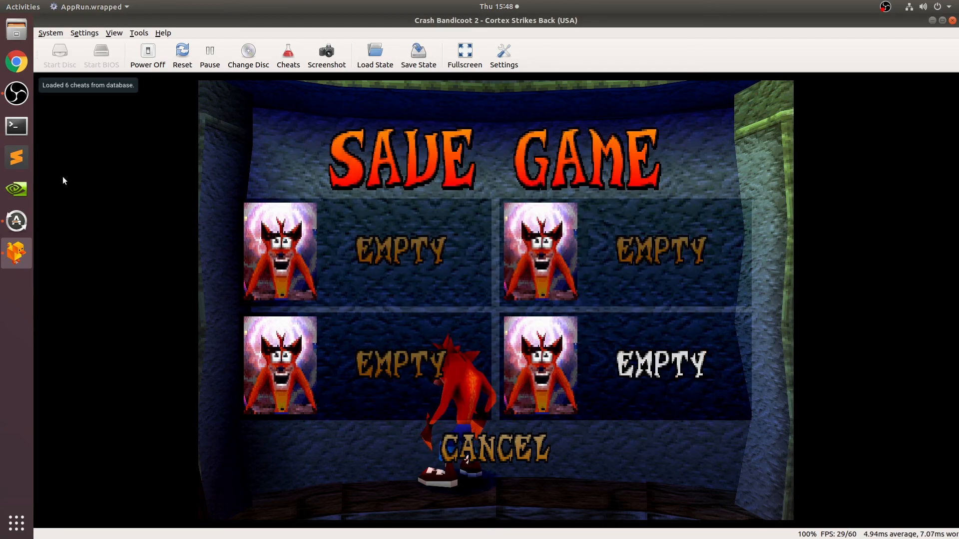
Save a state, power off, reboot the Crash Bandicoot 2 .bin, and load the state.
left_click(418, 55)
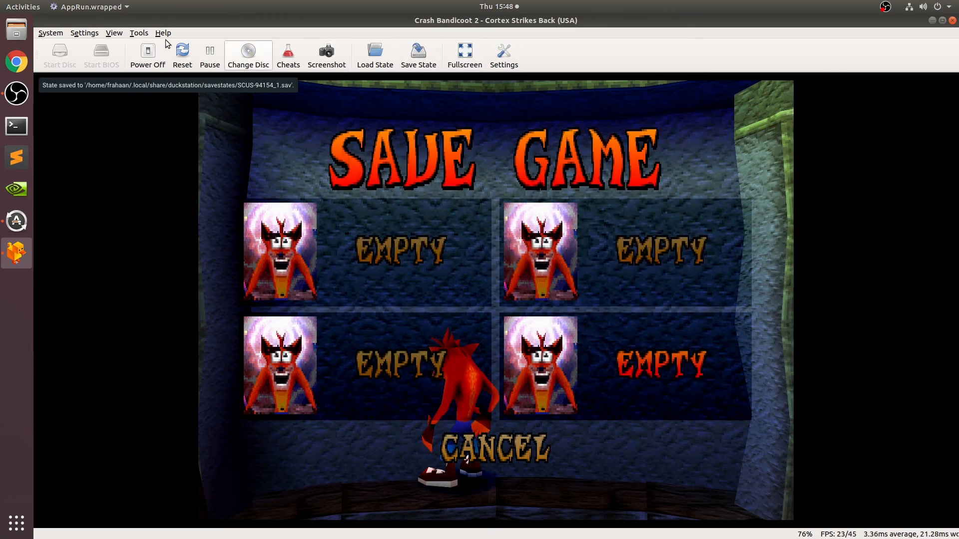
left_click(147, 55)
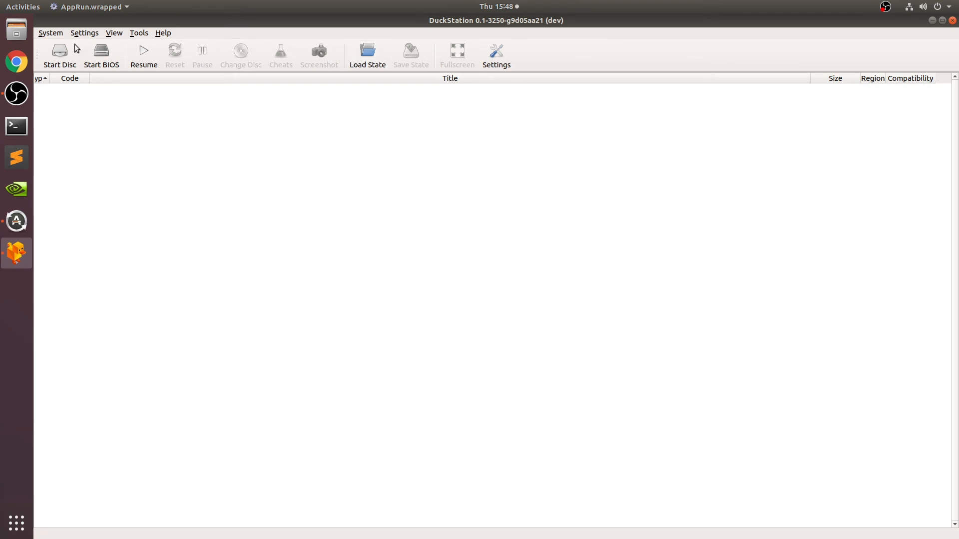
left_click(59, 55)
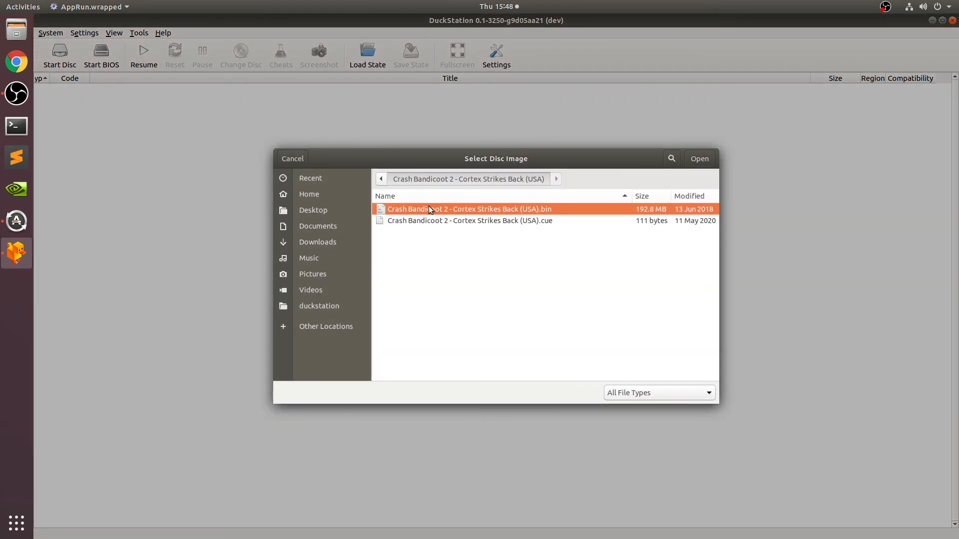
left_click(698, 158)
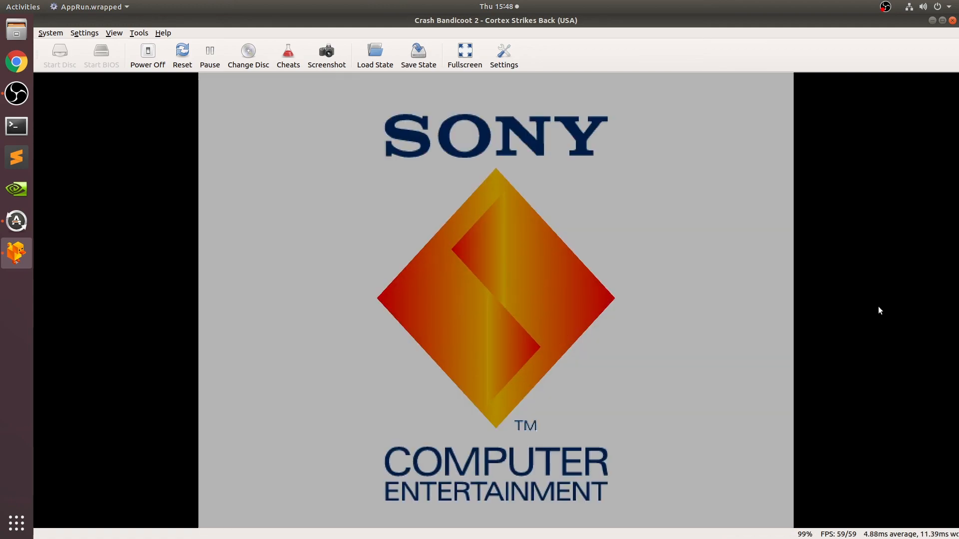
left_click(374, 54)
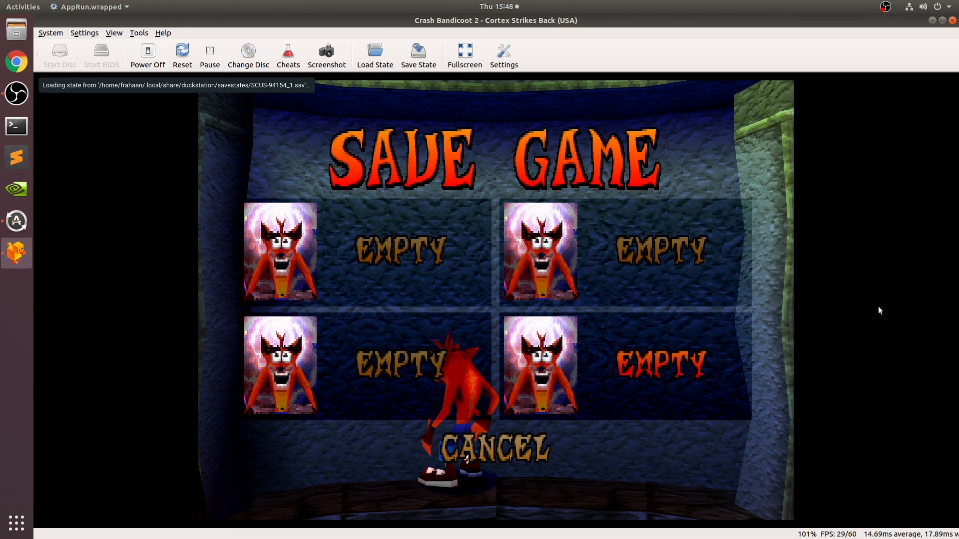